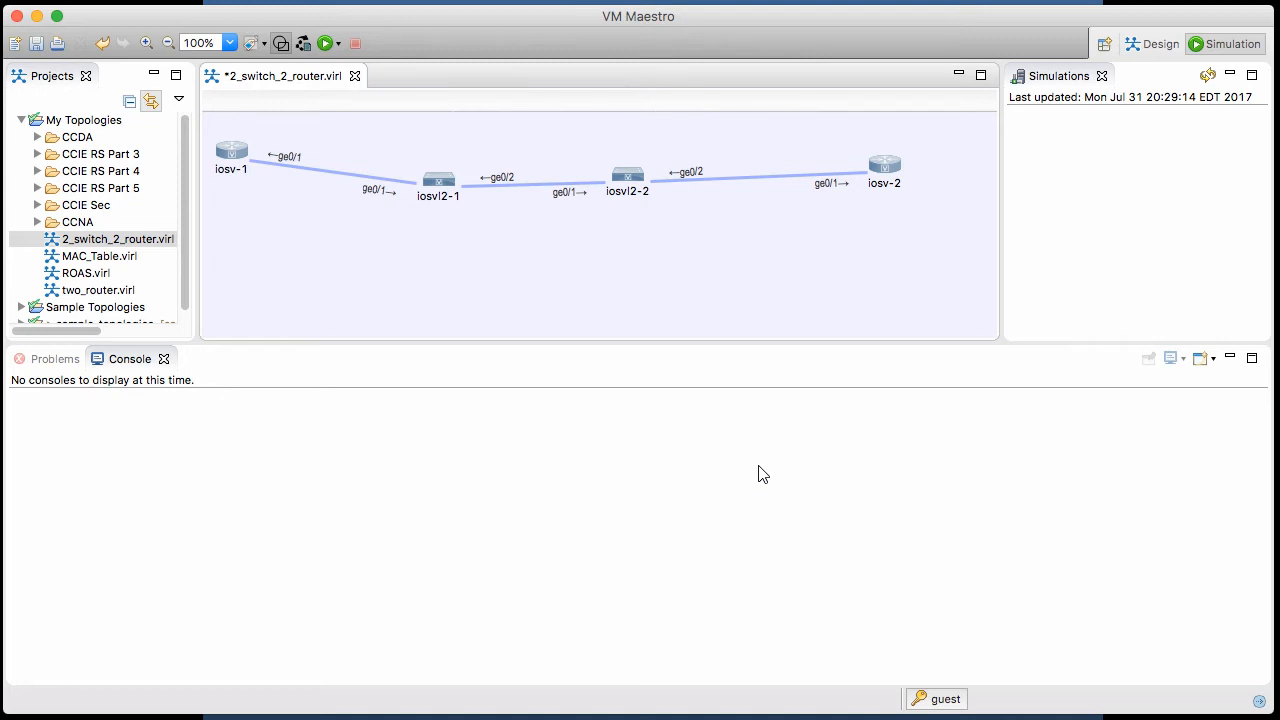
pyautogui.moveTo(252, 172)
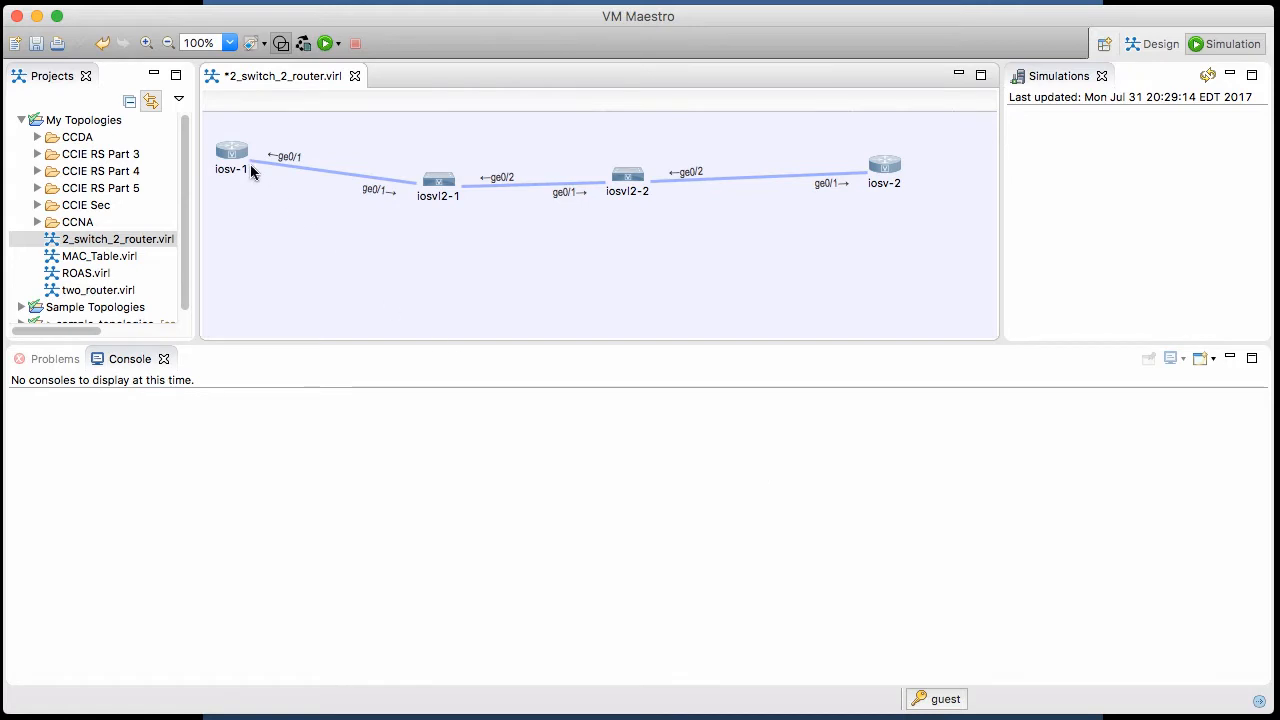
# Review the topology nodes iosv-1, iosv-2 and iosvl2-1 by selecting and deselecting them.
pyautogui.click(232, 150)
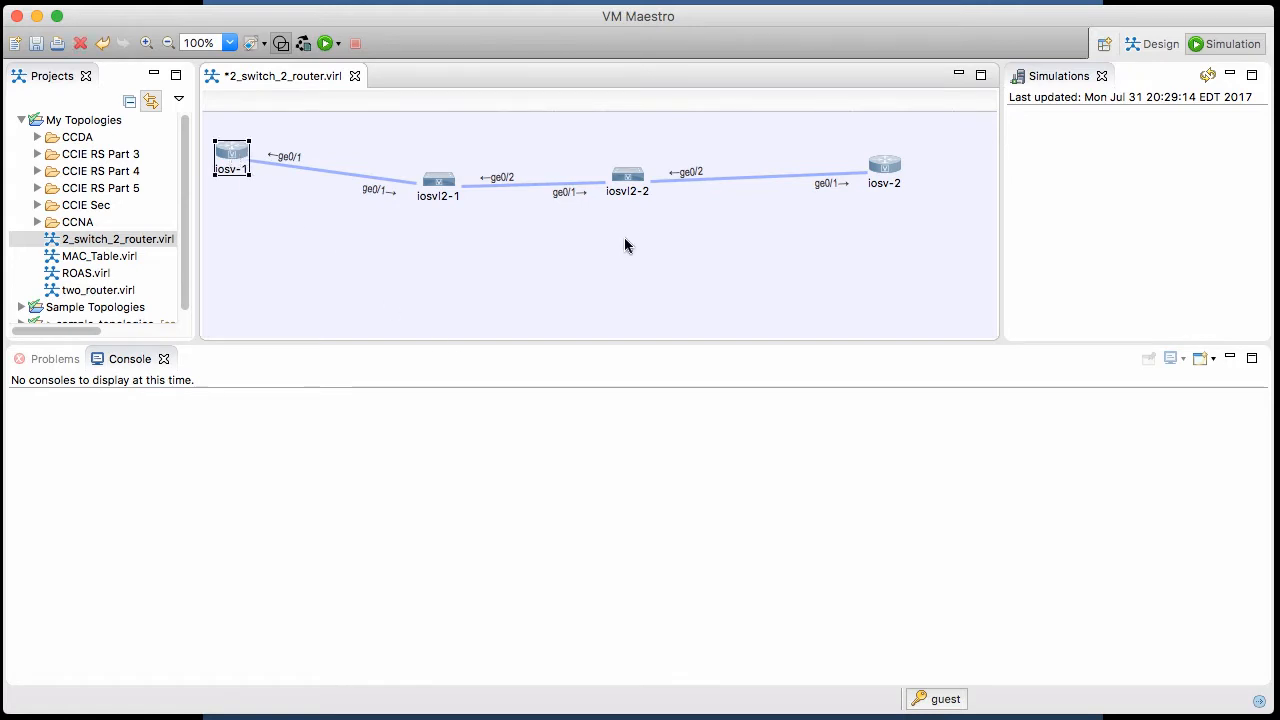
pyautogui.click(884, 164)
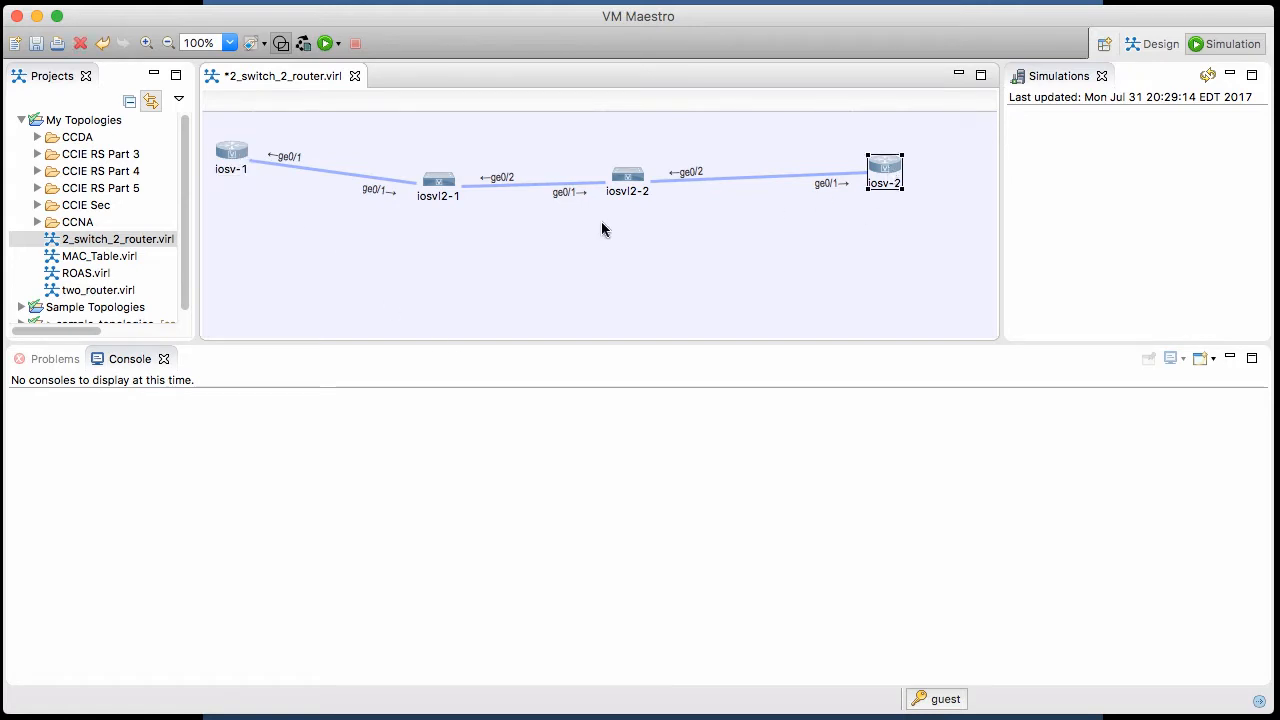
pyautogui.click(438, 176)
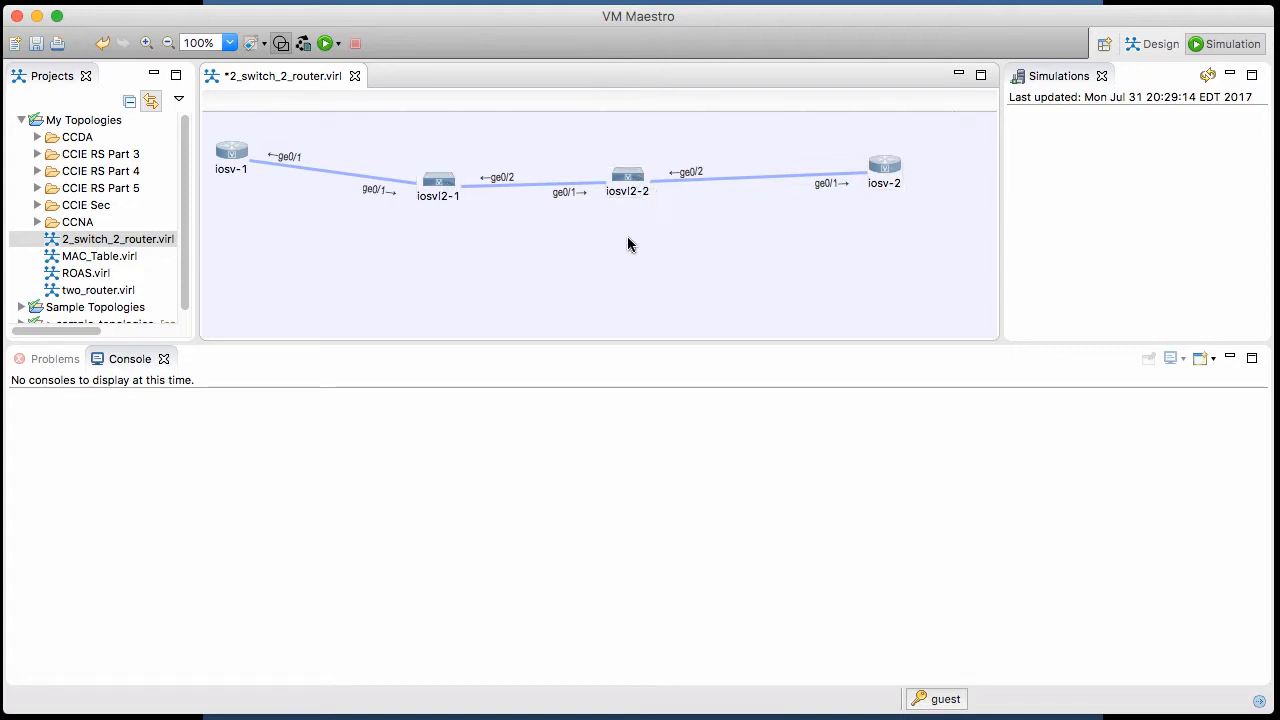
pyautogui.moveTo(440, 178)
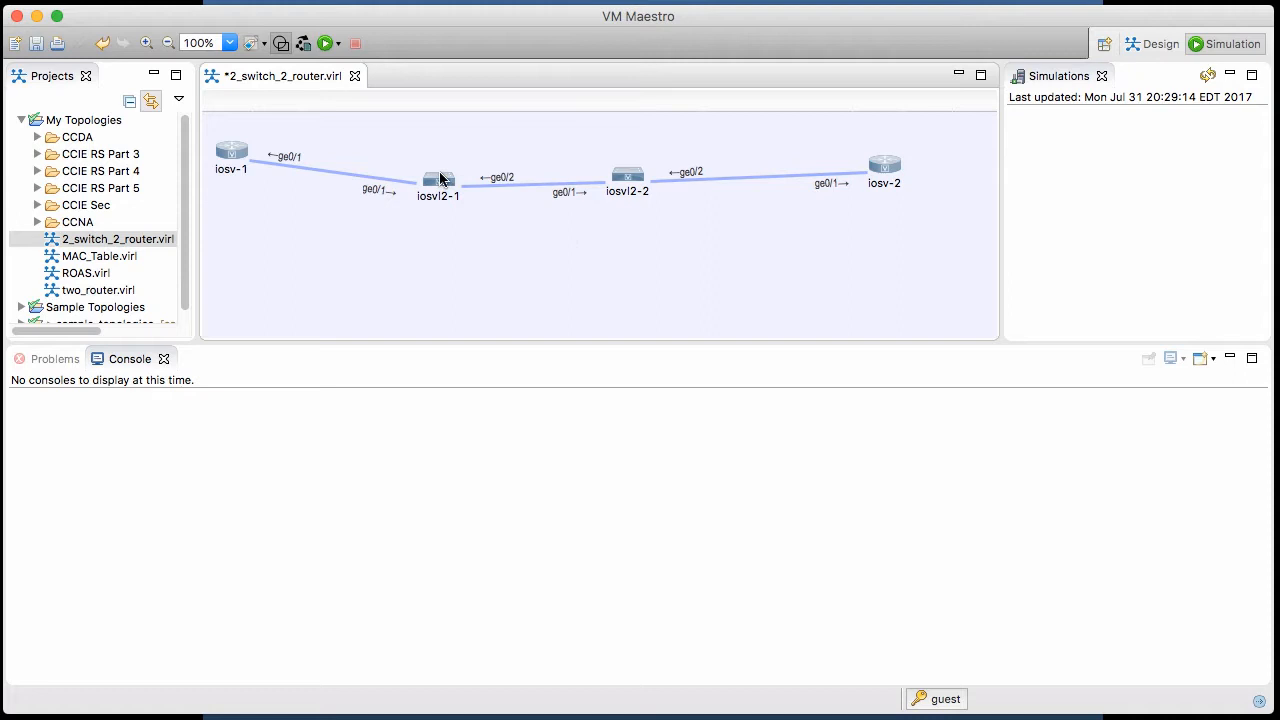
pyautogui.click(436, 182)
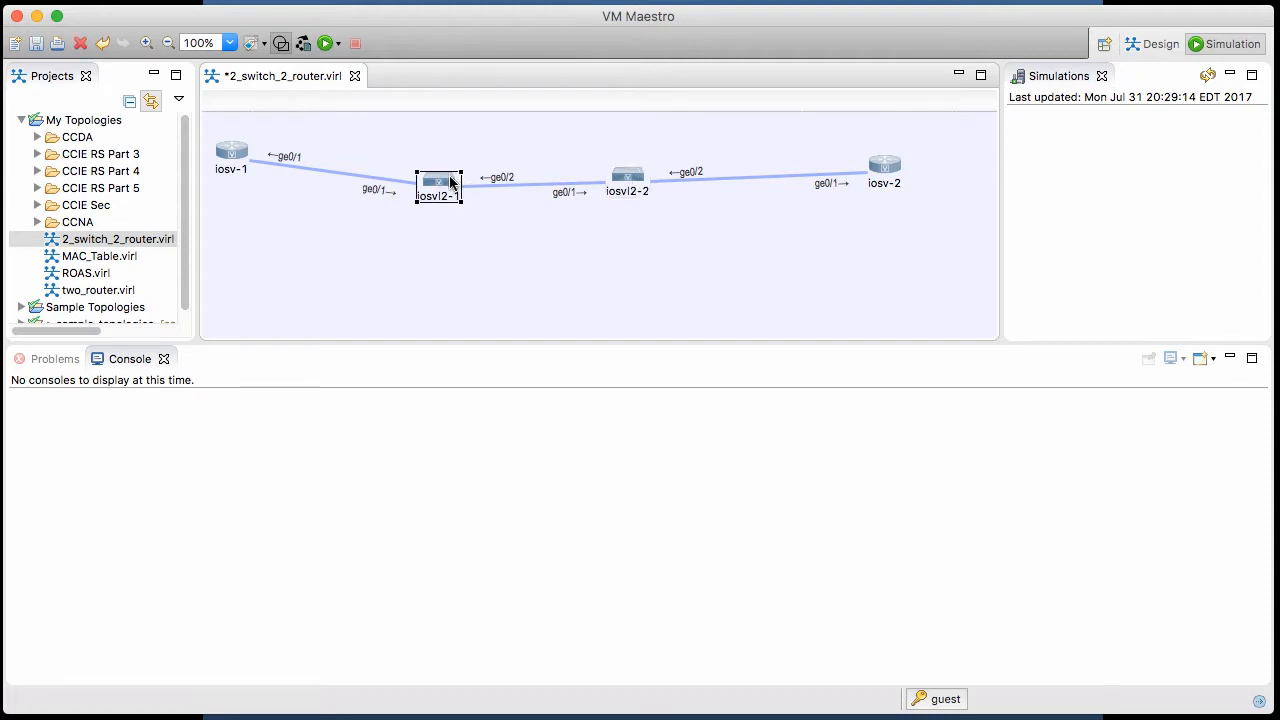
pyautogui.moveTo(324, 188)
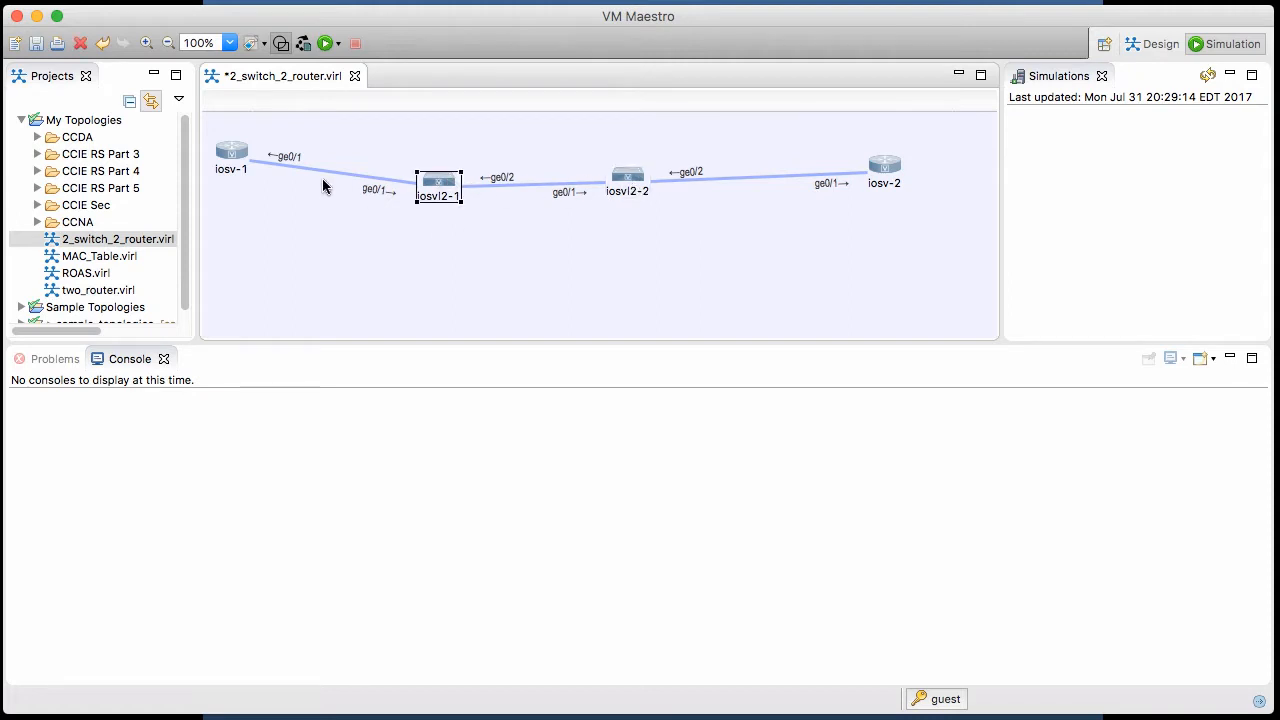
pyautogui.click(884, 164)
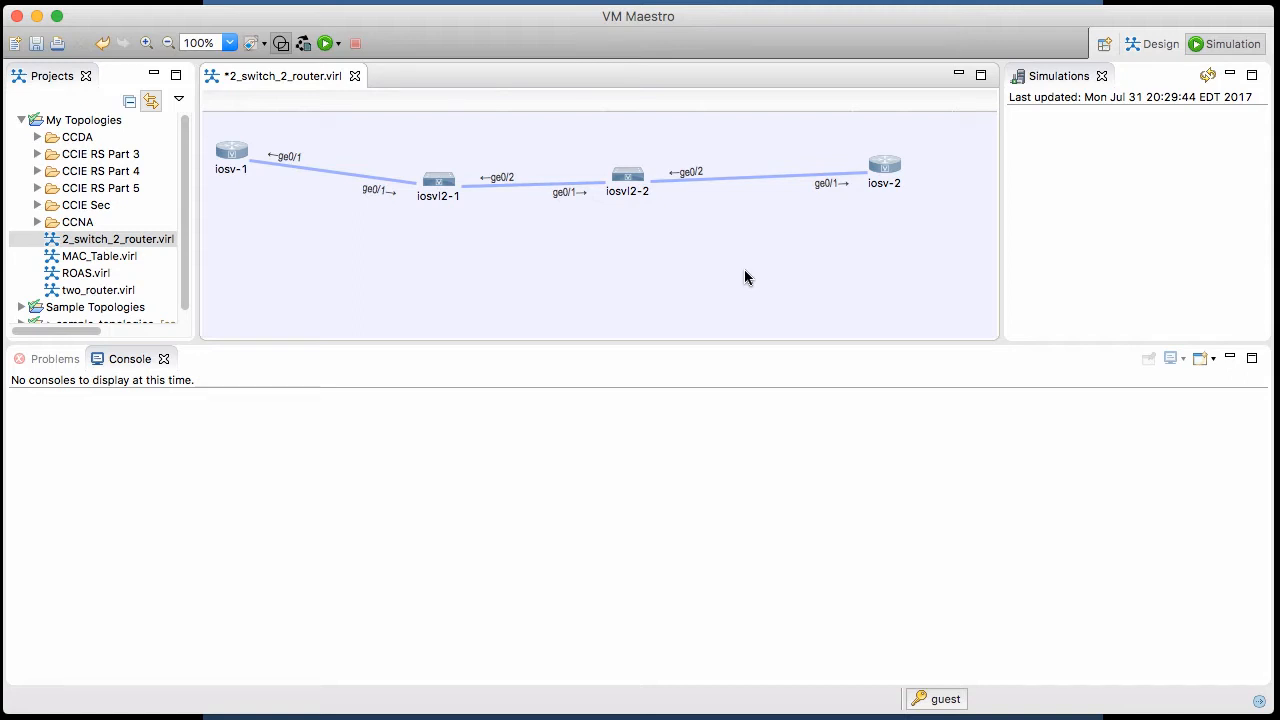
pyautogui.moveTo(668, 36)
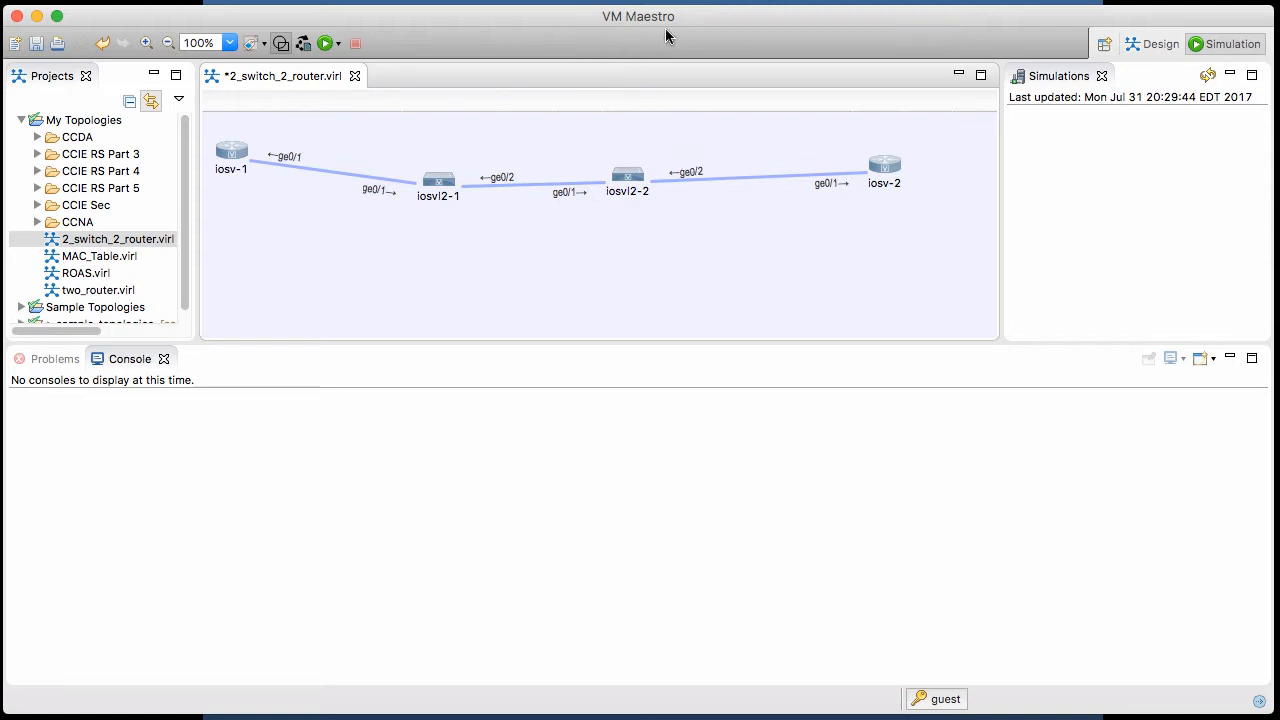
pyautogui.moveTo(948, 276)
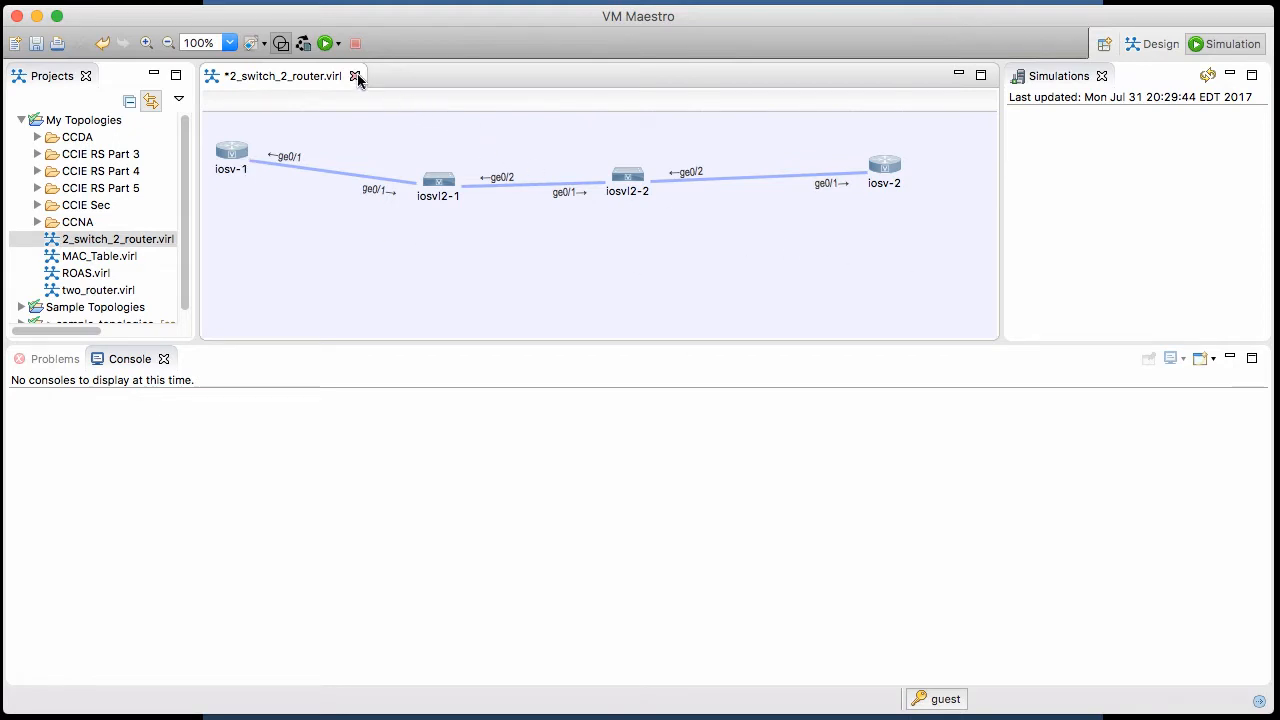
# Launch the simulation, saving the topology changes and letting it run in the background.
pyautogui.click(326, 44)
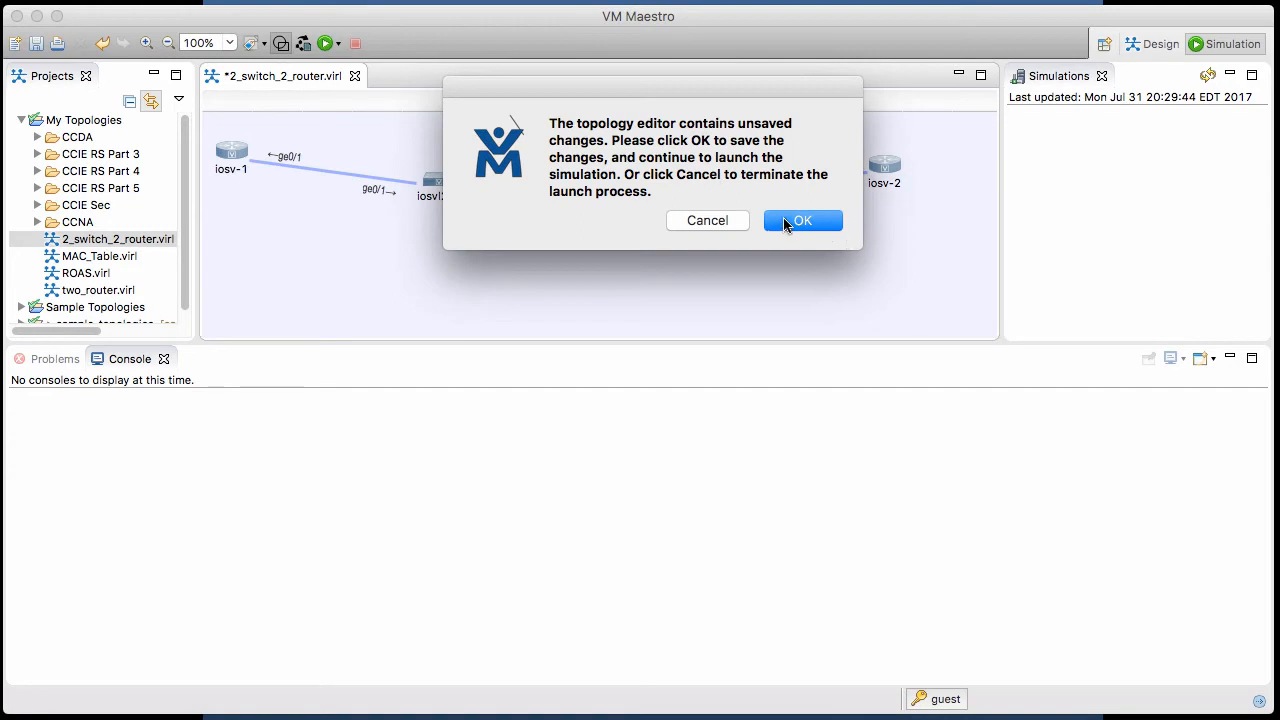
pyautogui.click(802, 220)
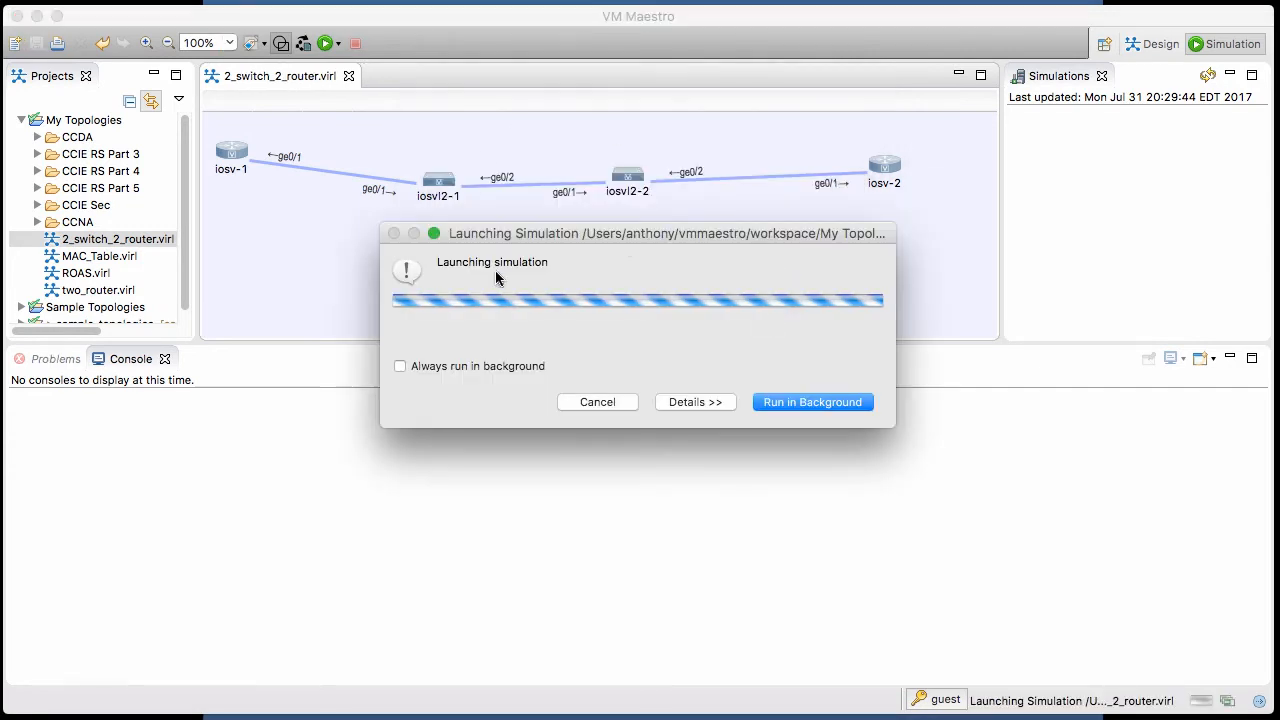
pyautogui.click(812, 400)
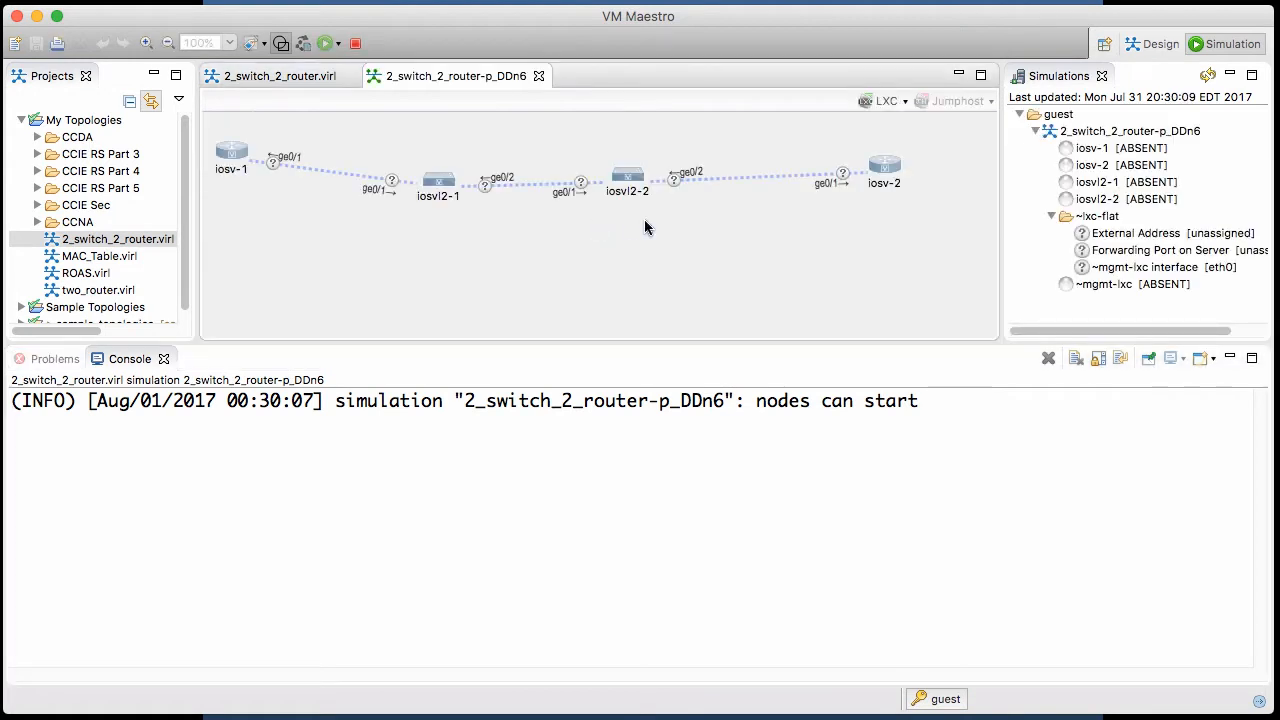
pyautogui.moveTo(336, 440)
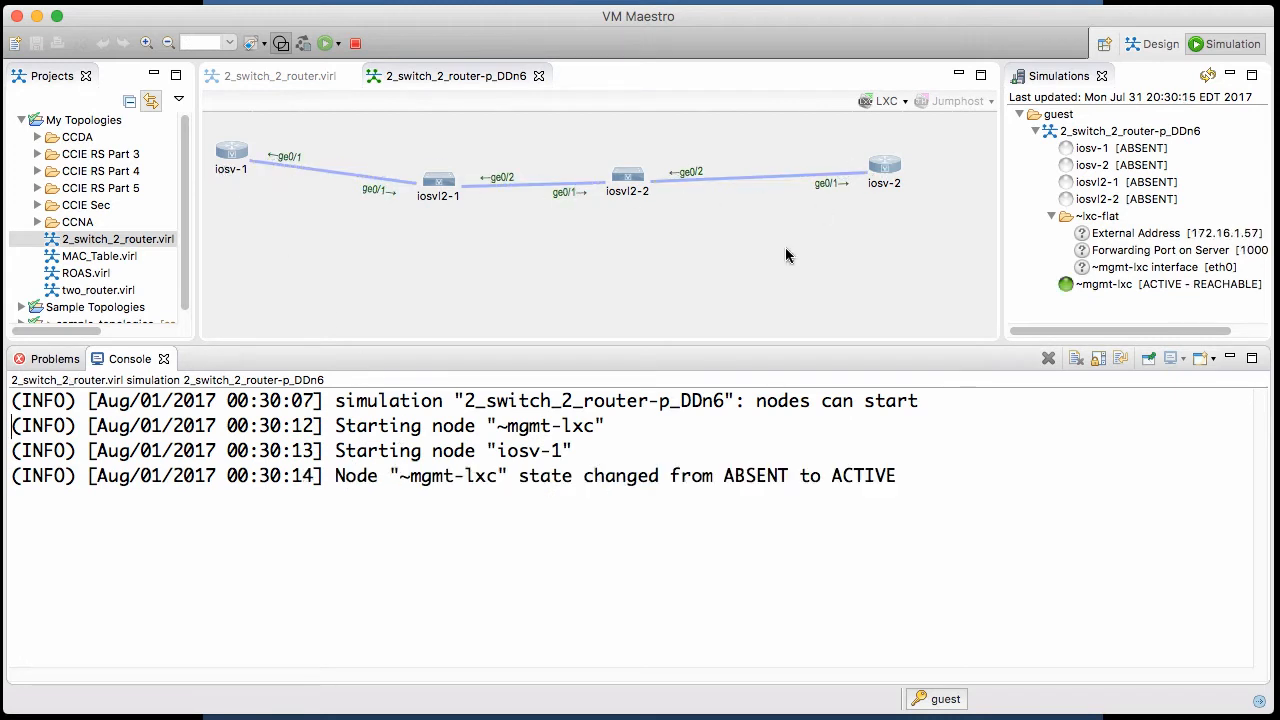
pyautogui.moveTo(390, 412)
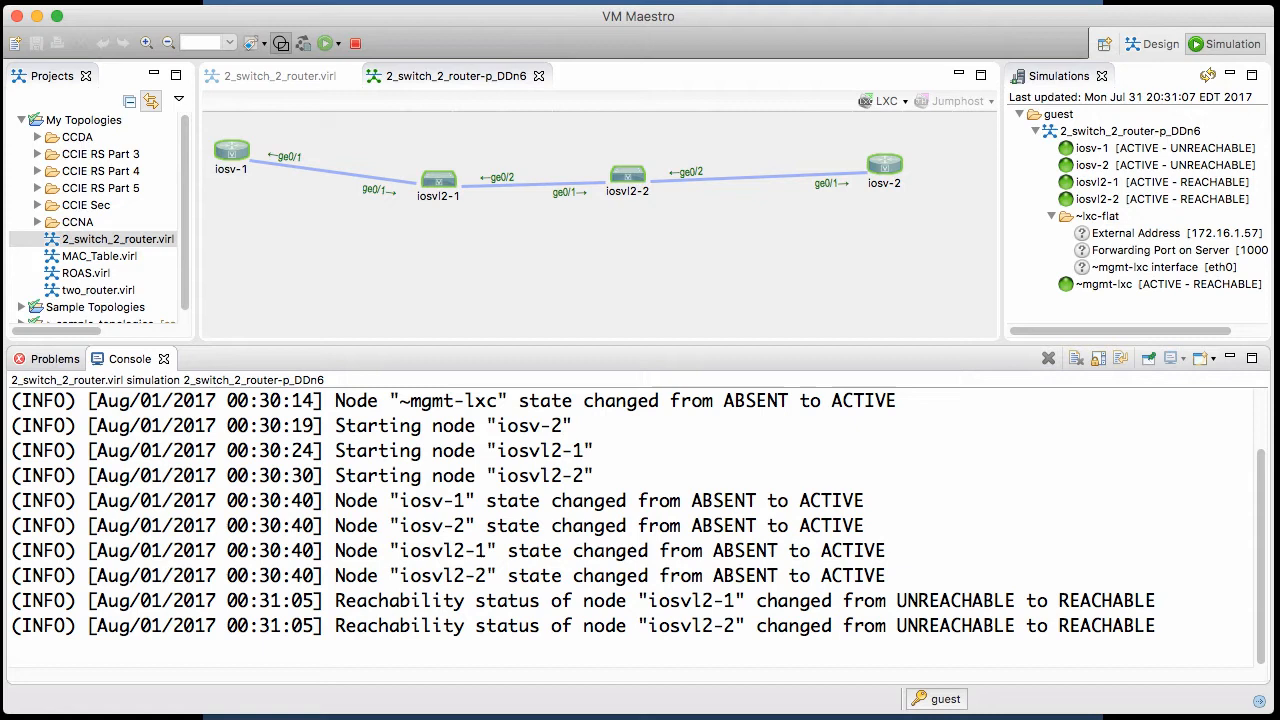
pyautogui.moveTo(812, 544)
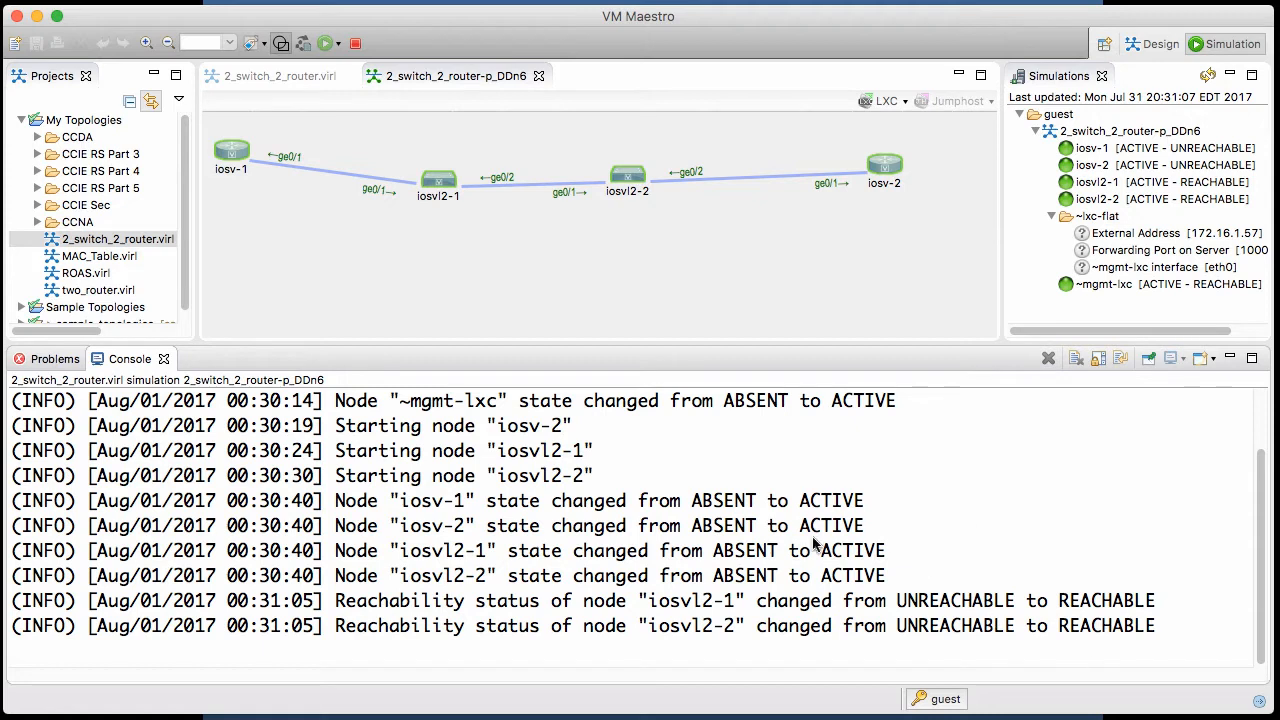
pyautogui.moveTo(600, 596)
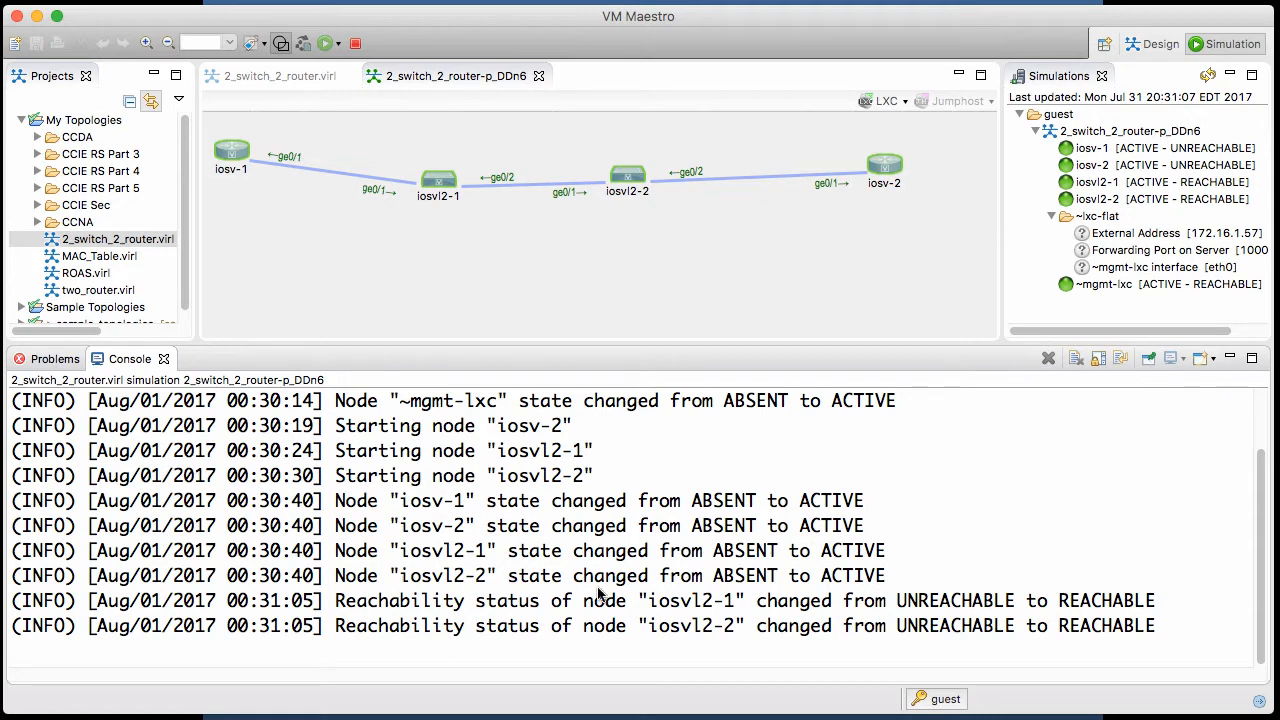
pyautogui.moveTo(612, 588)
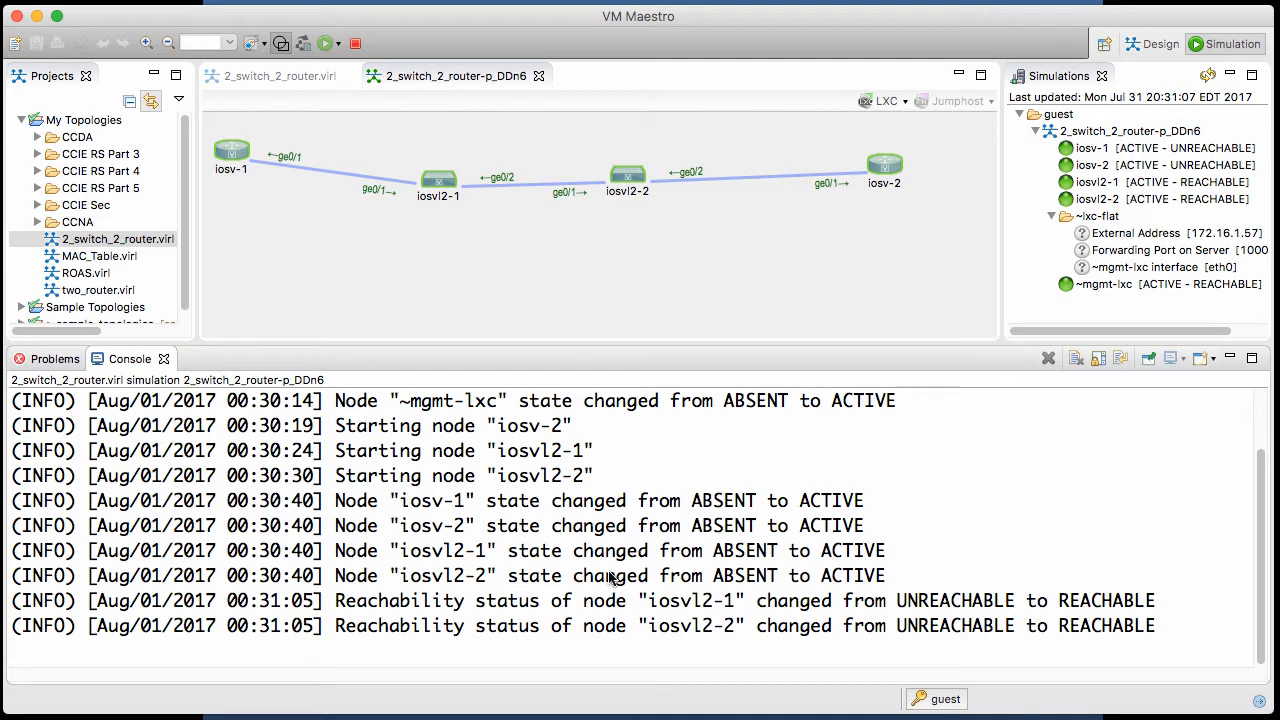
pyautogui.moveTo(448, 218)
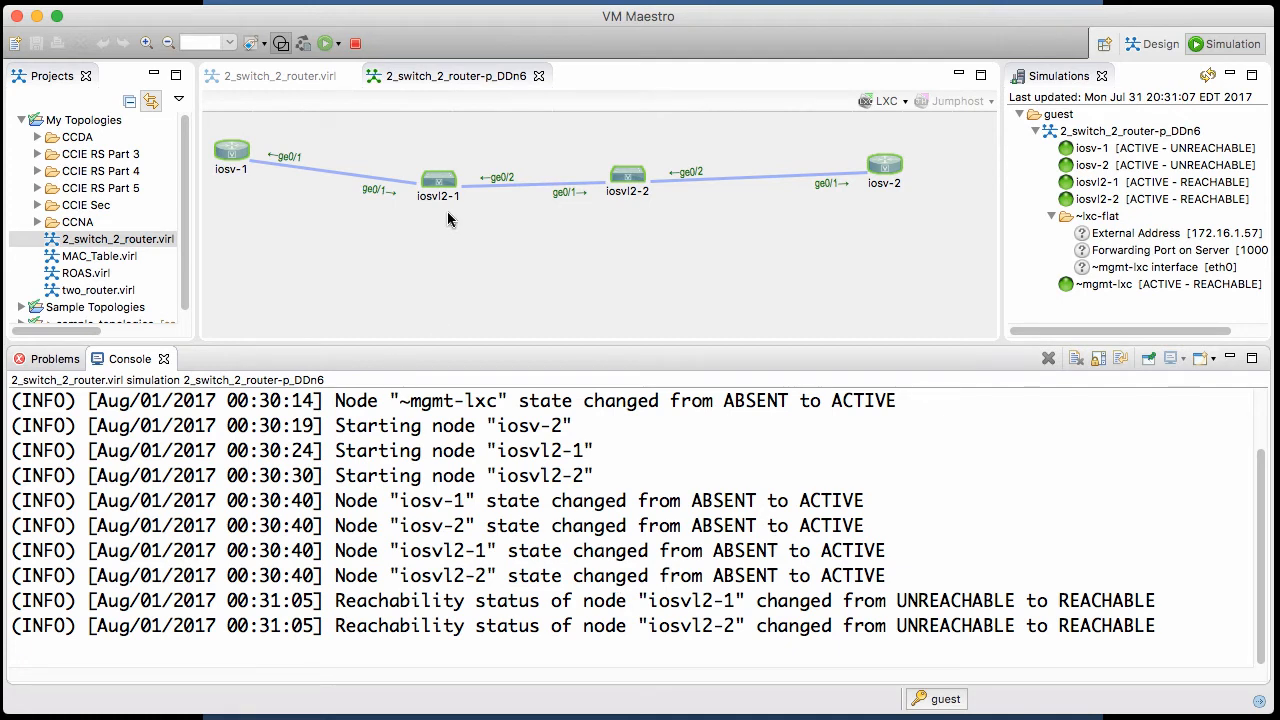
# Telnet to the console port of switch iosvl2-1 from its node menu.
pyautogui.rightClick(438, 184)
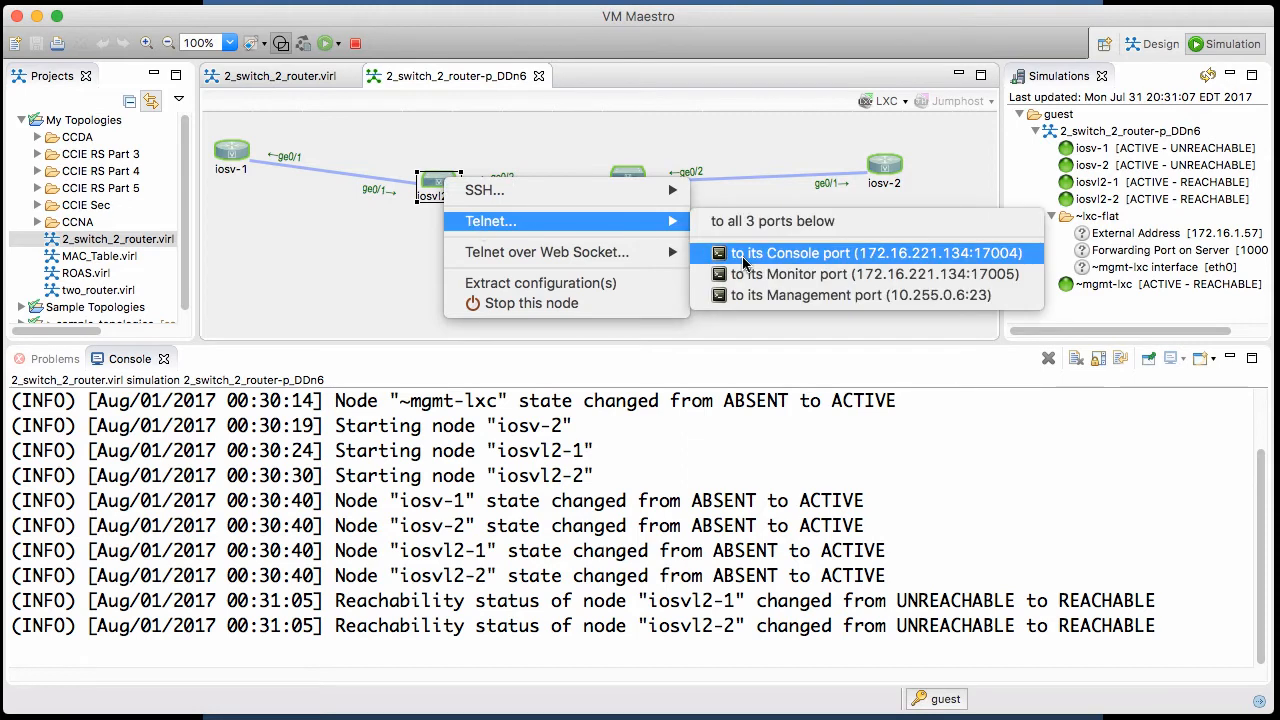
pyautogui.click(876, 252)
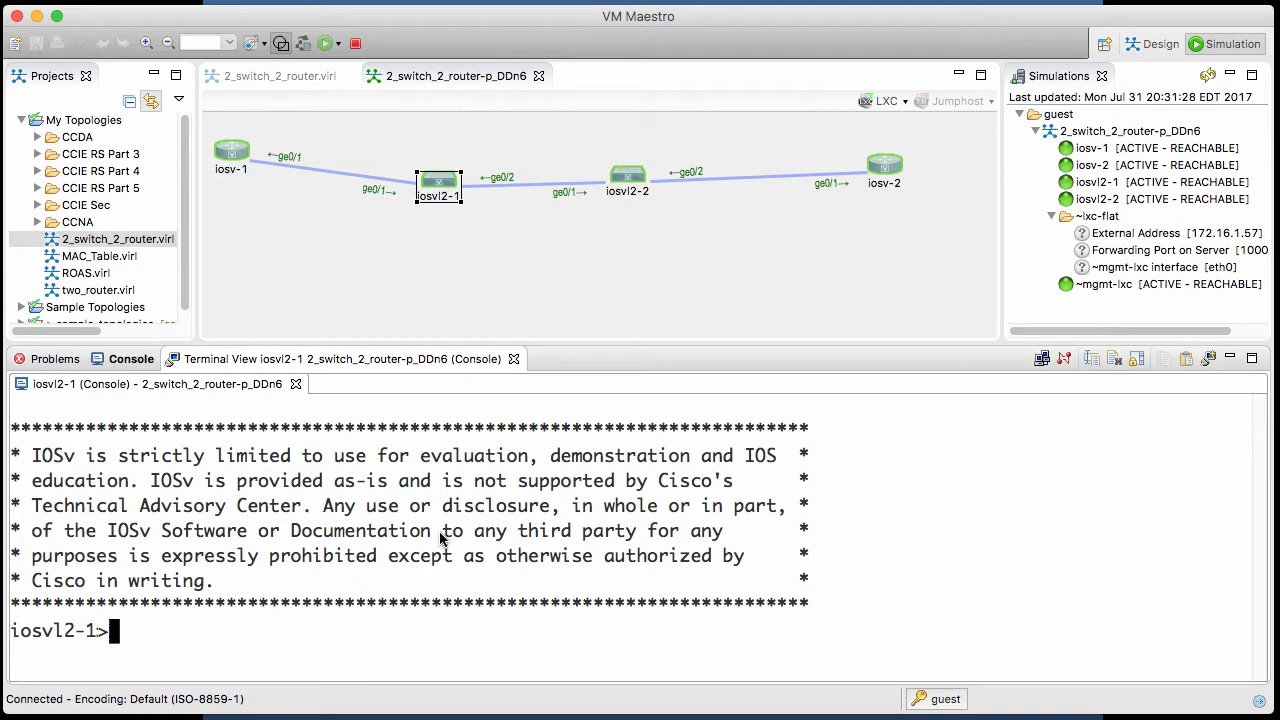
# Enter privileged EXEC mode on iosvl2-1 with enable and the password.
pyautogui.write('enable')
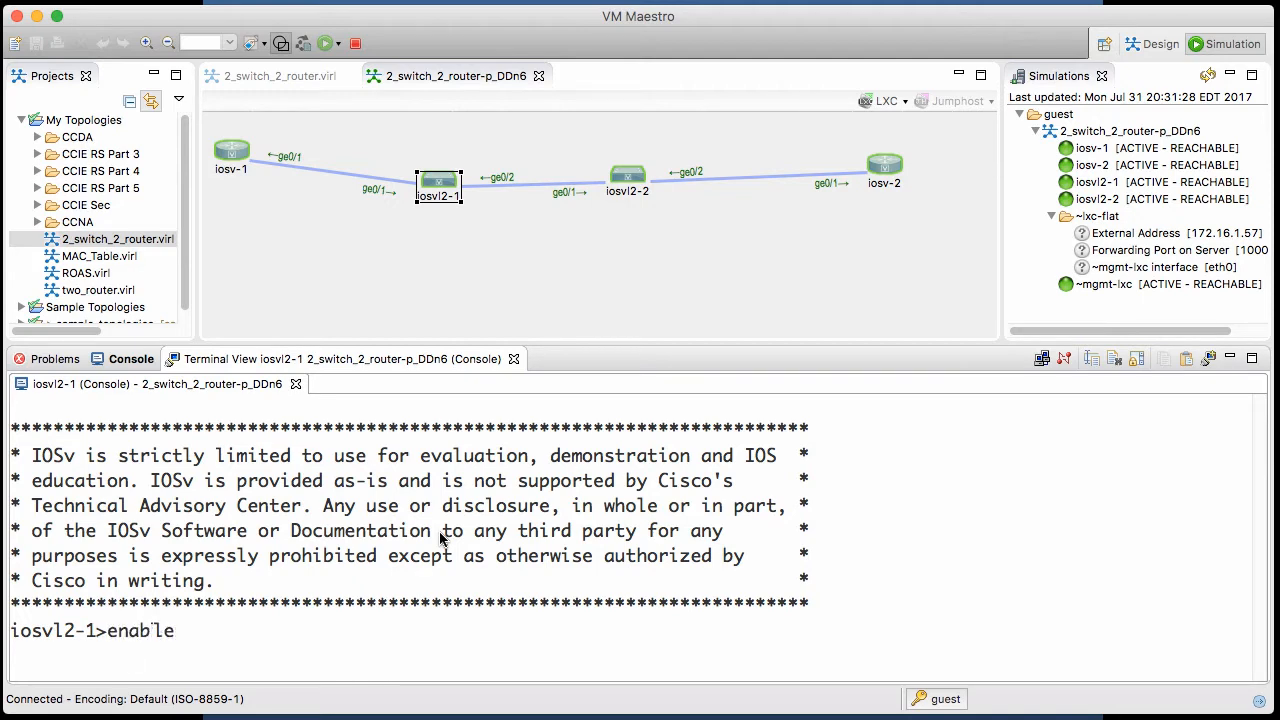
pyautogui.press('Return')
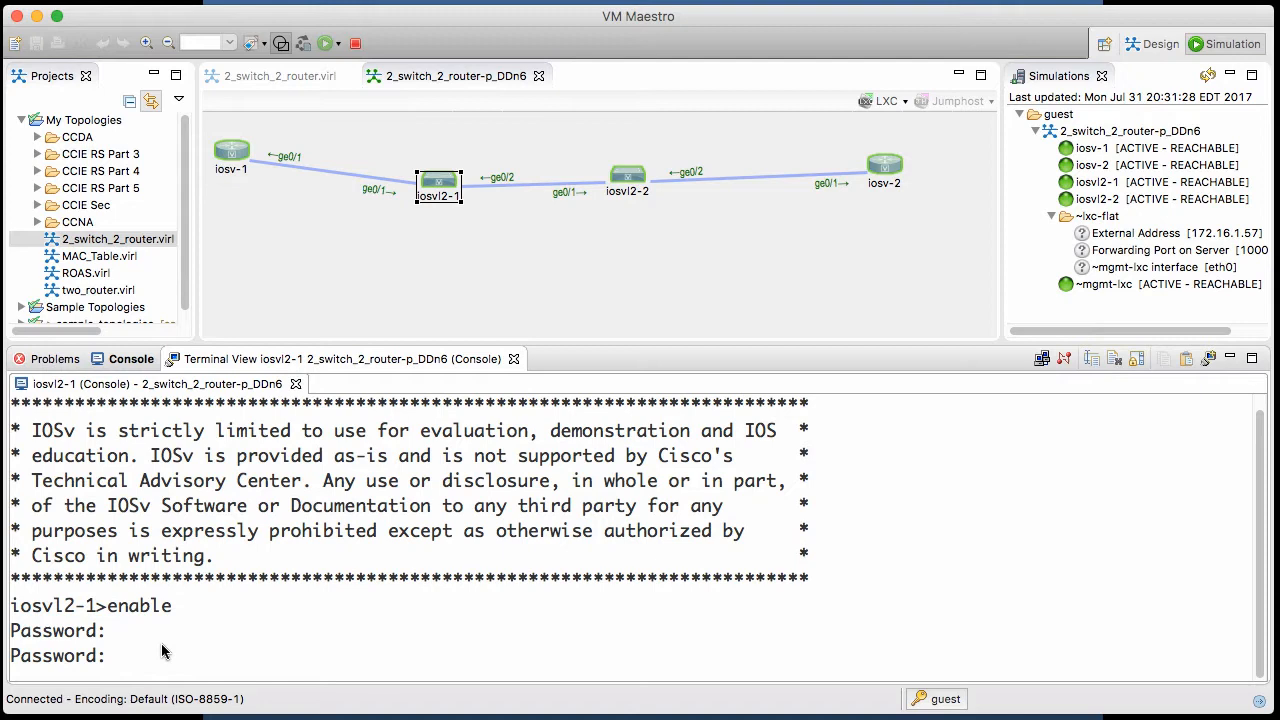
pyautogui.press('Return')
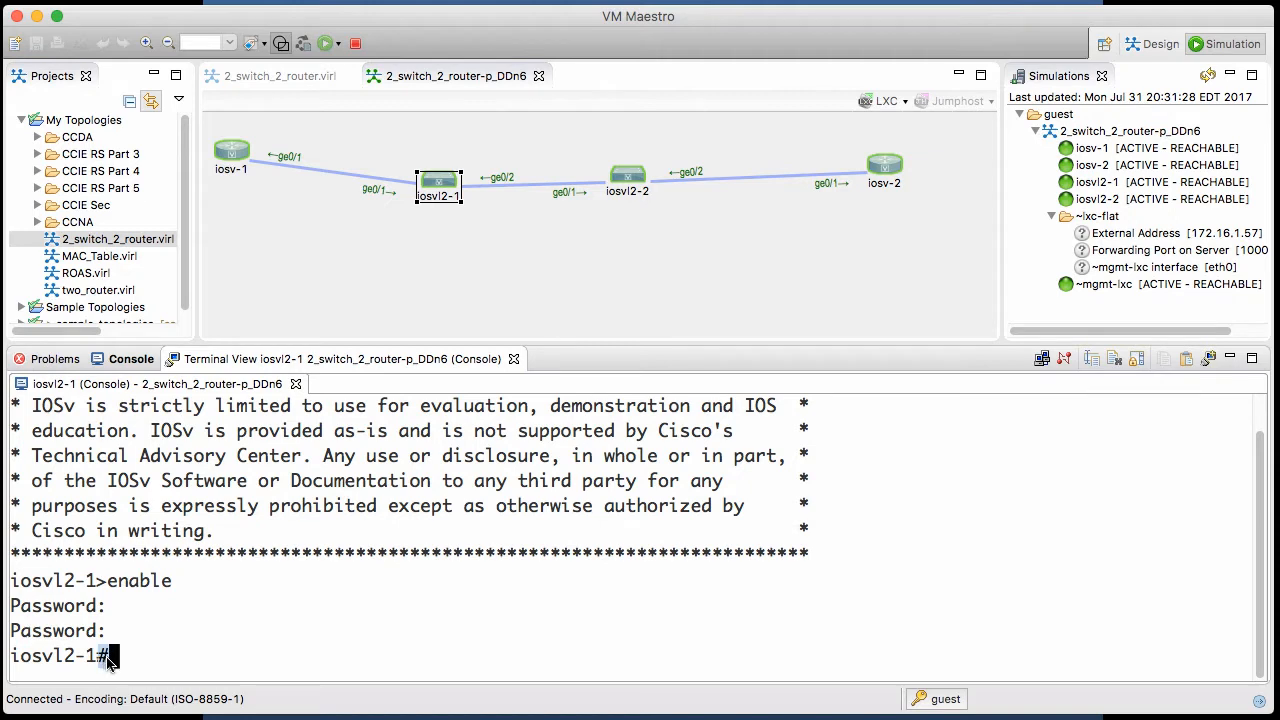
pyautogui.moveTo(350, 618)
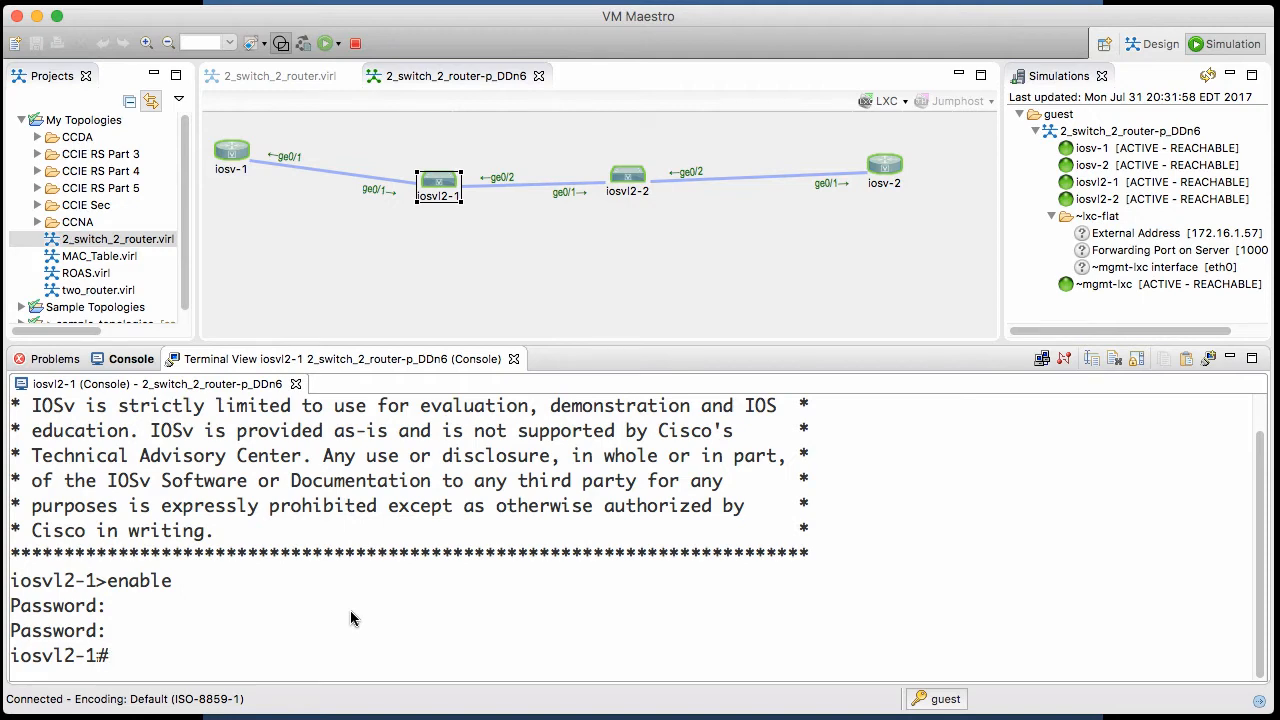
# Run show vlan on iosvl2-1 and highlight the default VLAN entry and port Gi0/1.
pyautogui.write('show vlan brief')
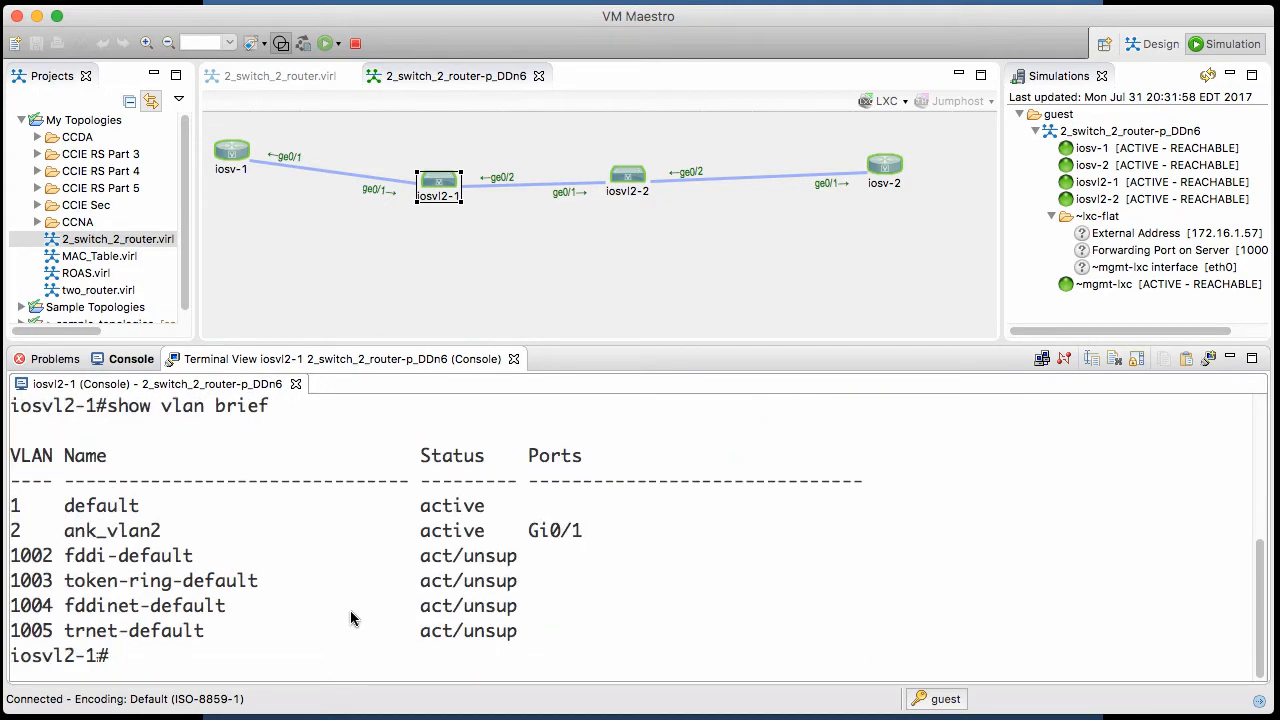
pyautogui.doubleClick(100, 504)
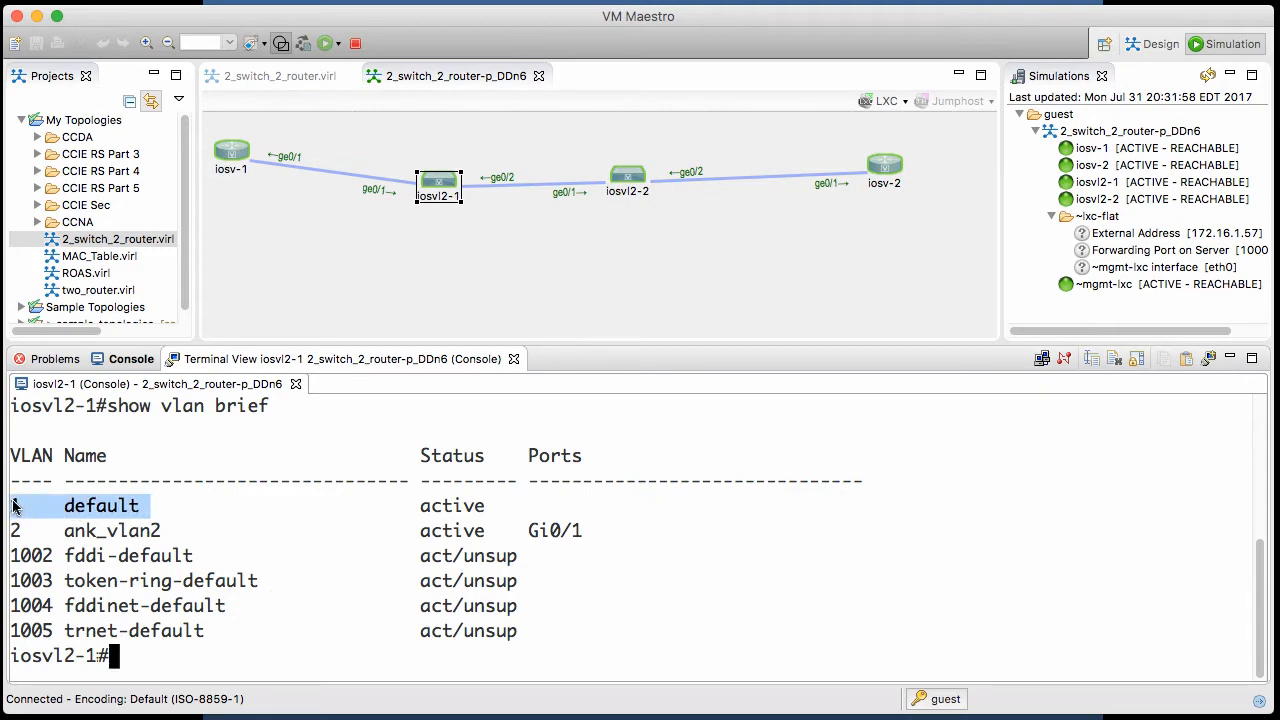
pyautogui.click(100, 530)
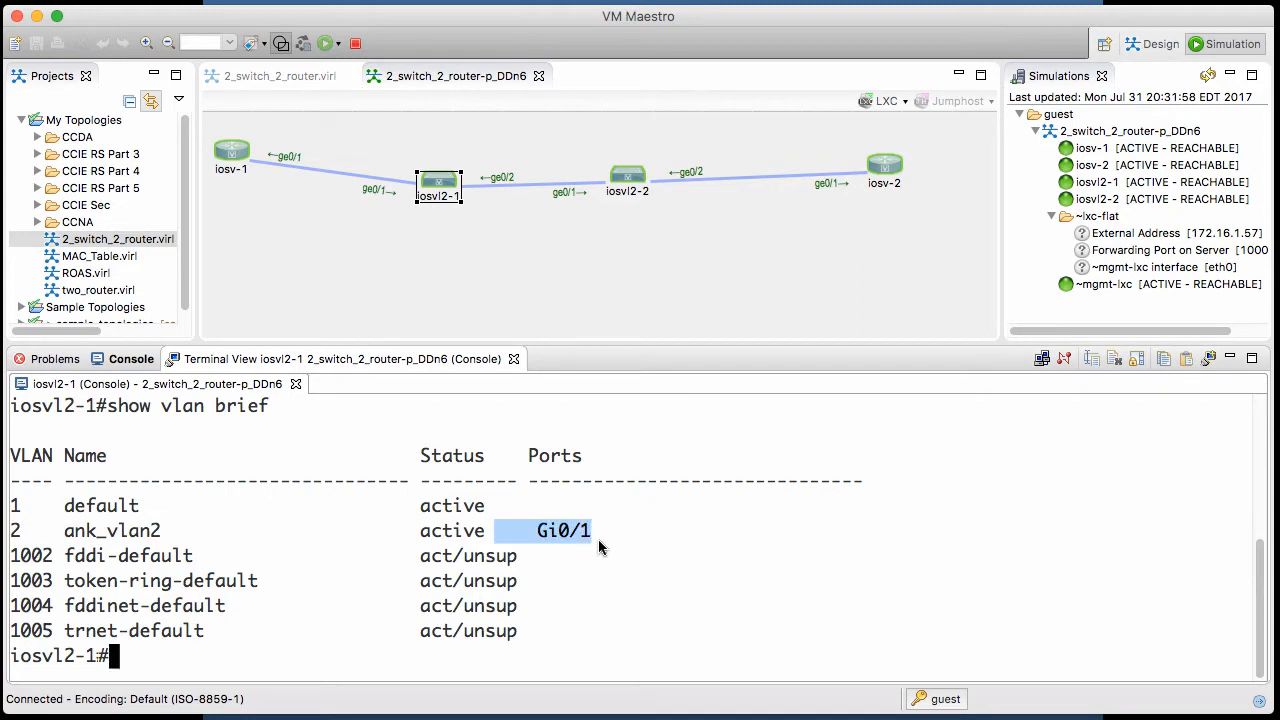
pyautogui.moveTo(150, 512)
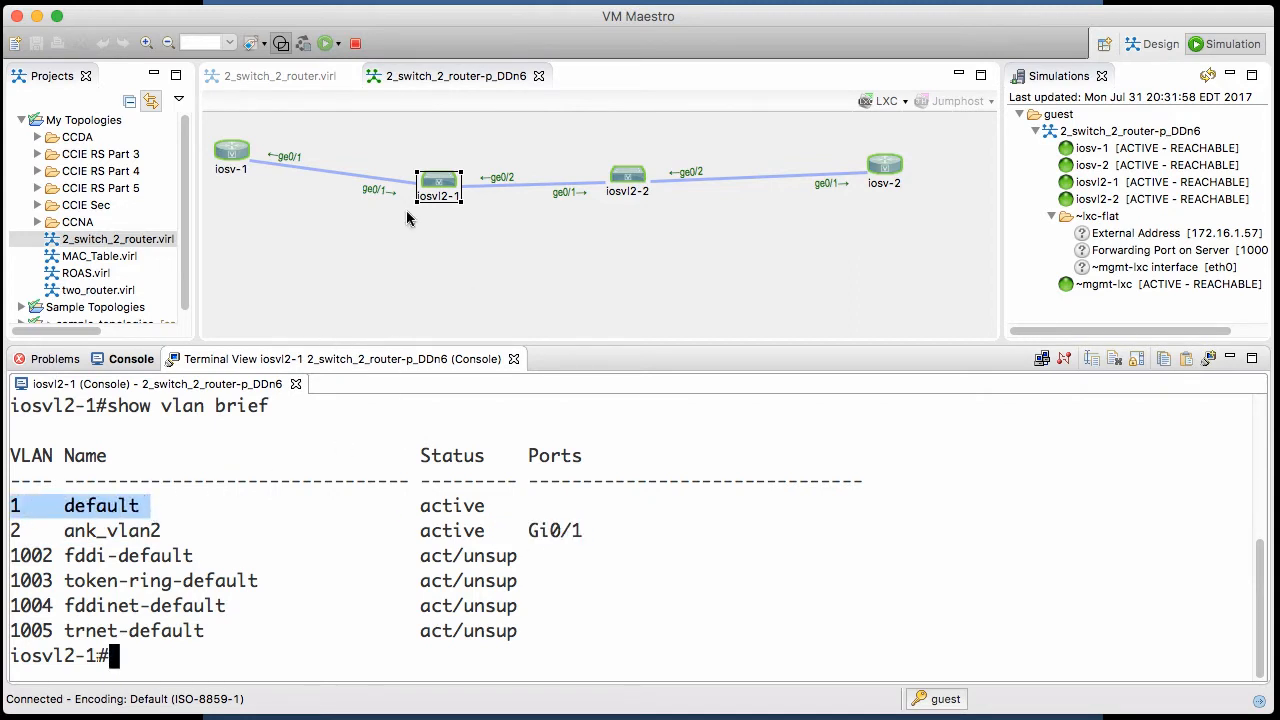
pyautogui.moveTo(464, 198)
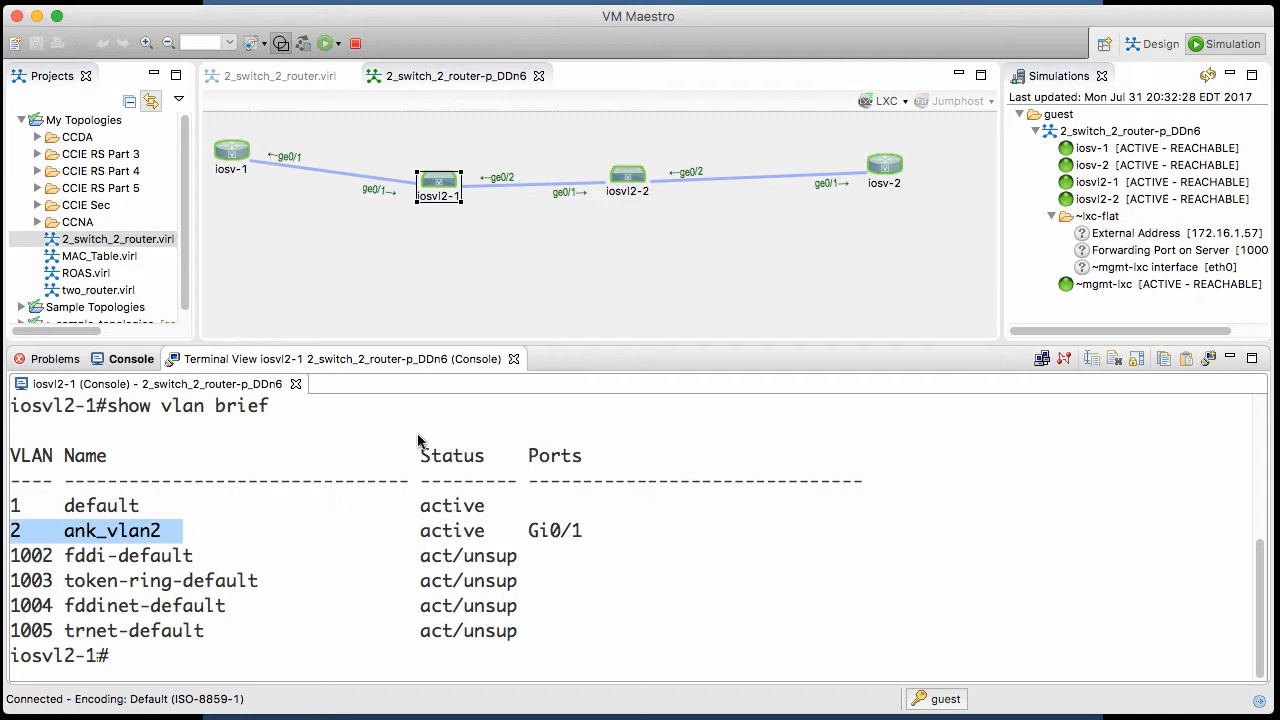
pyautogui.moveTo(232, 180)
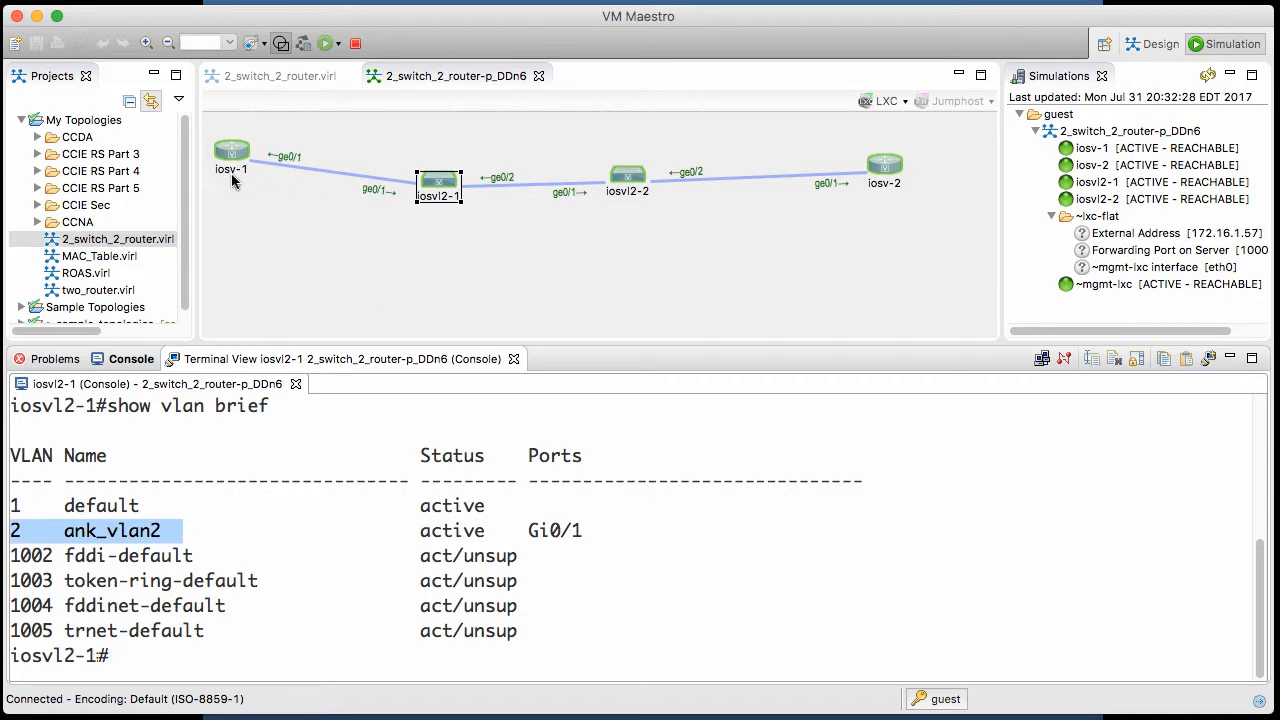
pyautogui.moveTo(478, 510)
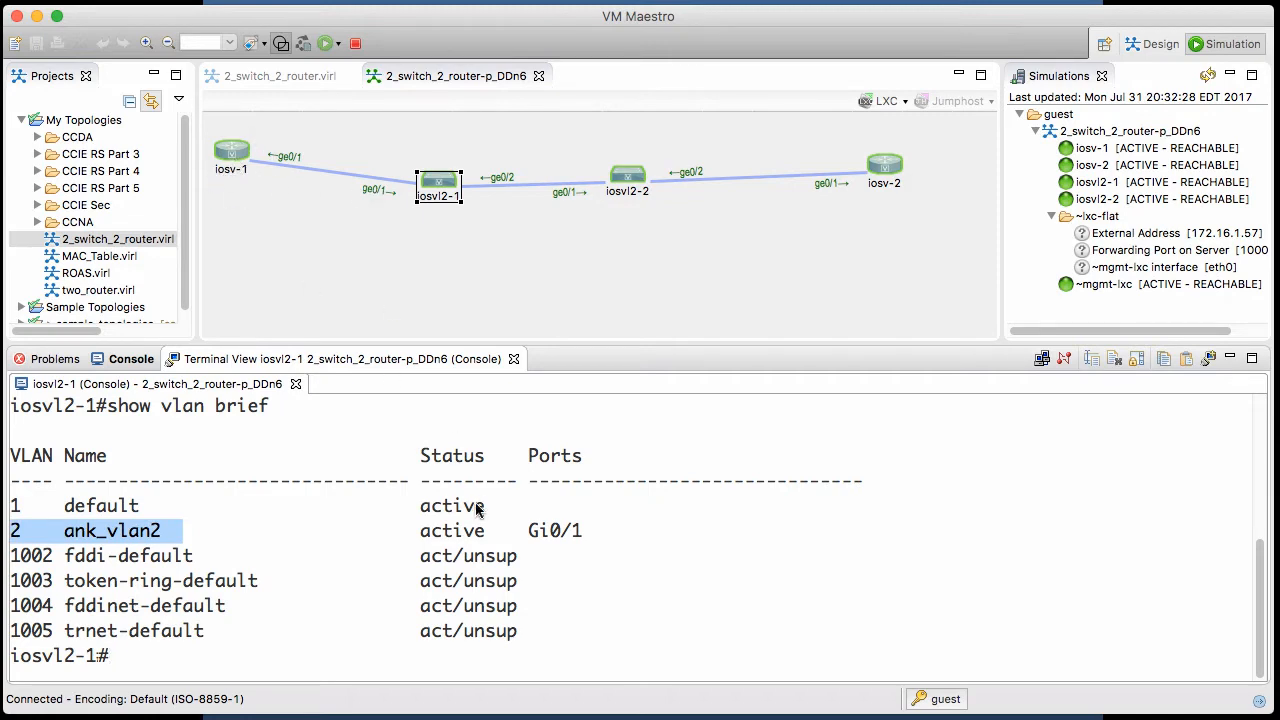
pyautogui.moveTo(650, 198)
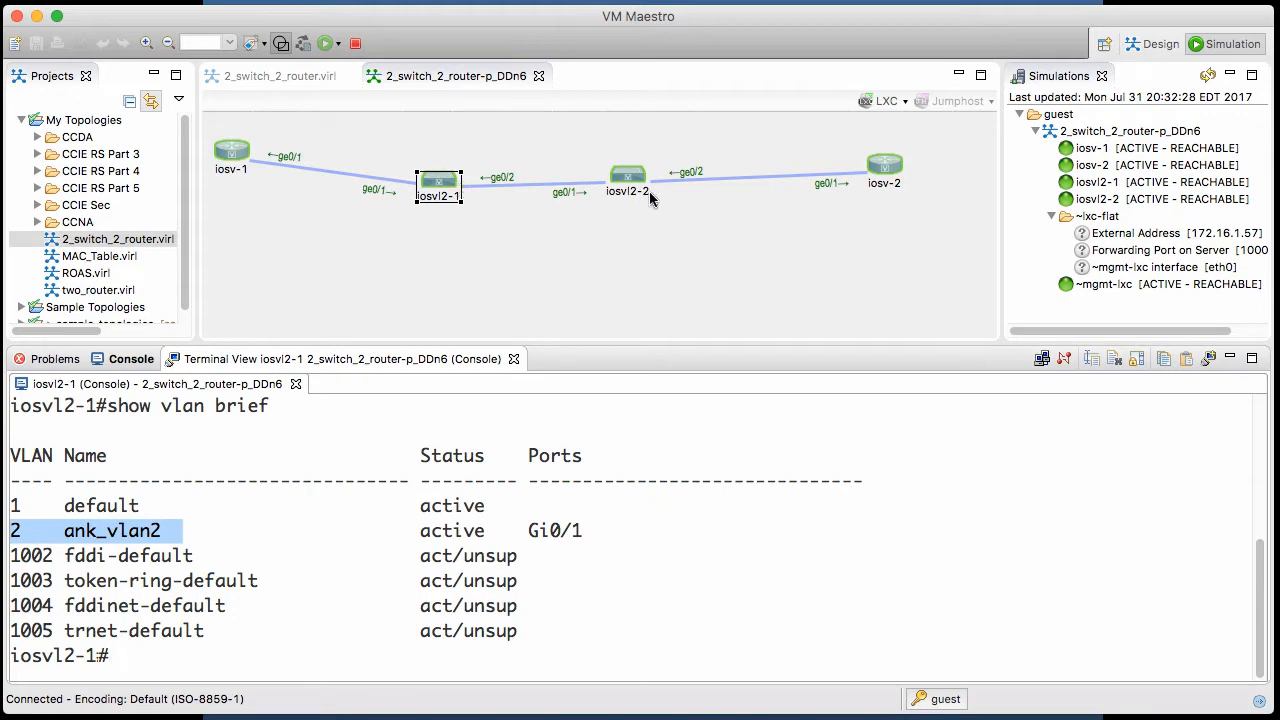
pyautogui.moveTo(628, 302)
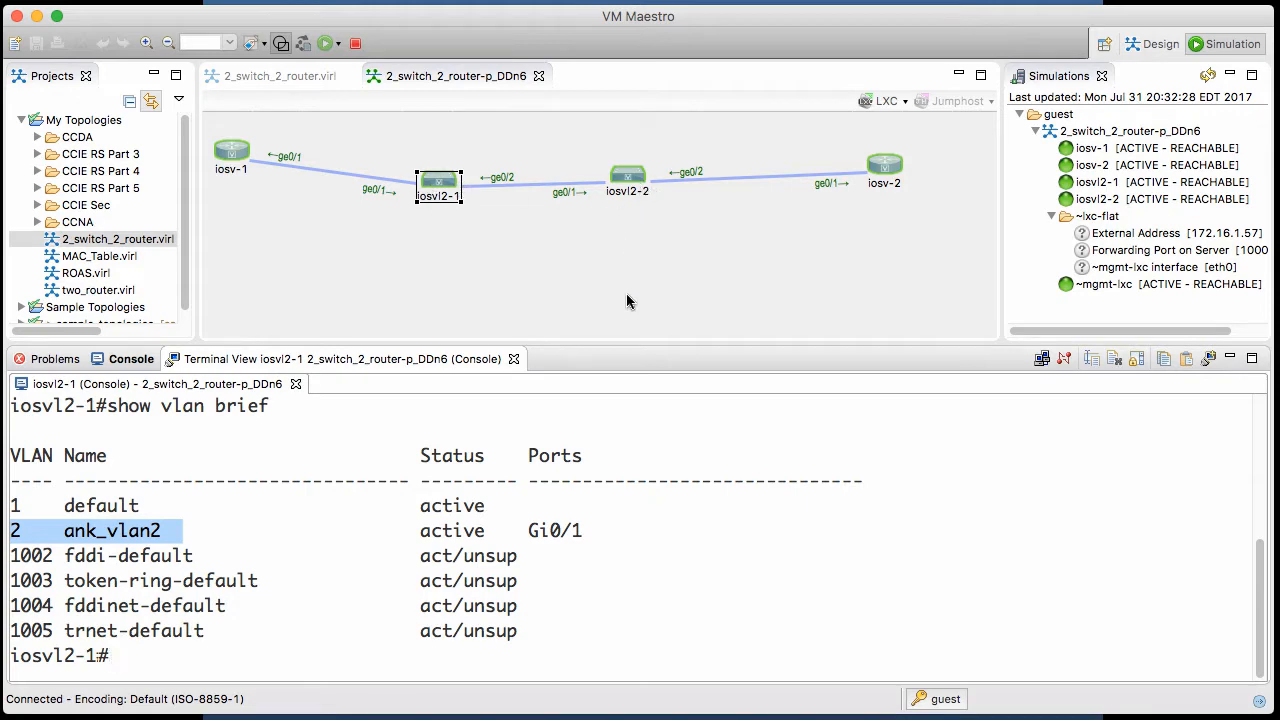
pyautogui.moveTo(636, 572)
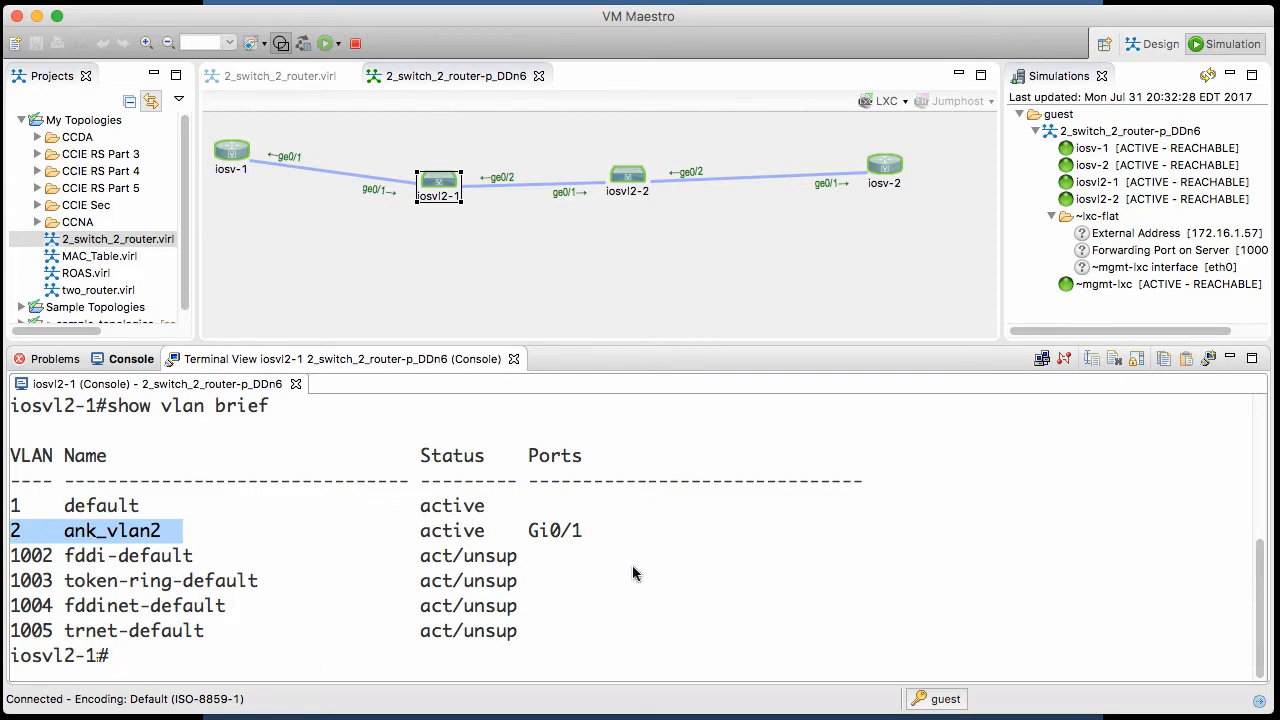
# Run show ip int brief on iosvl2-1 and highlight GigabitEthernet0/2 in the summary.
pyautogui.write('show ip int')
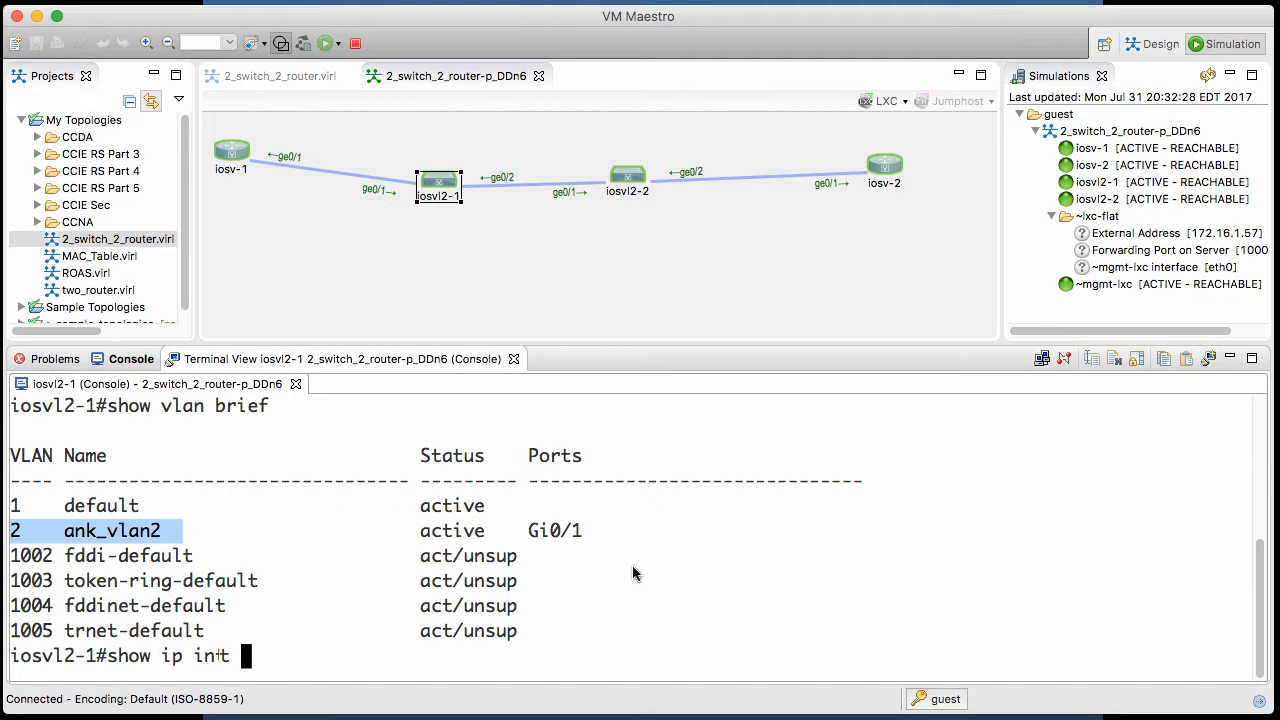
pyautogui.press('Return')
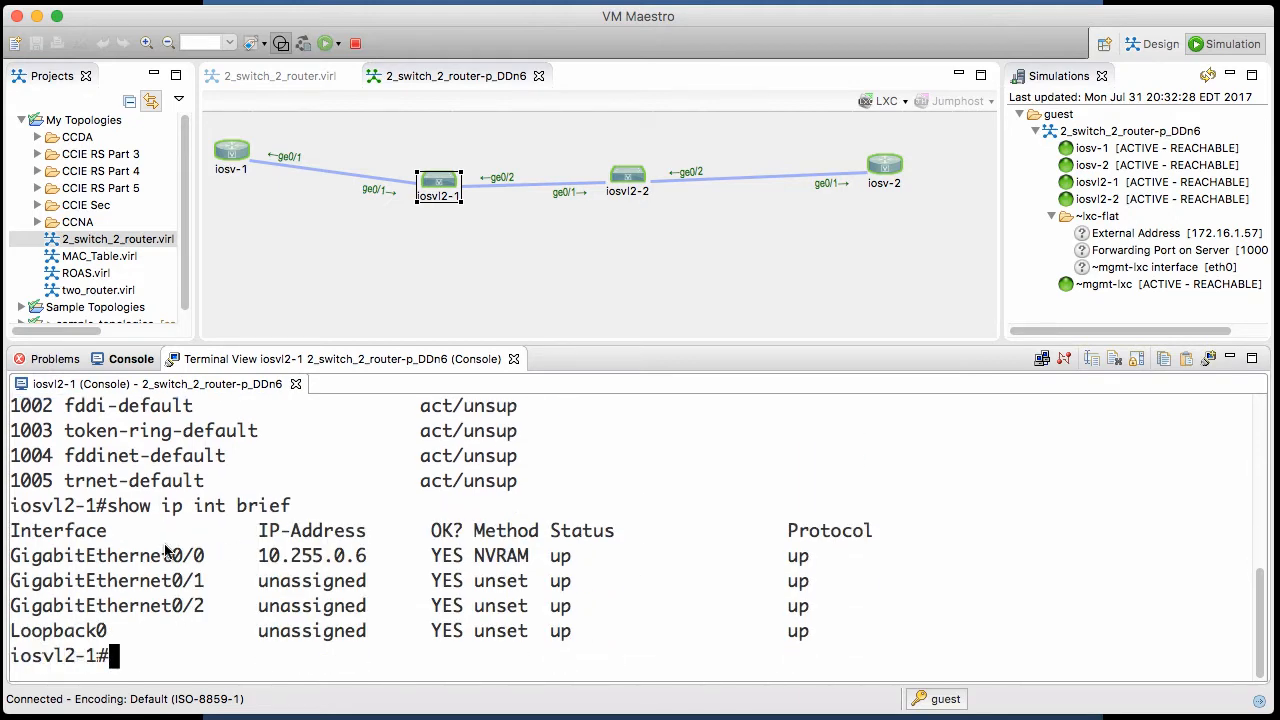
pyautogui.doubleClick(108, 556)
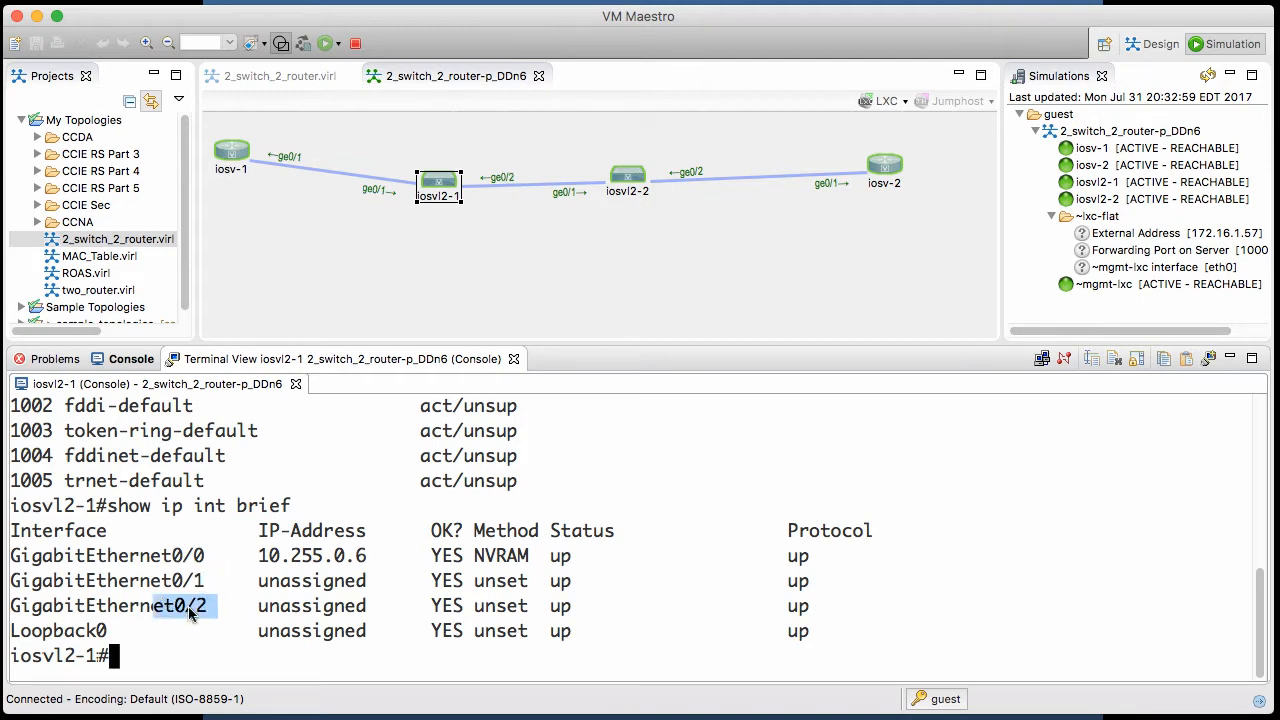
pyautogui.moveTo(524, 338)
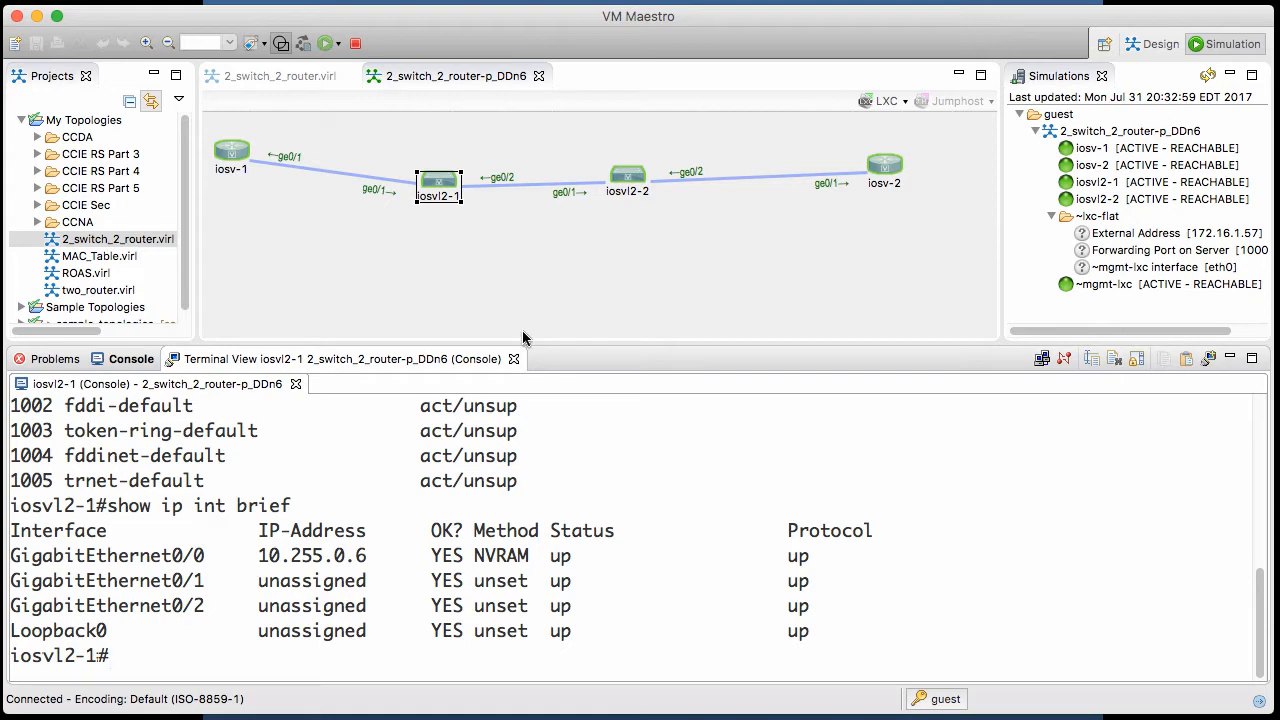
pyautogui.moveTo(488, 496)
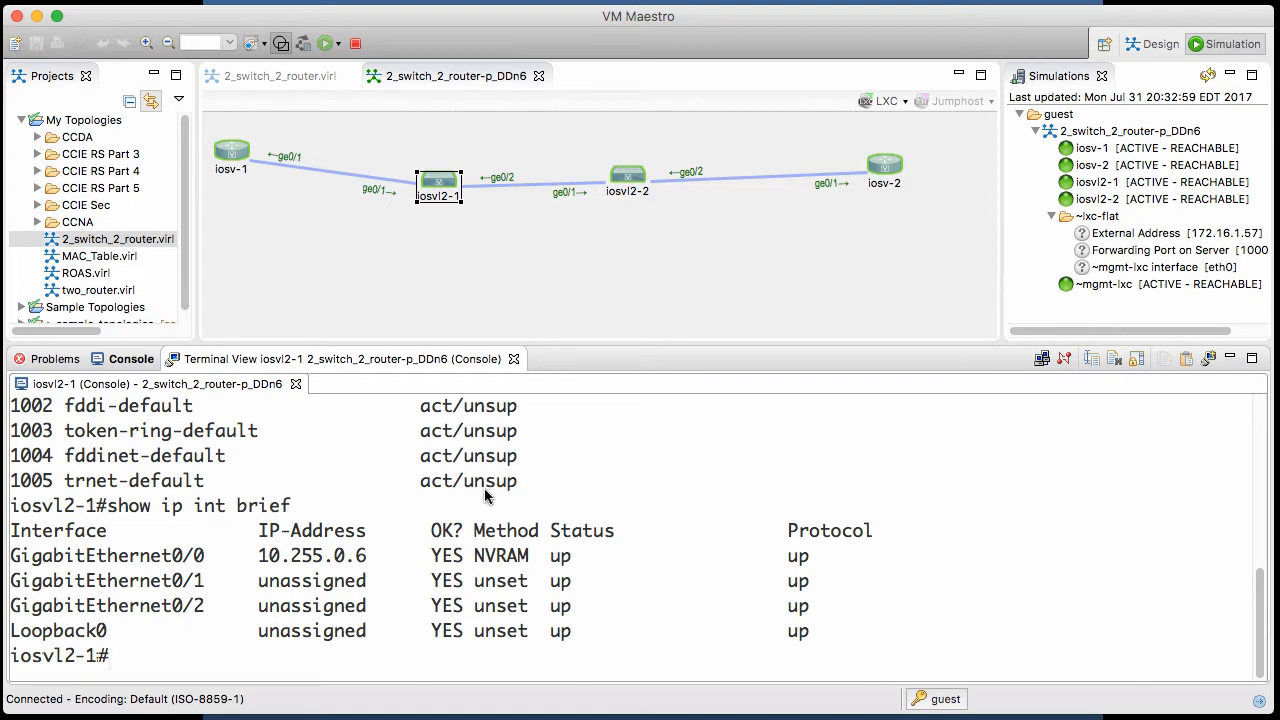
pyautogui.moveTo(416, 556)
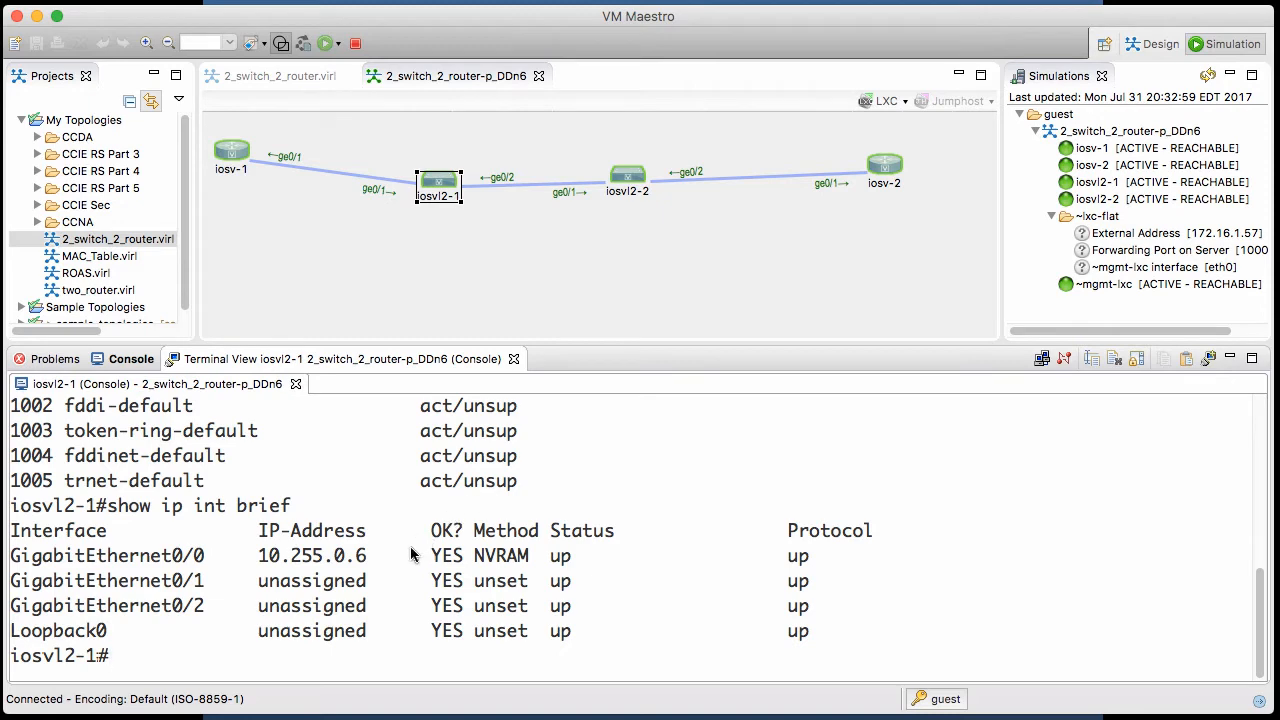
pyautogui.doubleClick(312, 556)
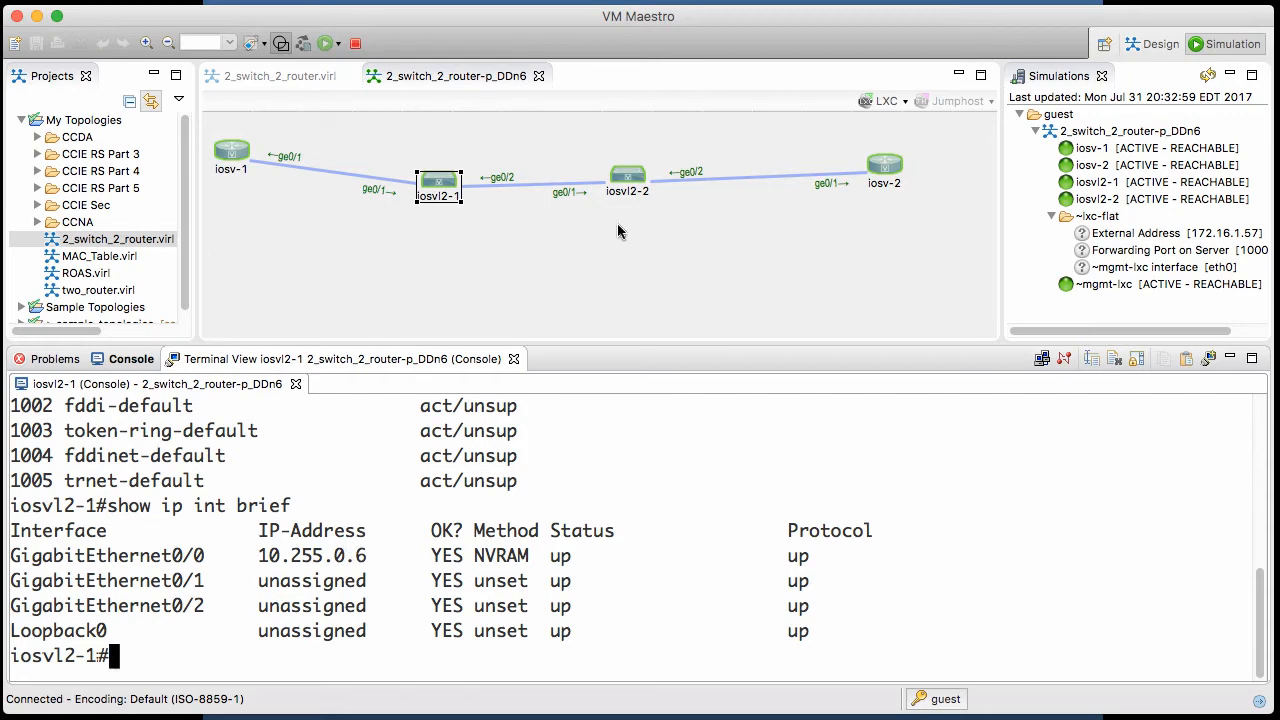
# Telnet to the console port of iosvl2-2 and restore the topology layout view.
pyautogui.rightClick(628, 180)
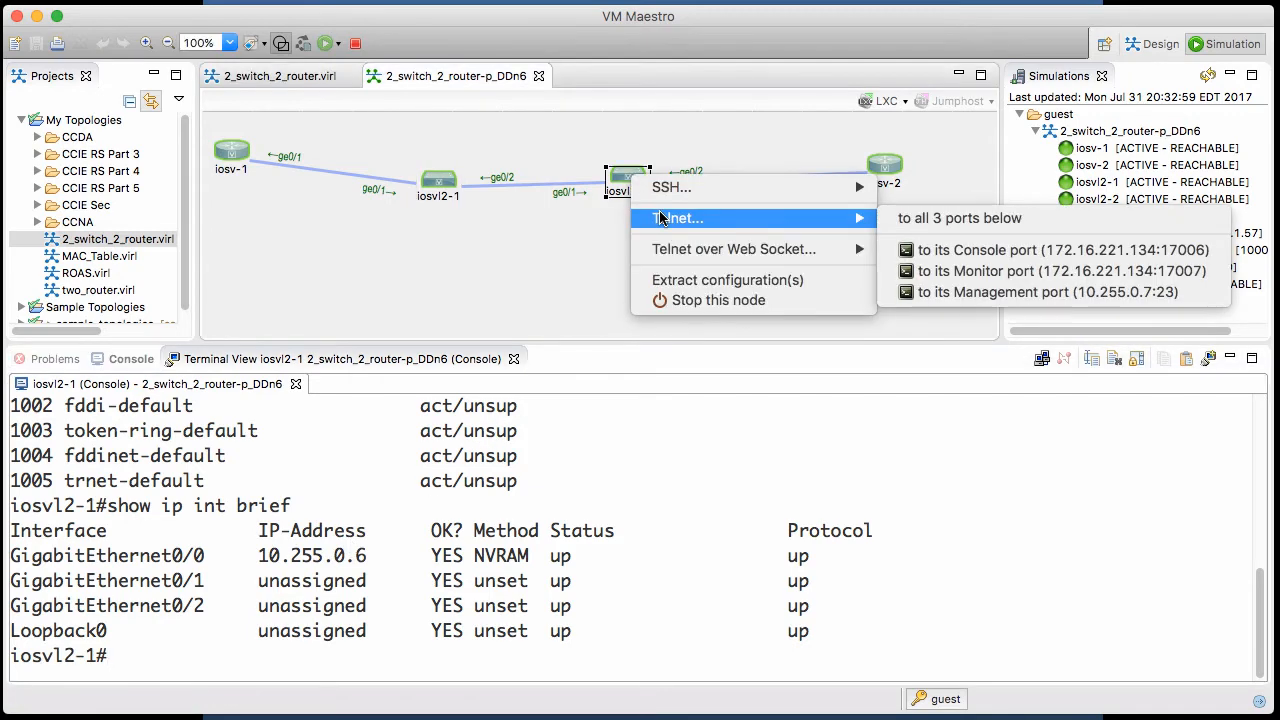
pyautogui.click(1060, 250)
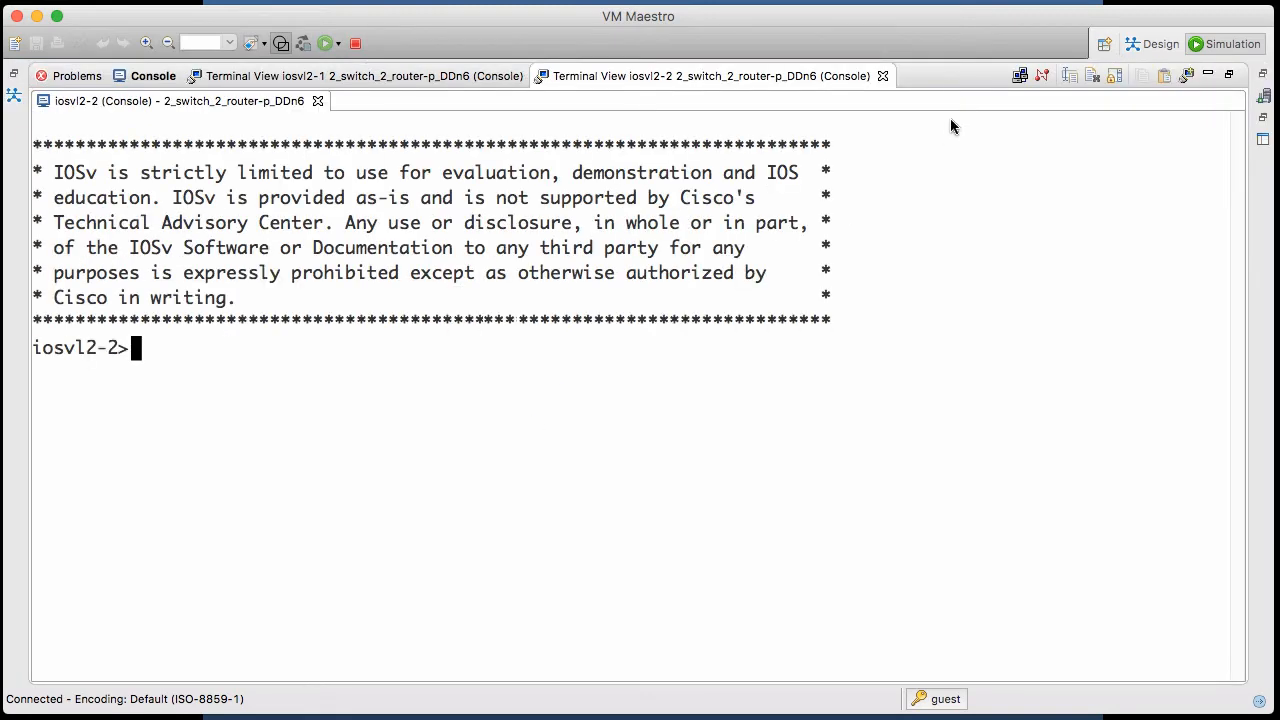
pyautogui.moveTo(1208, 84)
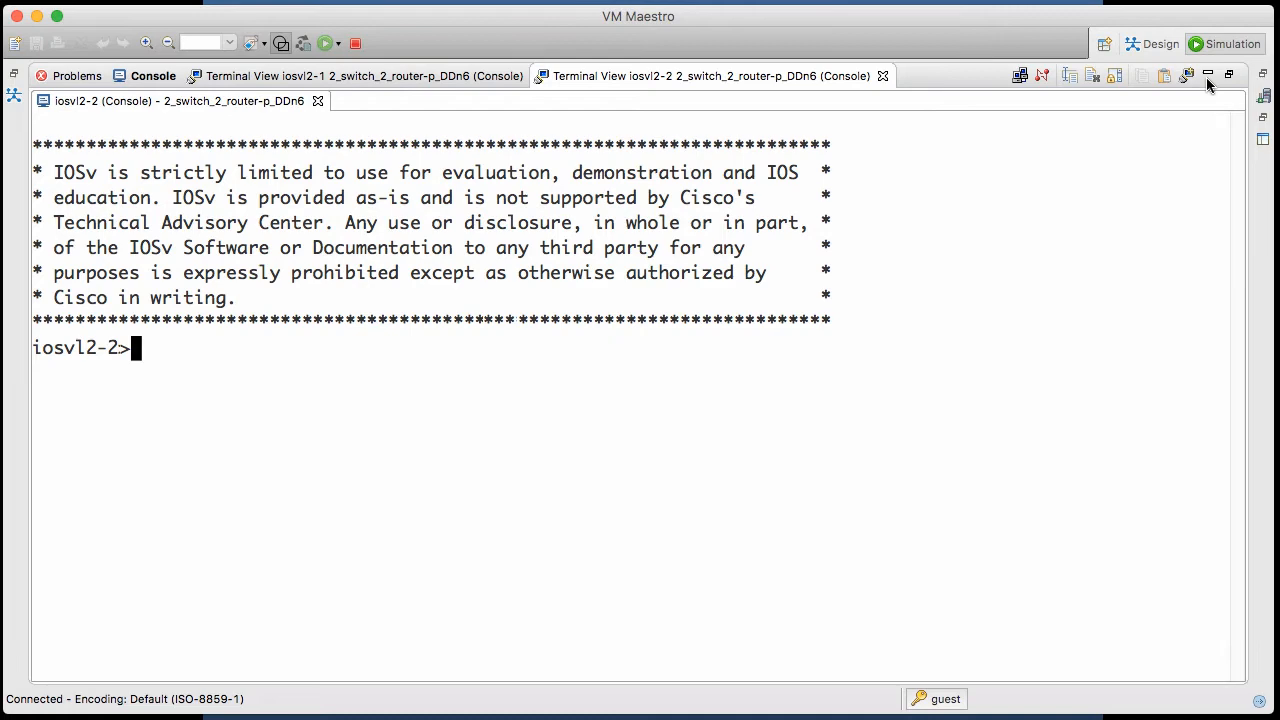
pyautogui.click(1208, 76)
pyautogui.write('en')
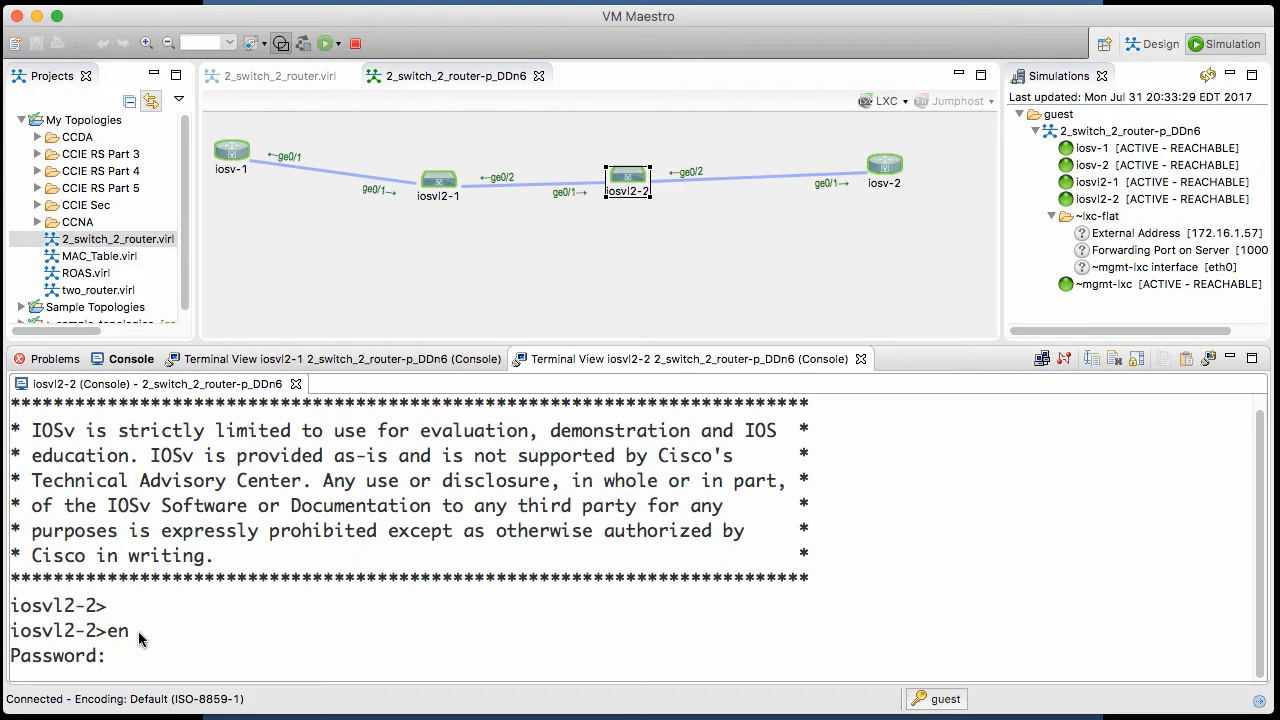
# List VLANs on iosvl2-2 and highlight the ank_vlan2 entry.
pyautogui.write('svl2-2#show vlan brief')
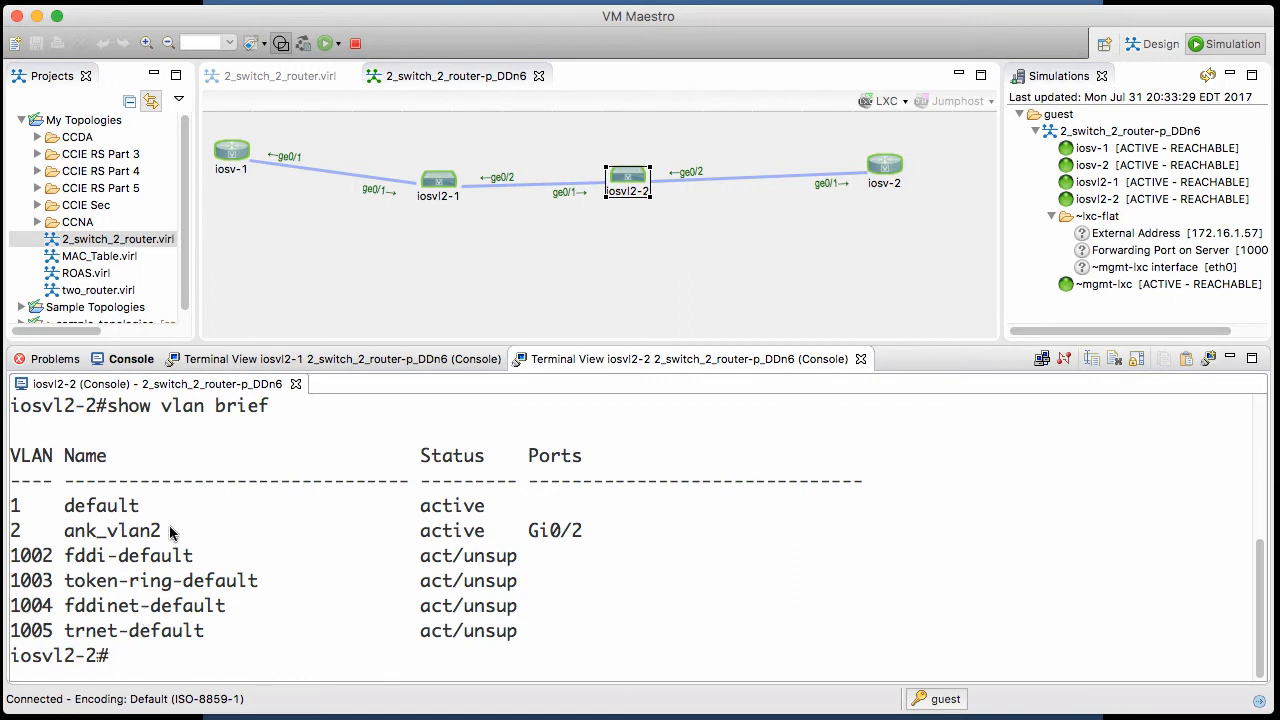
pyautogui.doubleClick(112, 530)
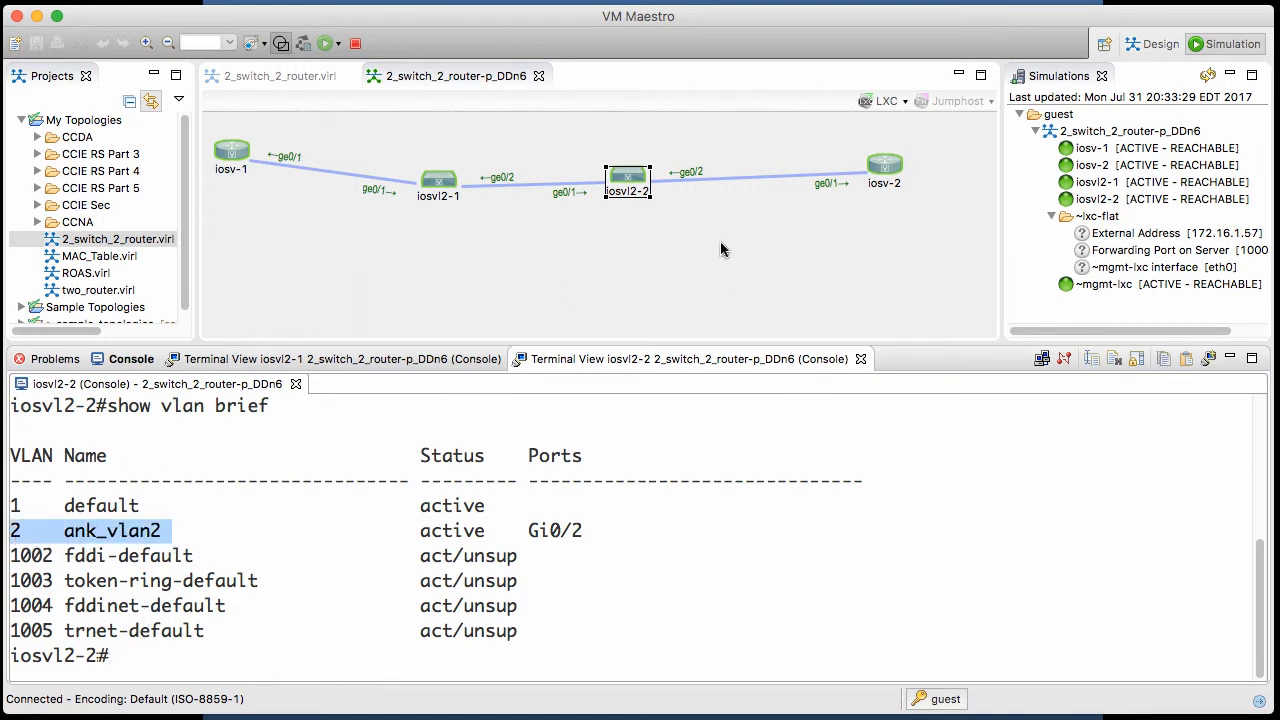
pyautogui.moveTo(638, 218)
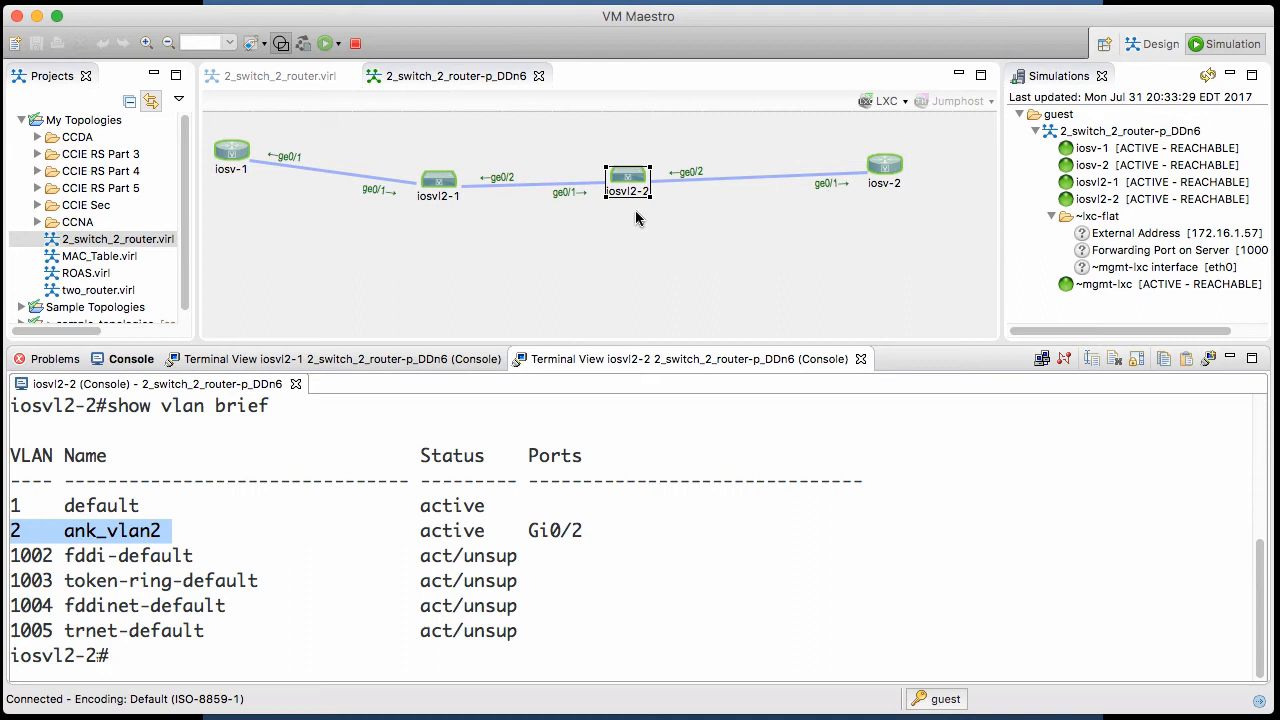
pyautogui.moveTo(564, 206)
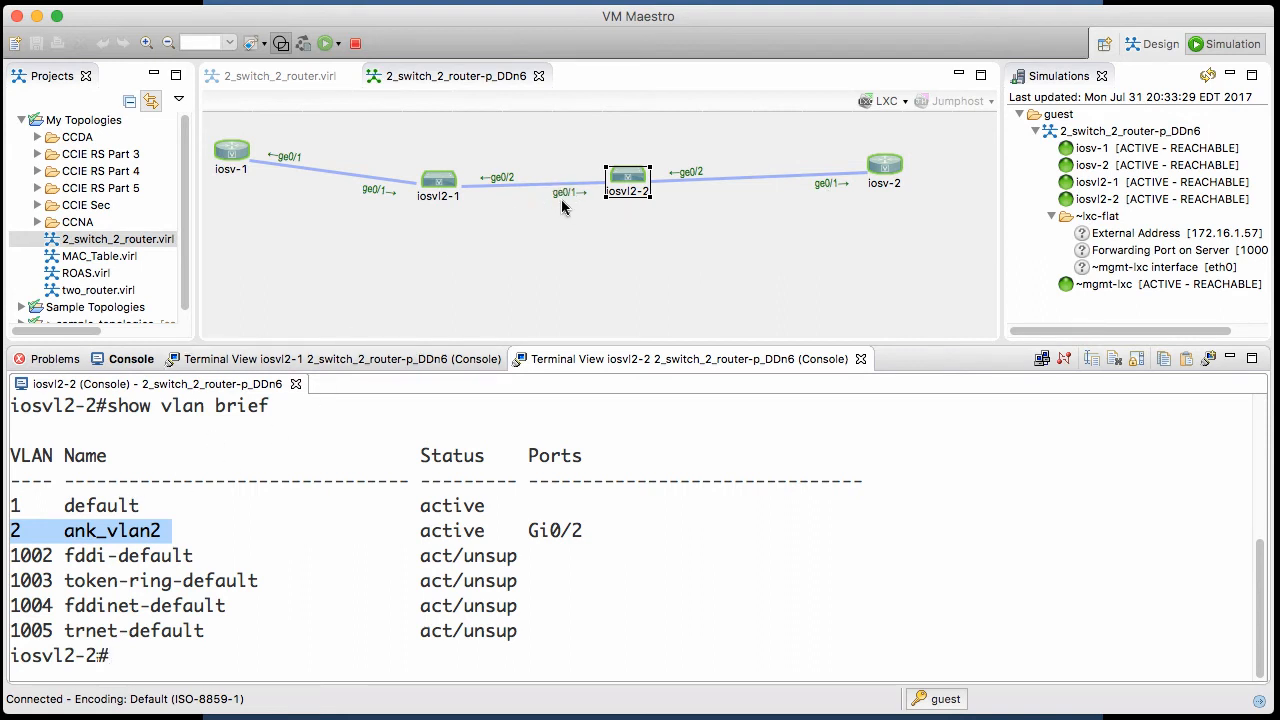
pyautogui.moveTo(250, 590)
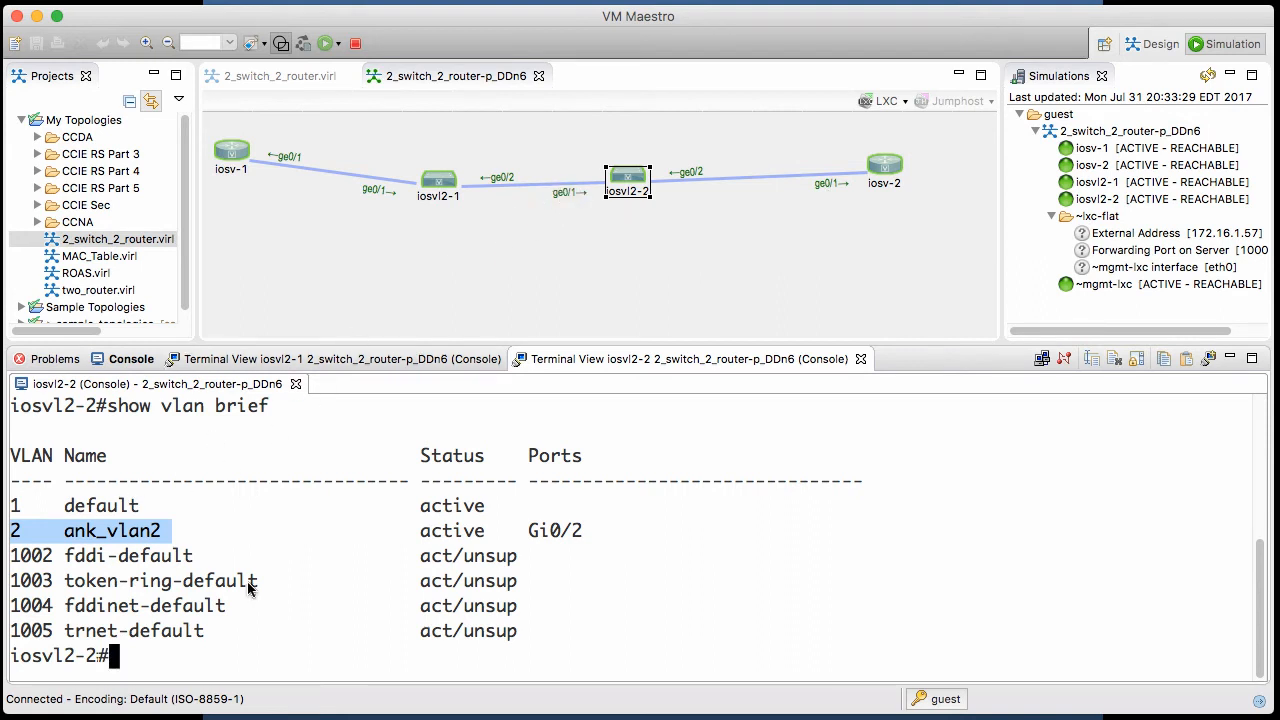
pyautogui.moveTo(596, 200)
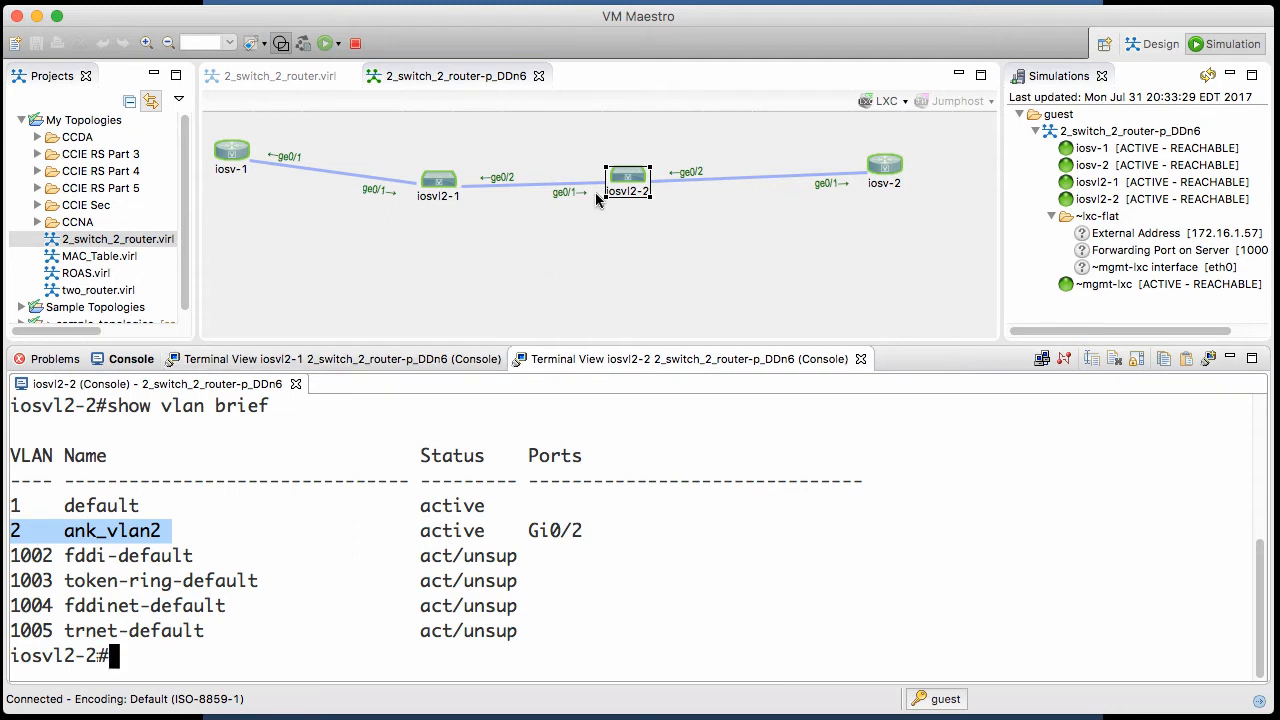
pyautogui.moveTo(556, 316)
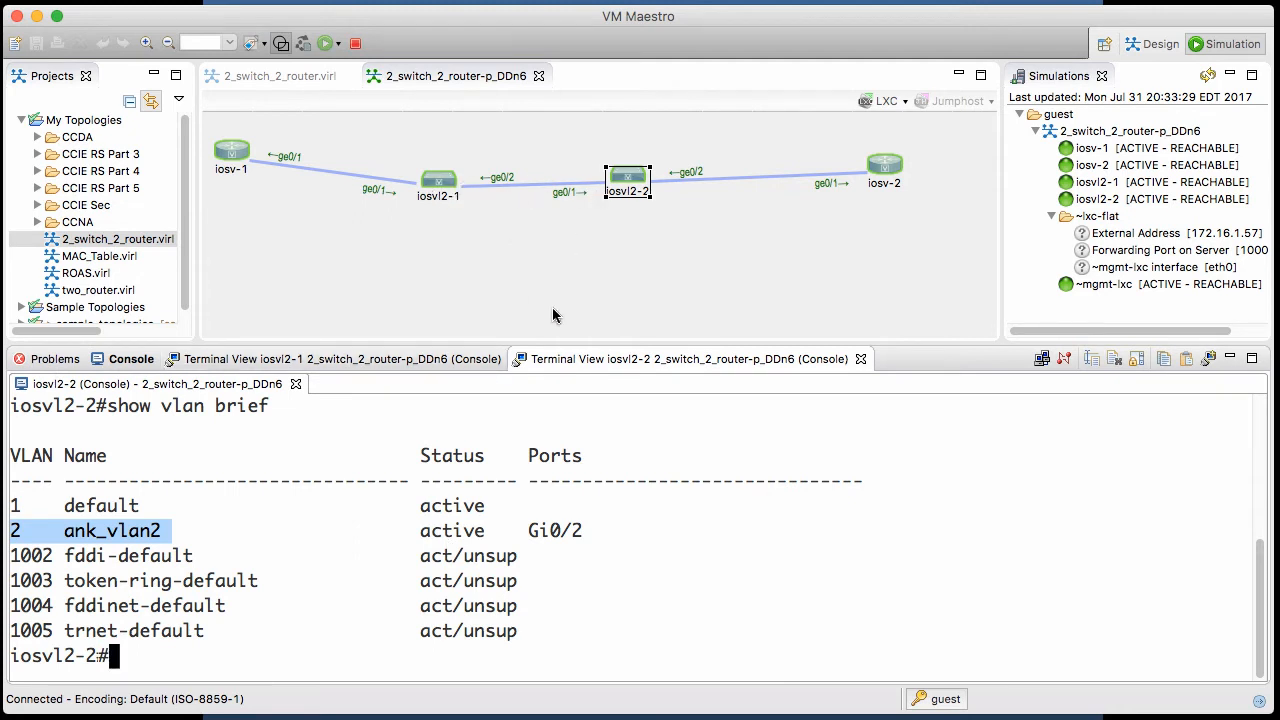
pyautogui.moveTo(378, 552)
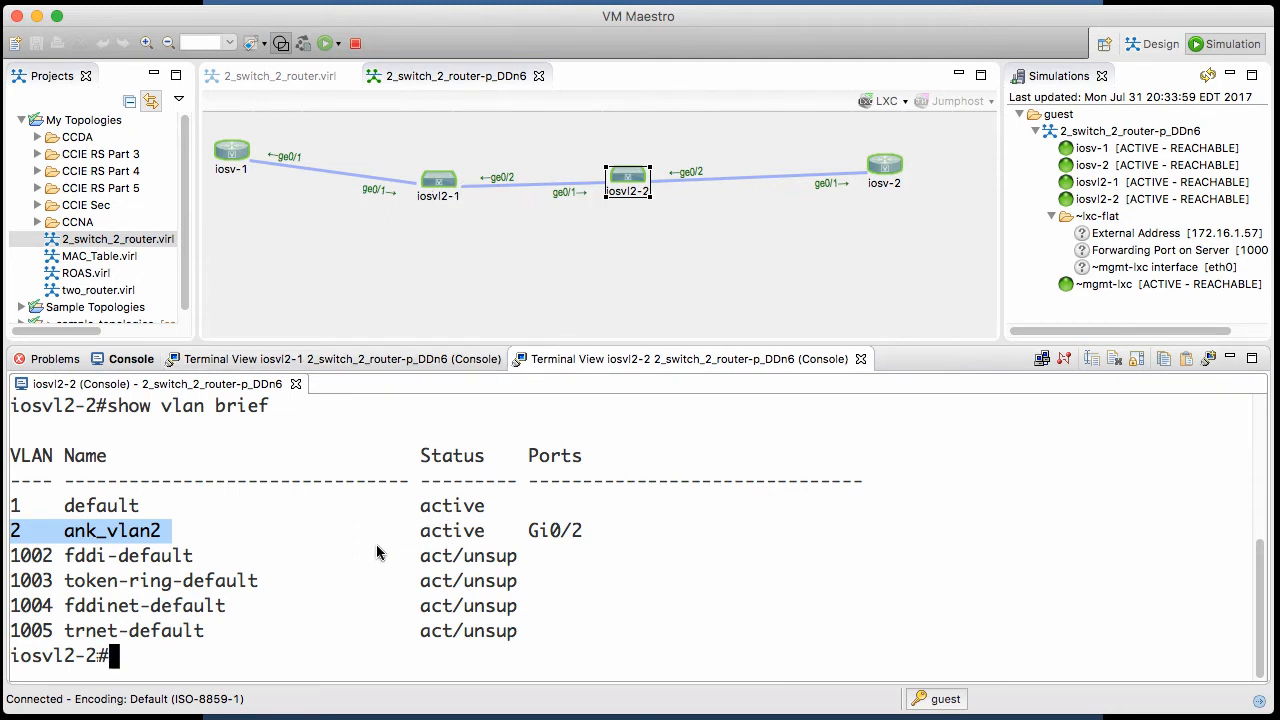
# Run show ip int br on iosvl2-2 and highlight management address 10.255.0.7.
pyautogui.write('show ip int')
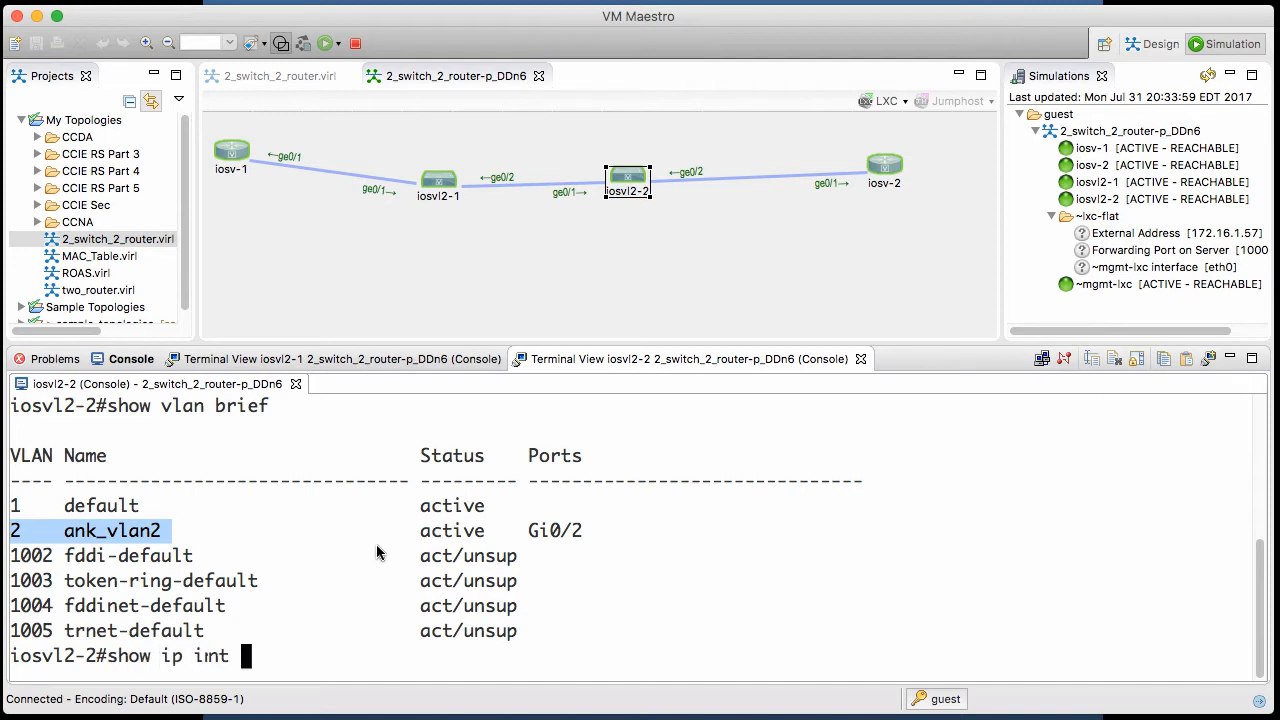
pyautogui.write('br')
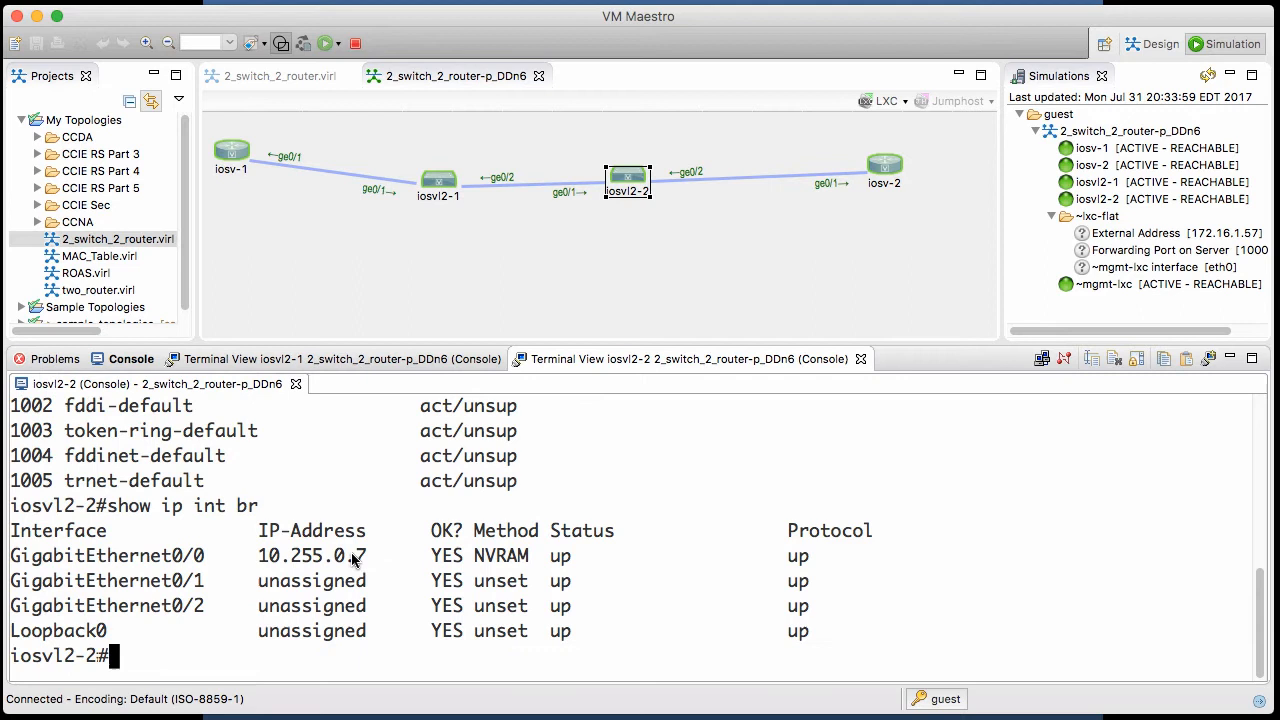
pyautogui.doubleClick(120, 556)
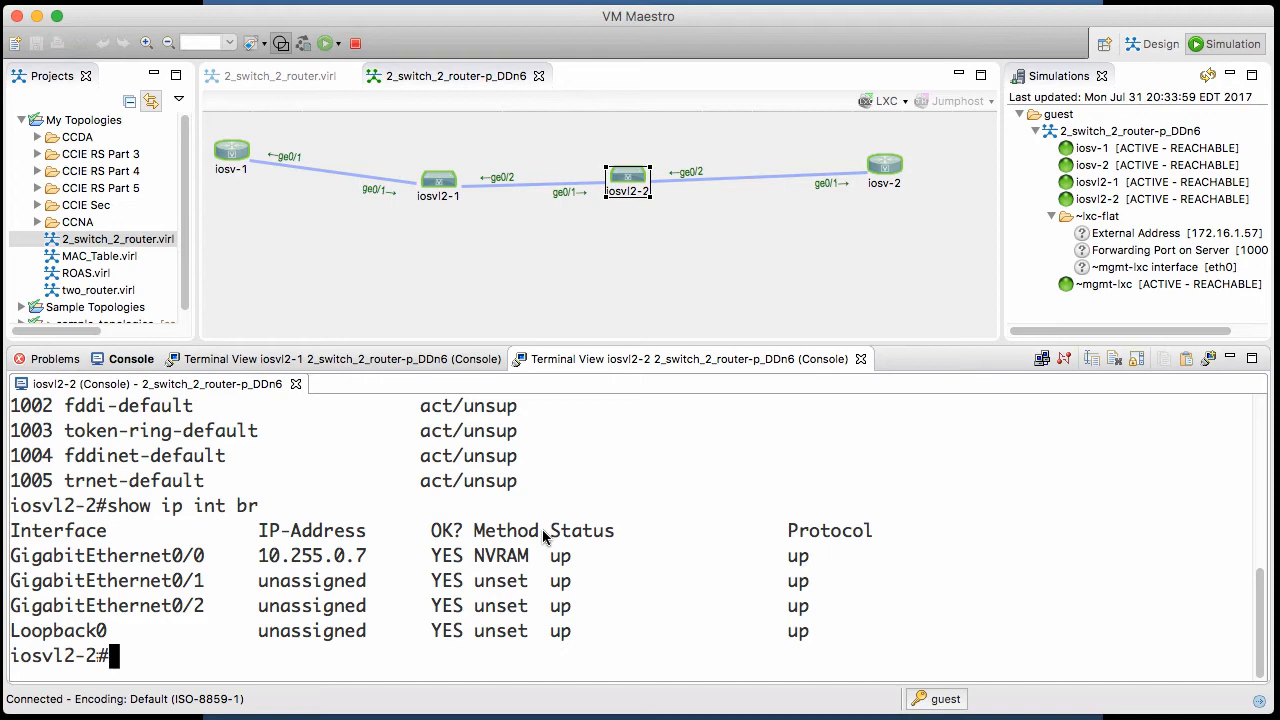
# Run show mac-address-table on iosvl2-2 to list its dynamic MAC entries.
pyautogui.write('show mac')
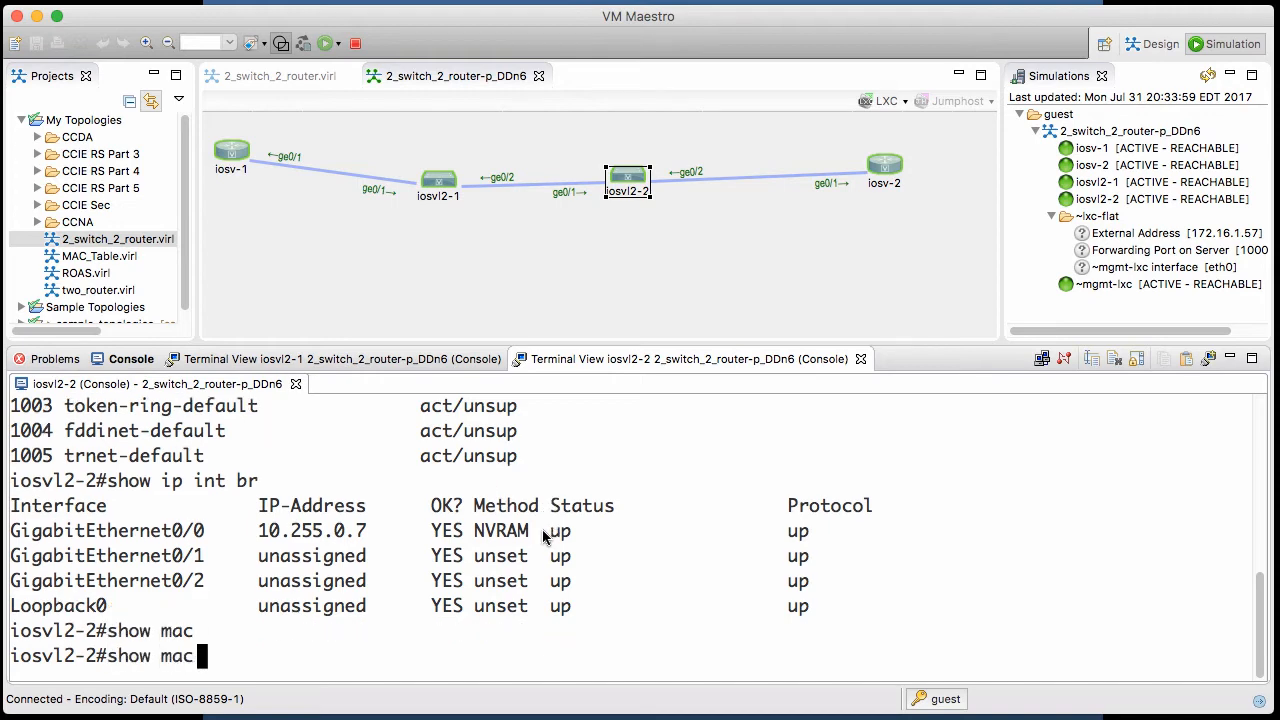
pyautogui.write('-add')
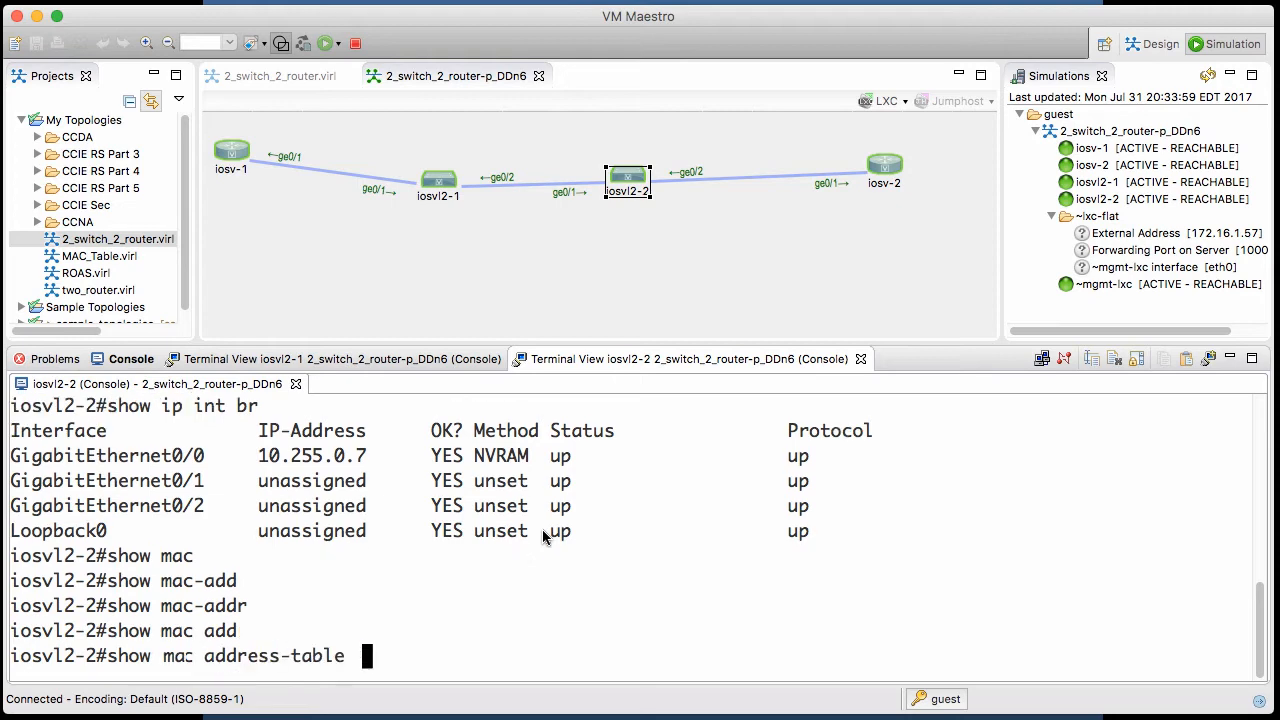
pyautogui.press('Return')
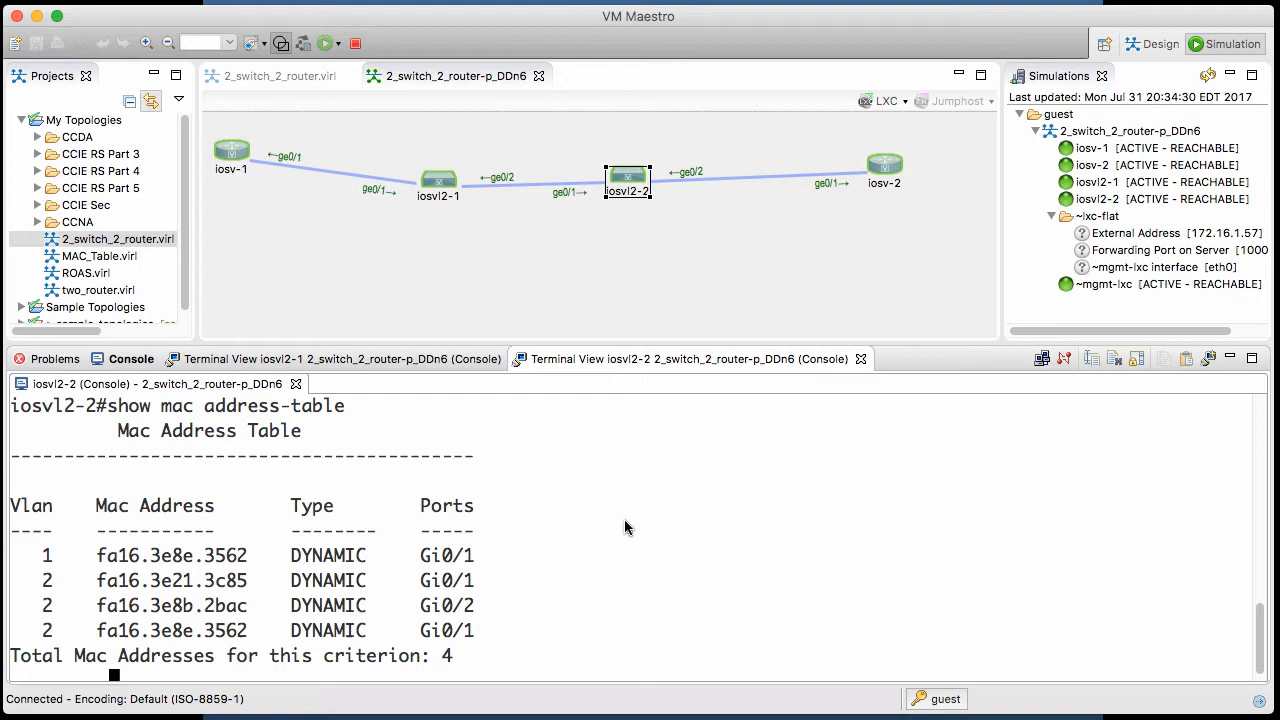
pyautogui.moveTo(178, 572)
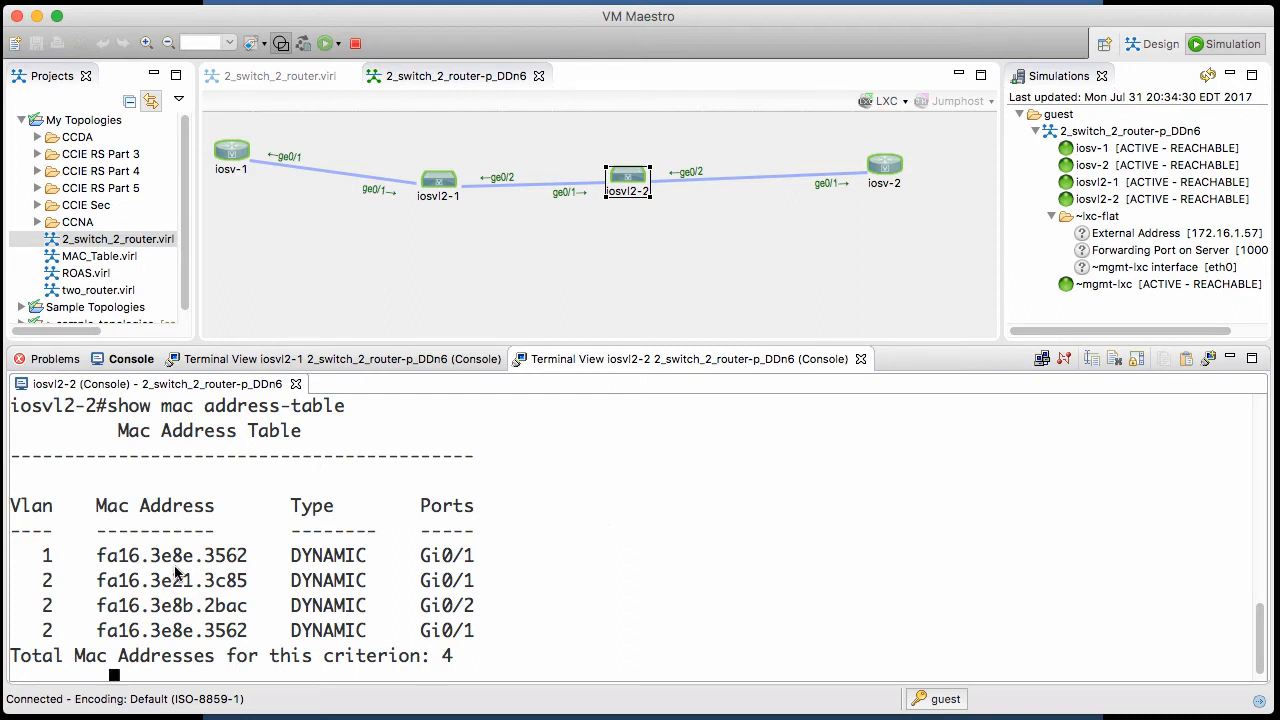
pyautogui.moveTo(258, 570)
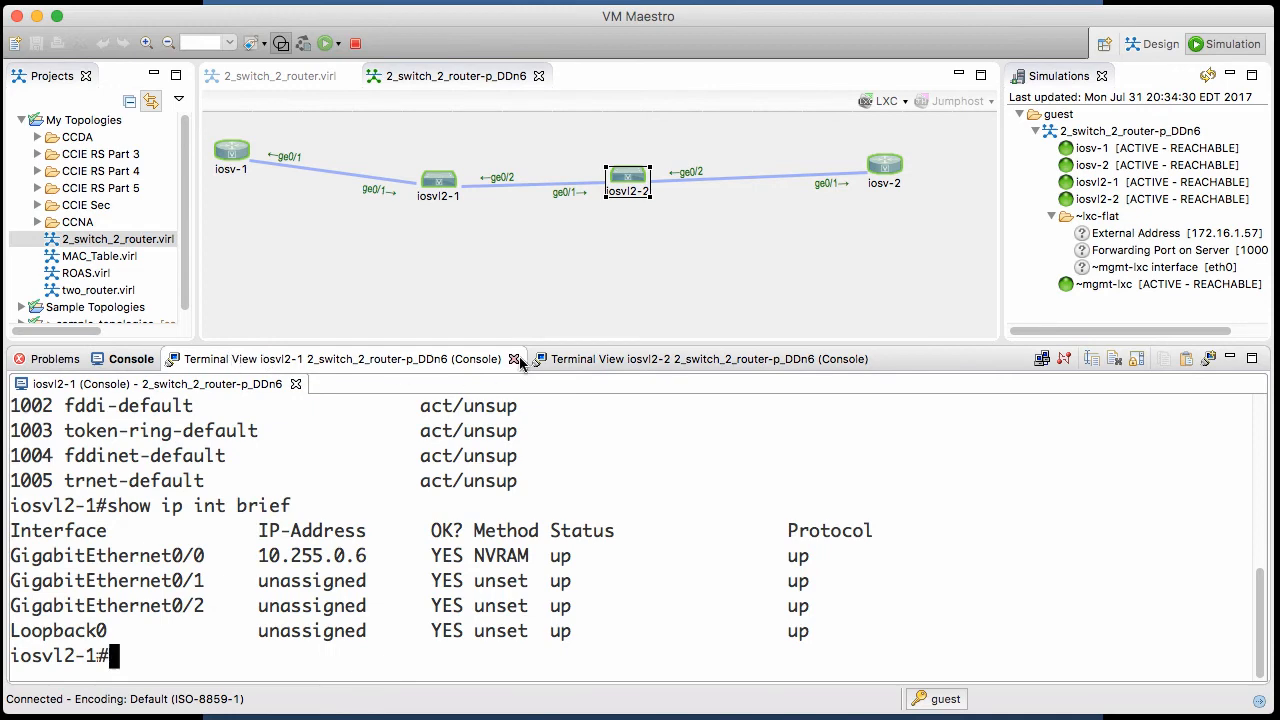
# Close the switch console terminal views, leaving the simulation log visible.
pyautogui.click(520, 360)
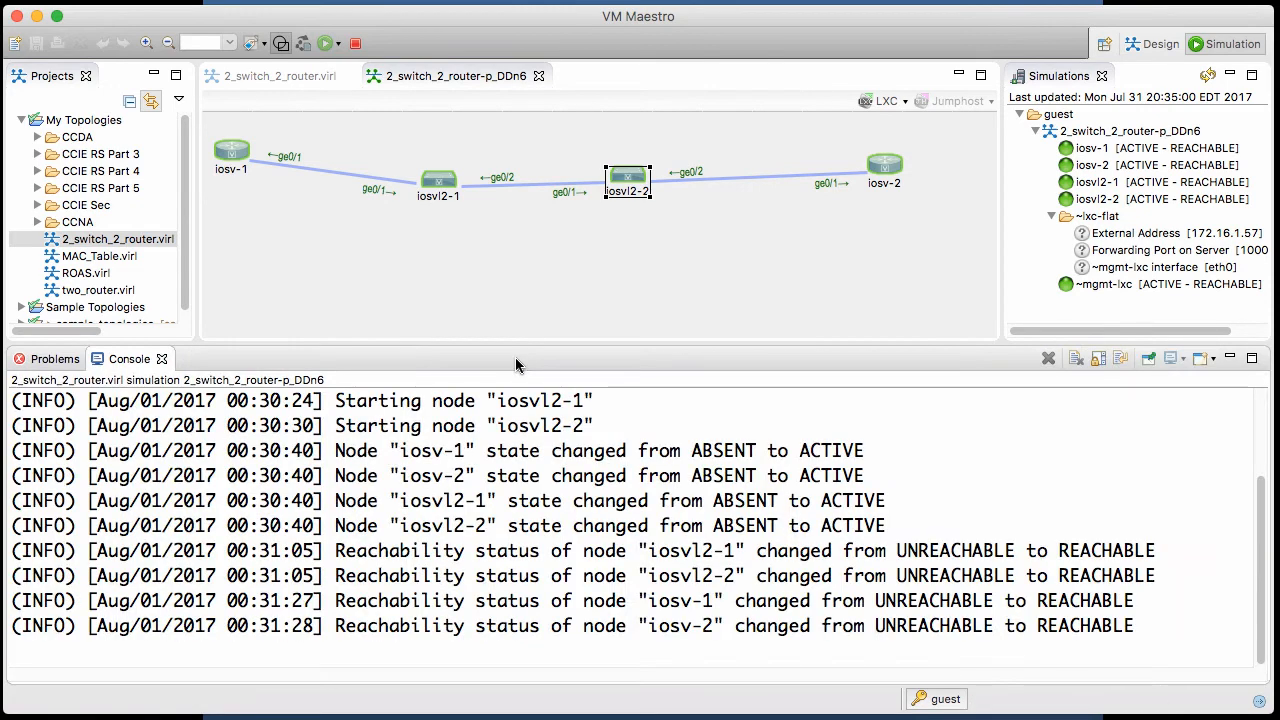
pyautogui.moveTo(232, 150)
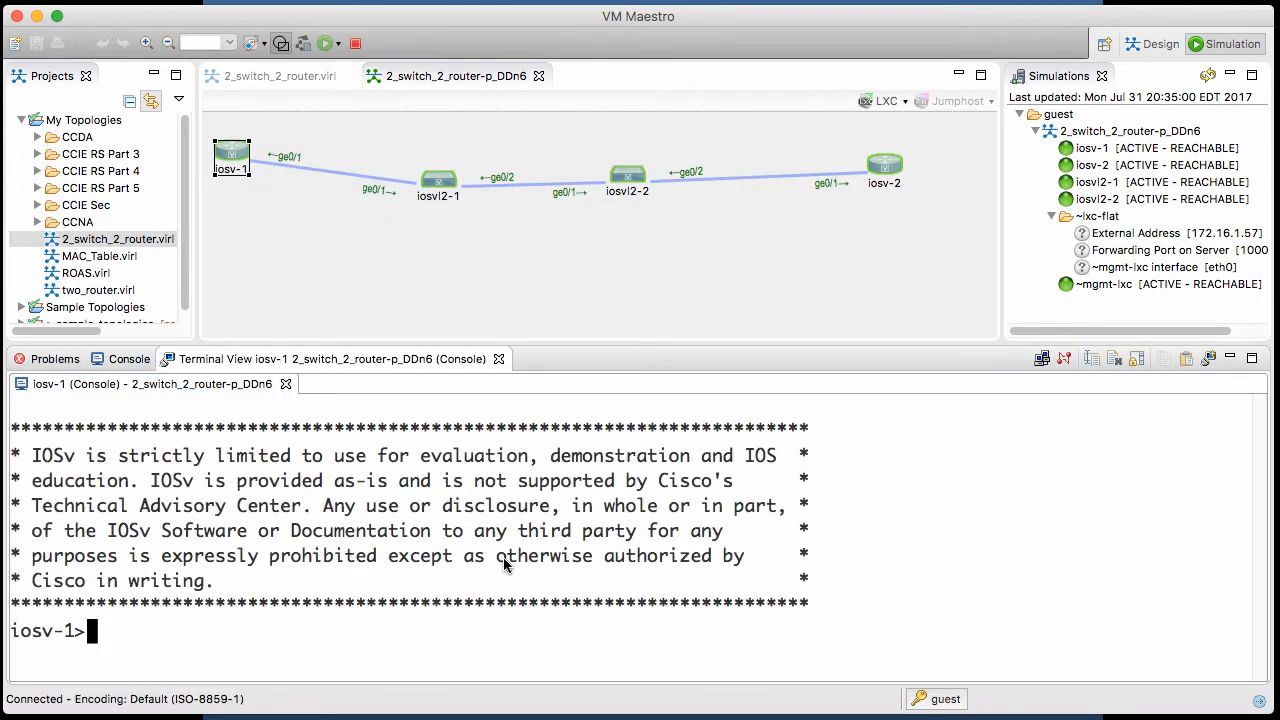
# Enter privileged mode on iosv-1 with en and start the show ip int br command.
pyautogui.write('en')
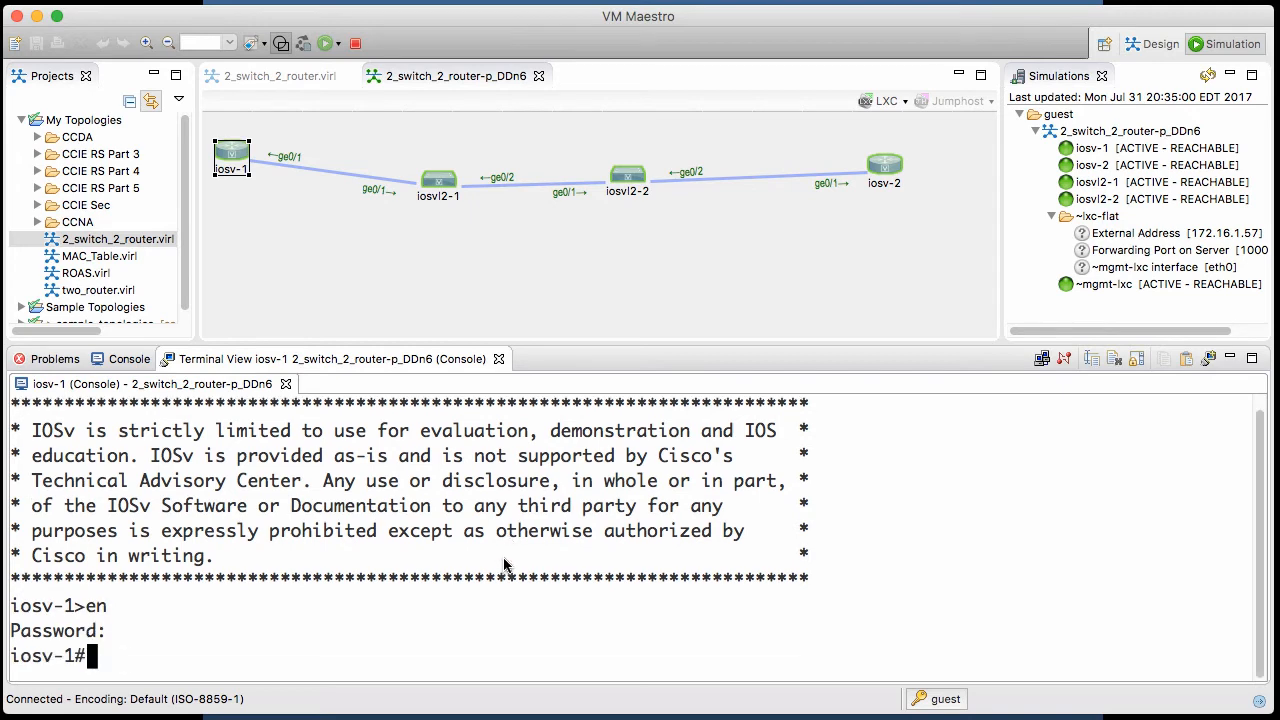
pyautogui.write('show ip int br')
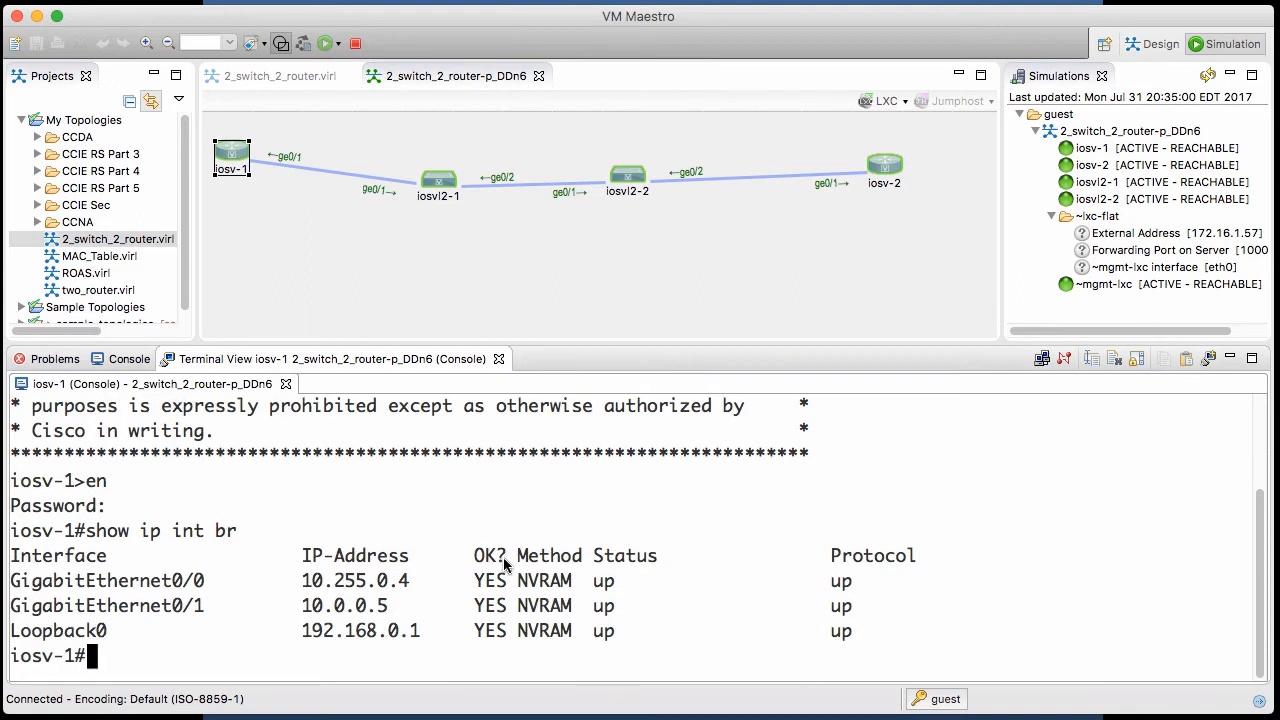
pyautogui.moveTo(520, 618)
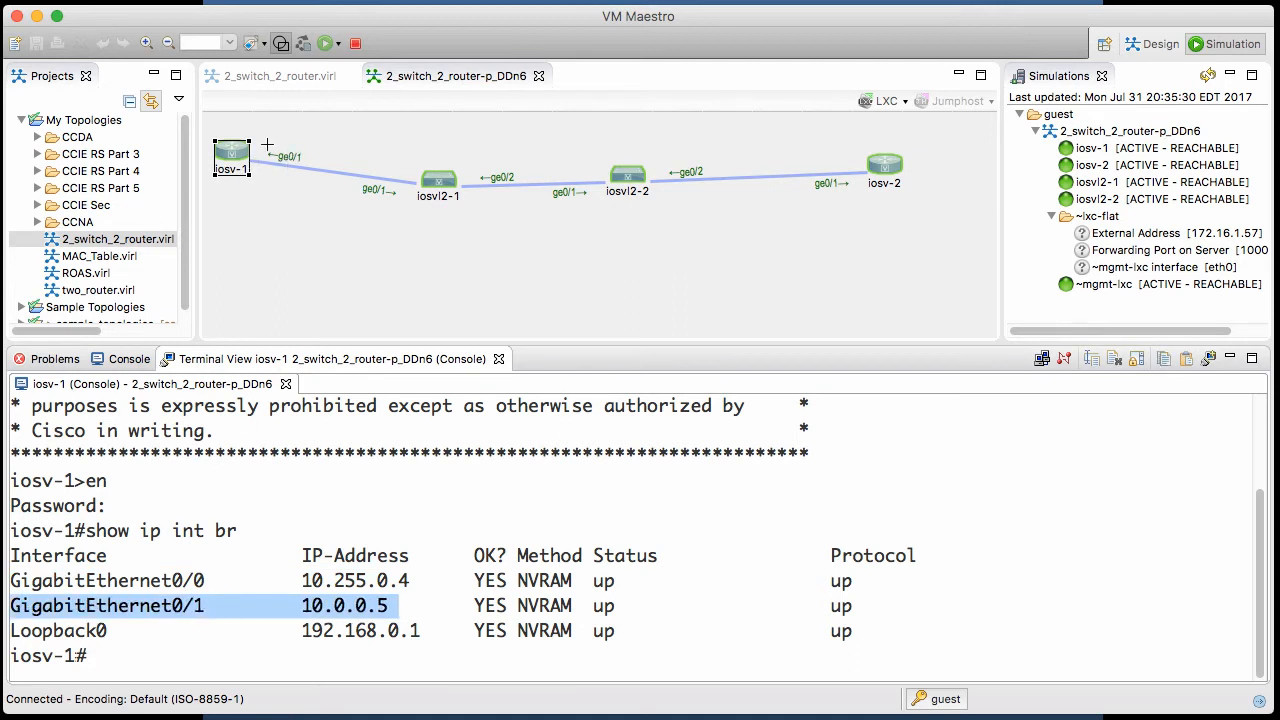
pyautogui.moveTo(278, 234)
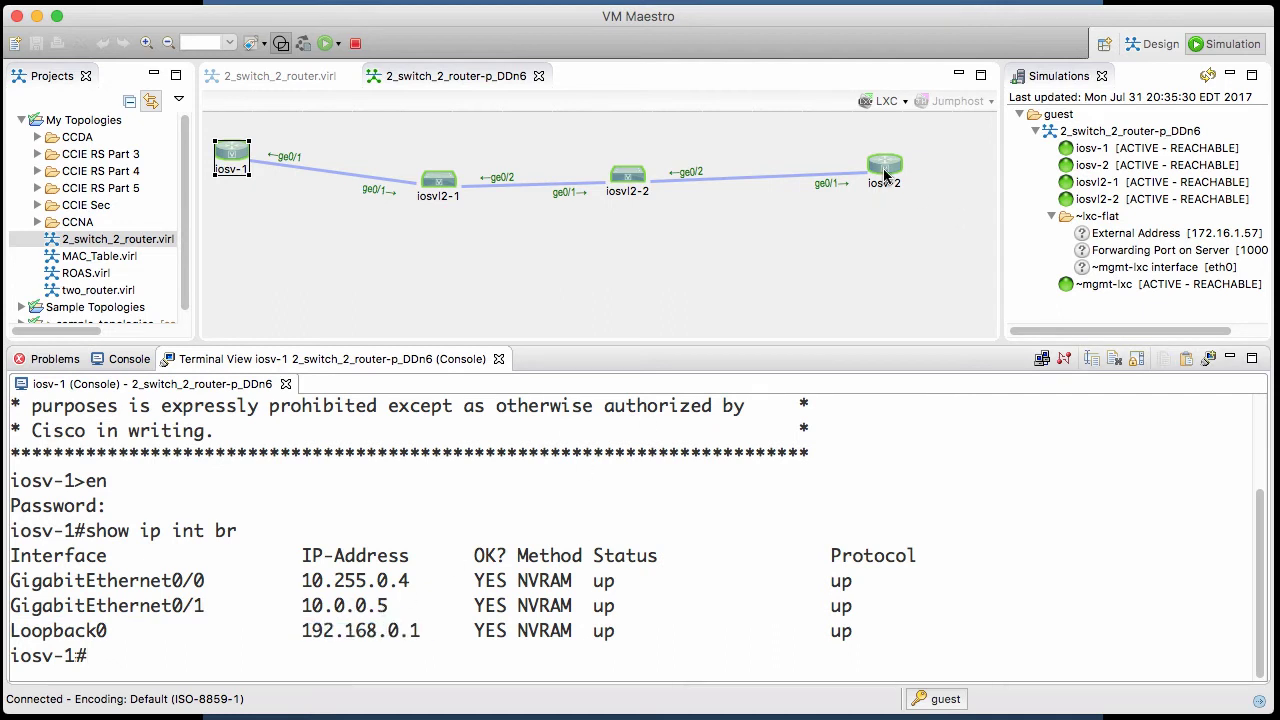
# Bring up the context menu of router iosv-2 on the topology canvas.
pyautogui.rightClick(884, 168)
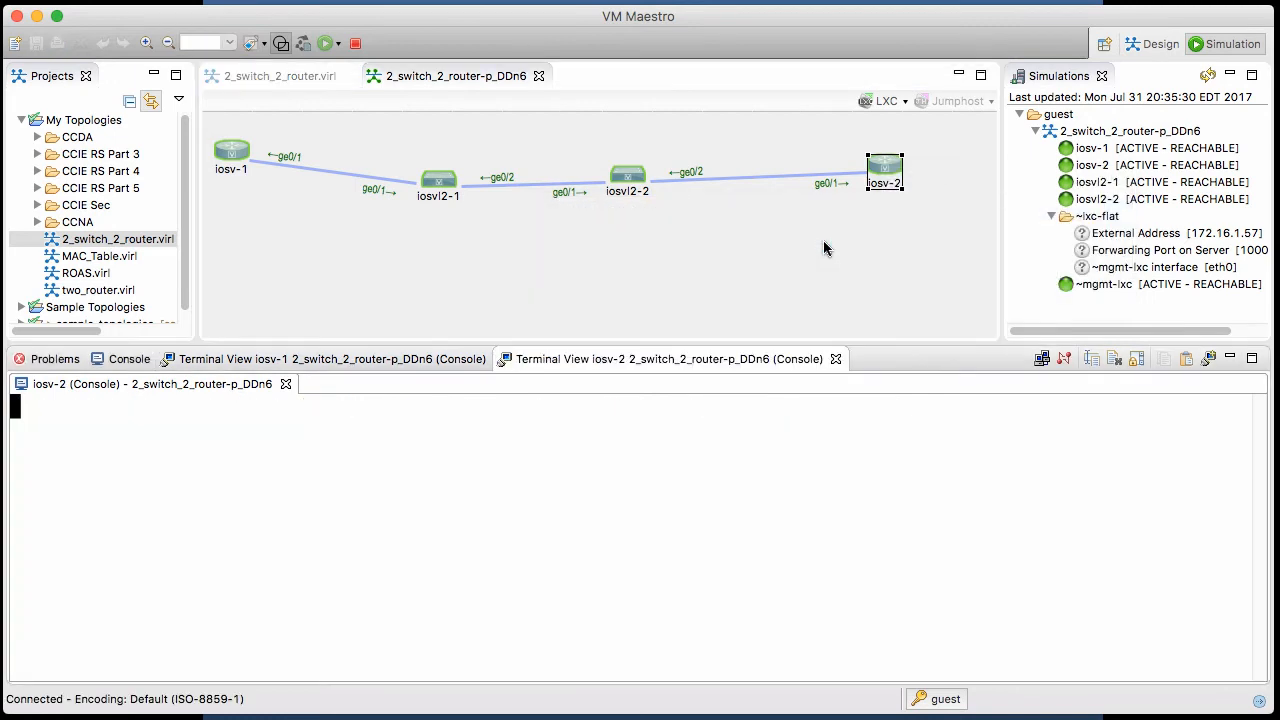
pyautogui.moveTo(524, 442)
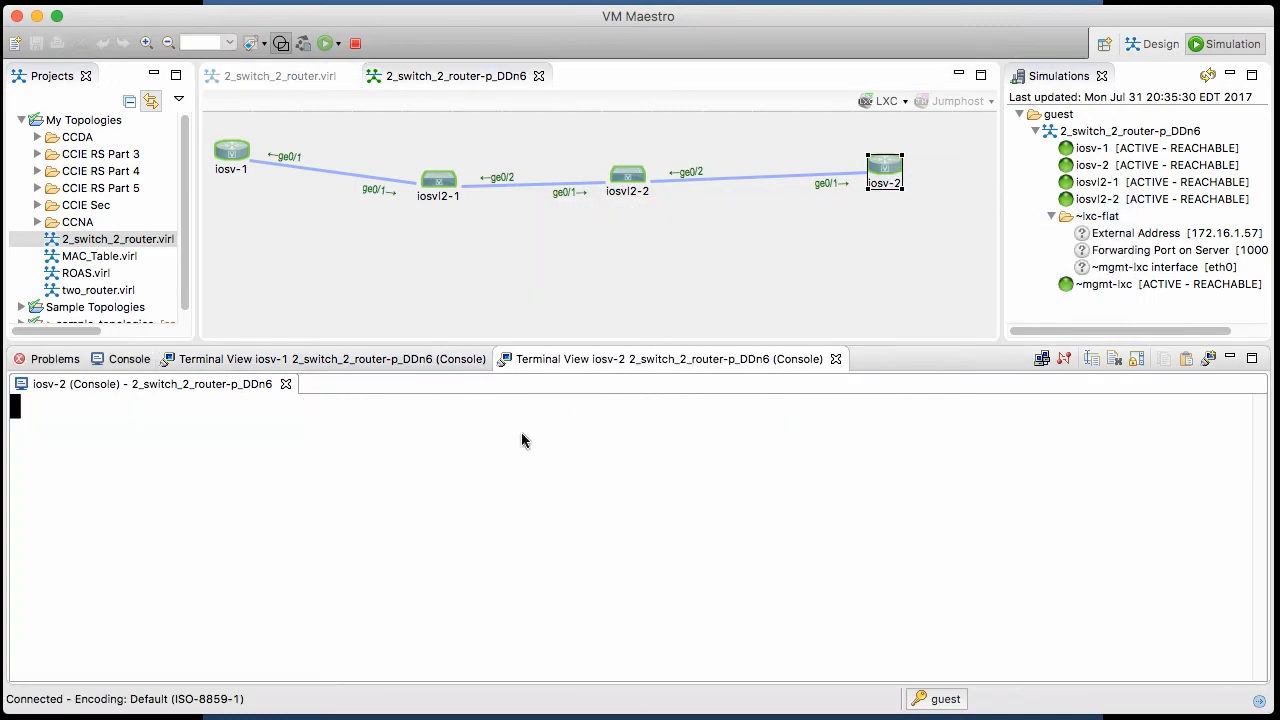
pyautogui.write('en')
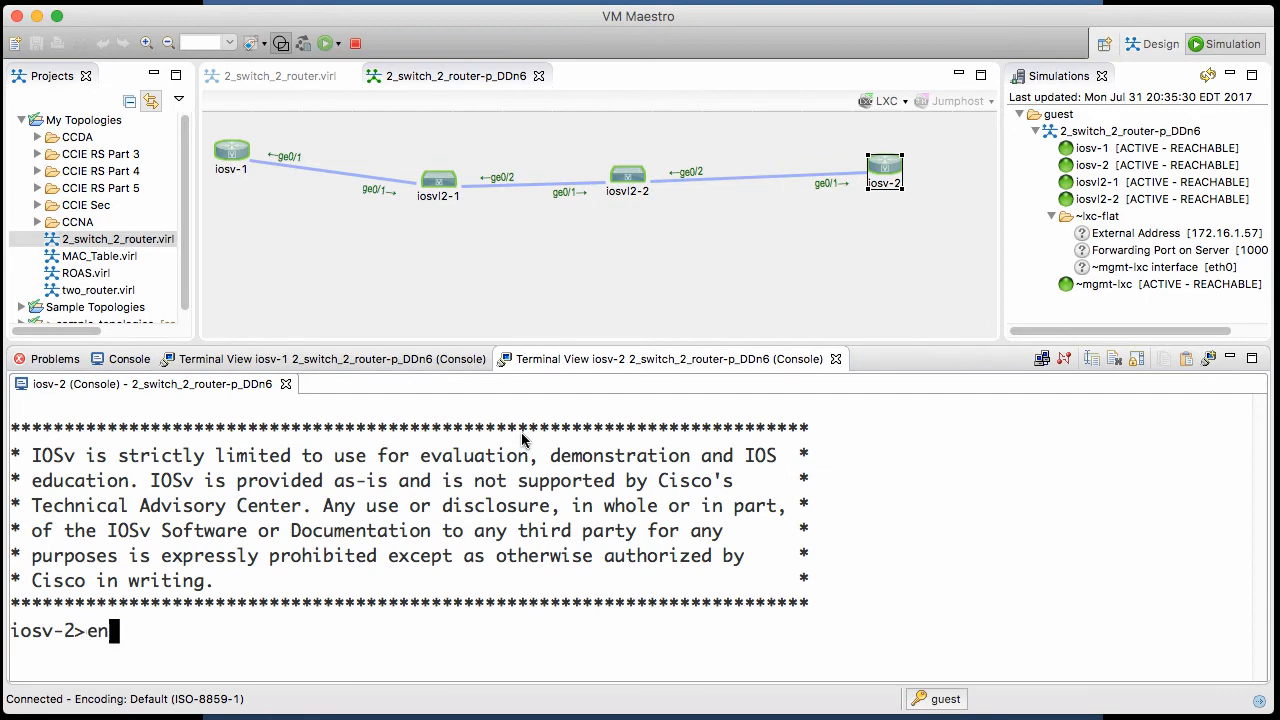
pyautogui.press('Return')
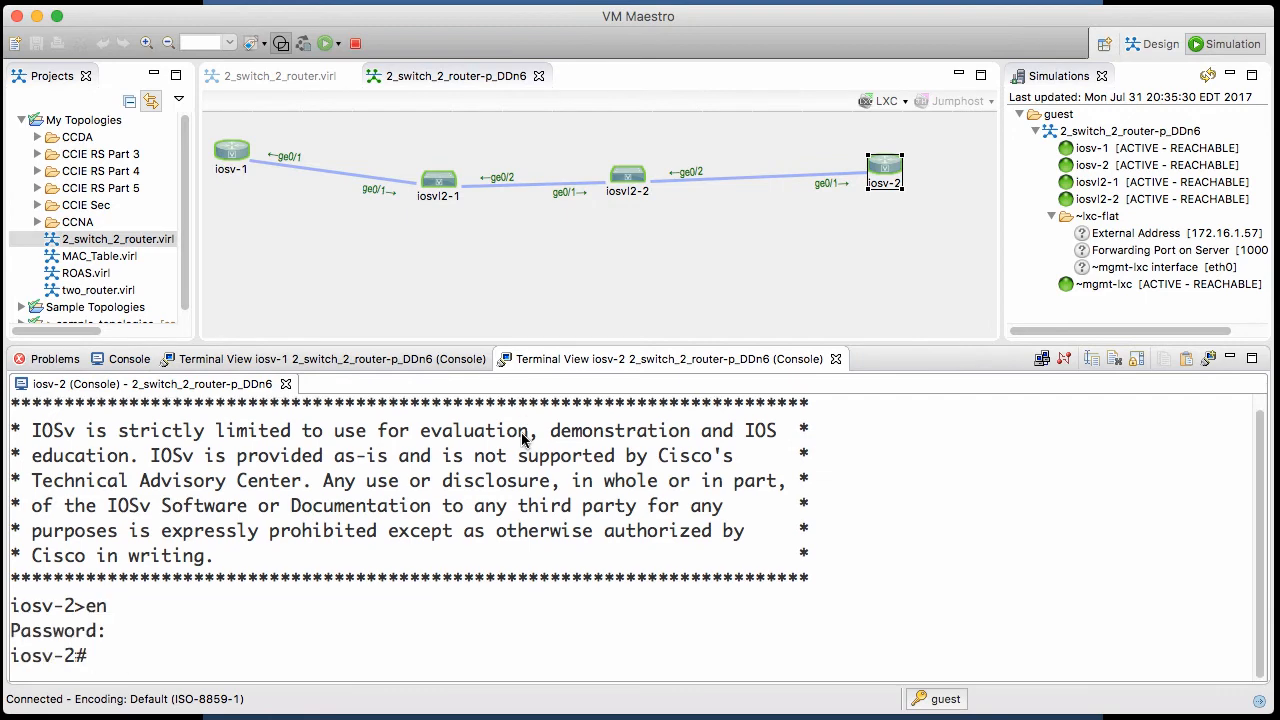
pyautogui.write('show ip int b')
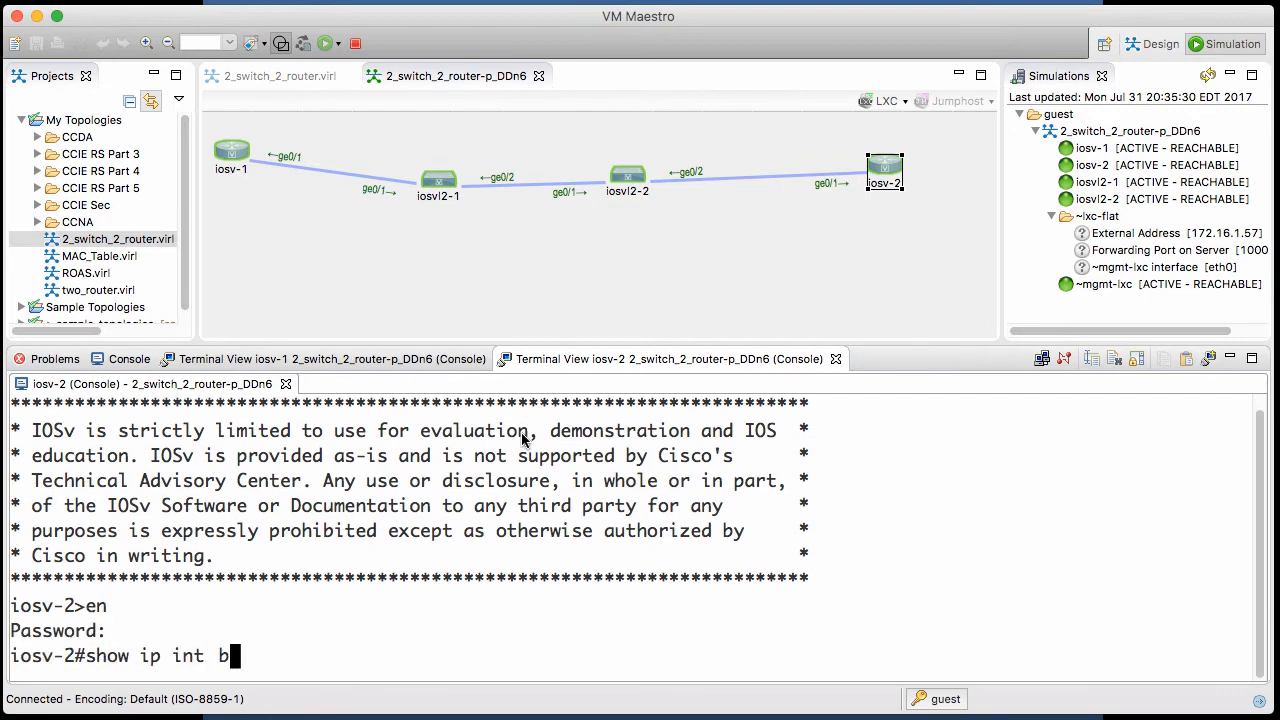
pyautogui.press('Return')
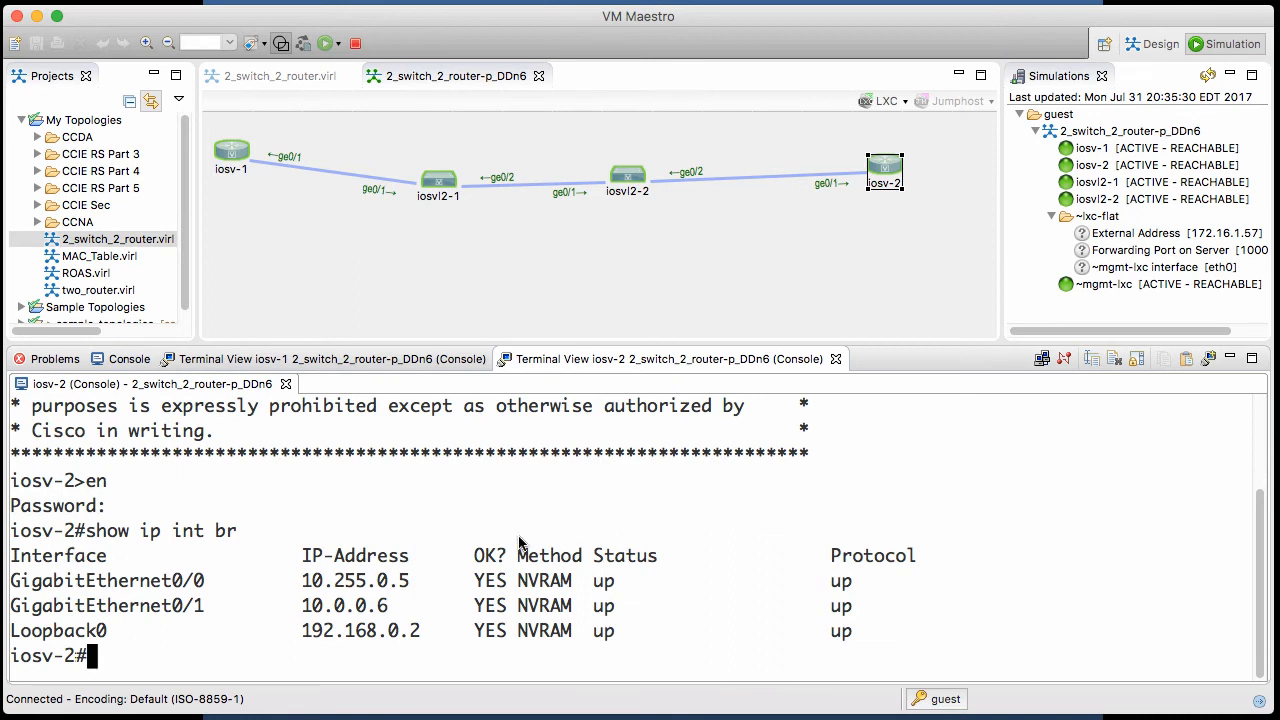
pyautogui.moveTo(320, 614)
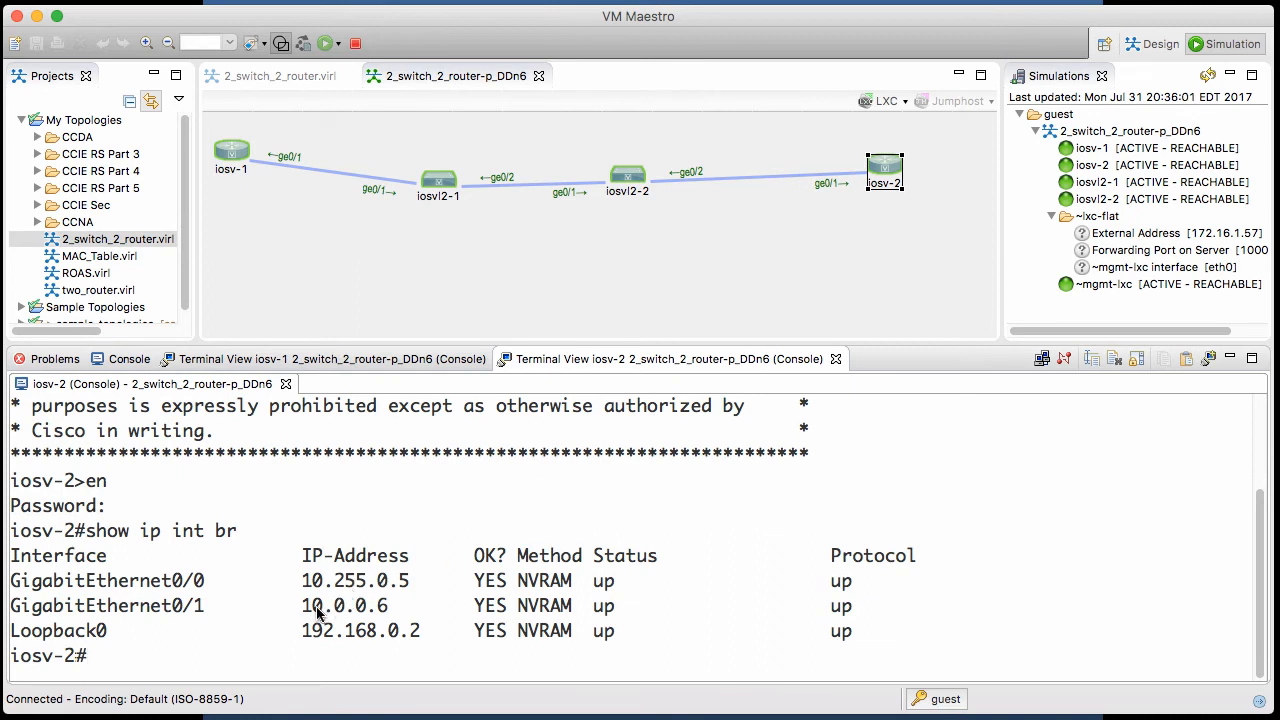
pyautogui.doubleClick(344, 604)
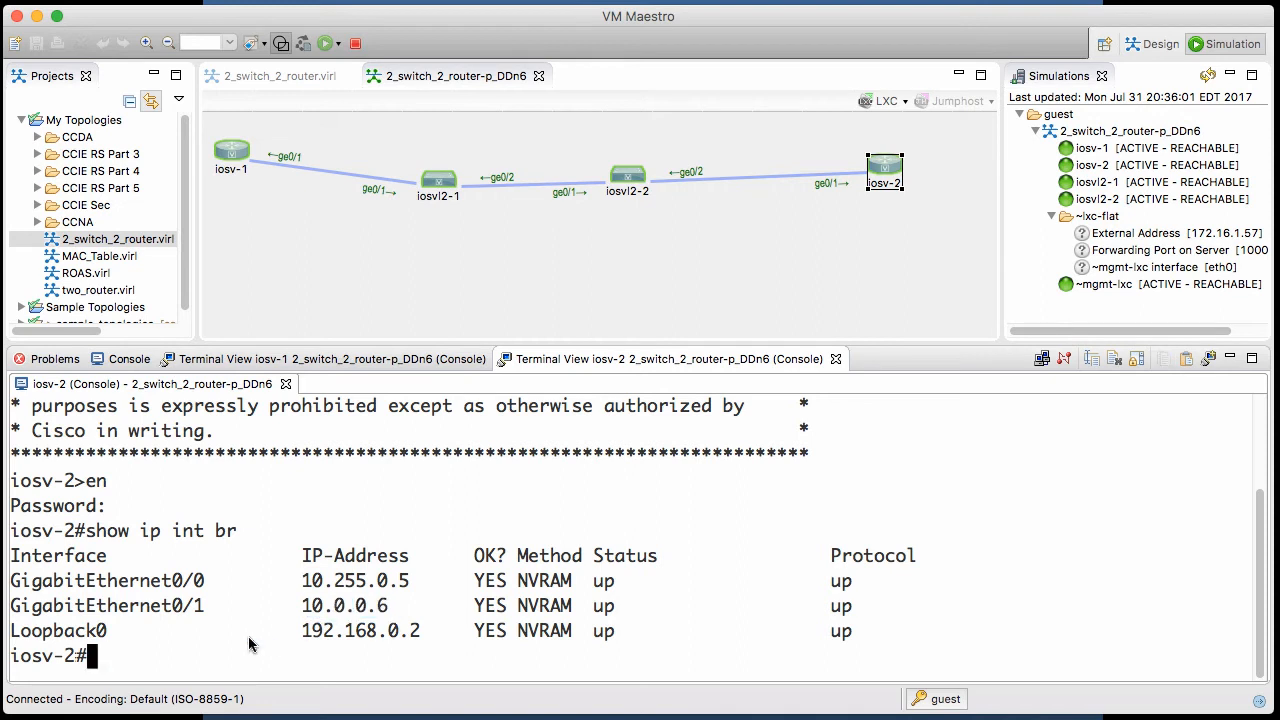
pyautogui.moveTo(770, 248)
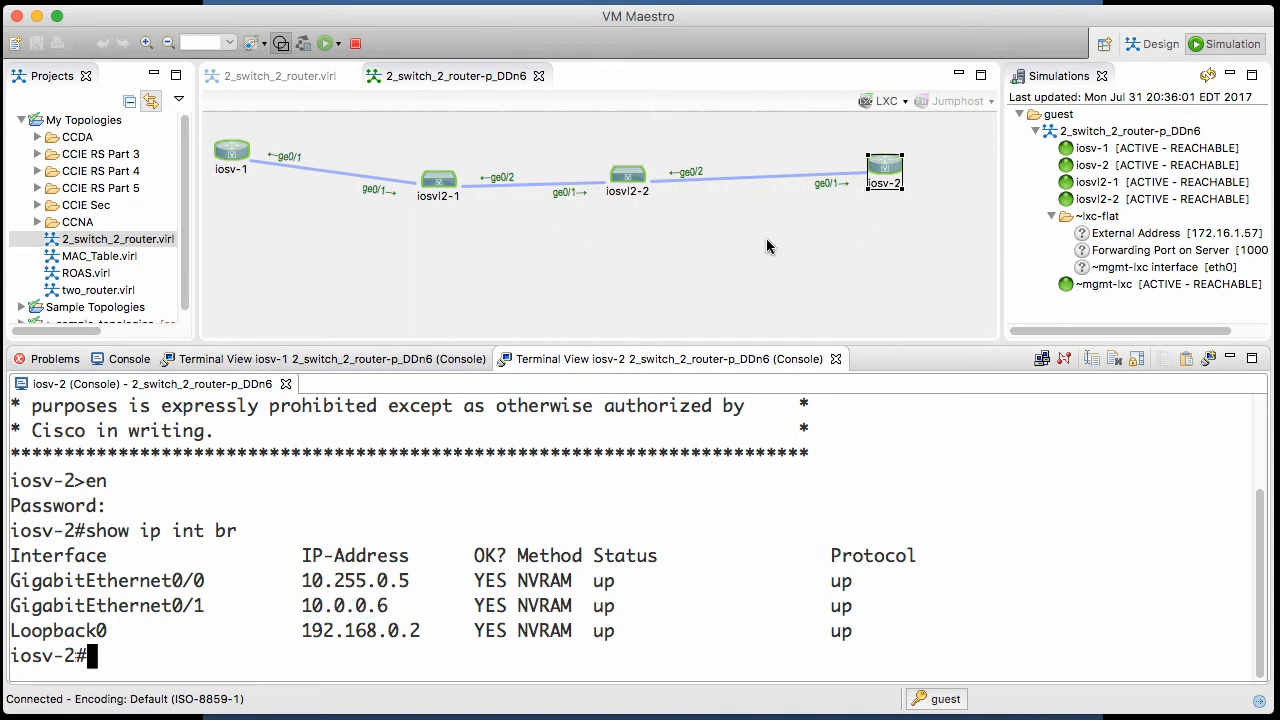
pyautogui.moveTo(812, 218)
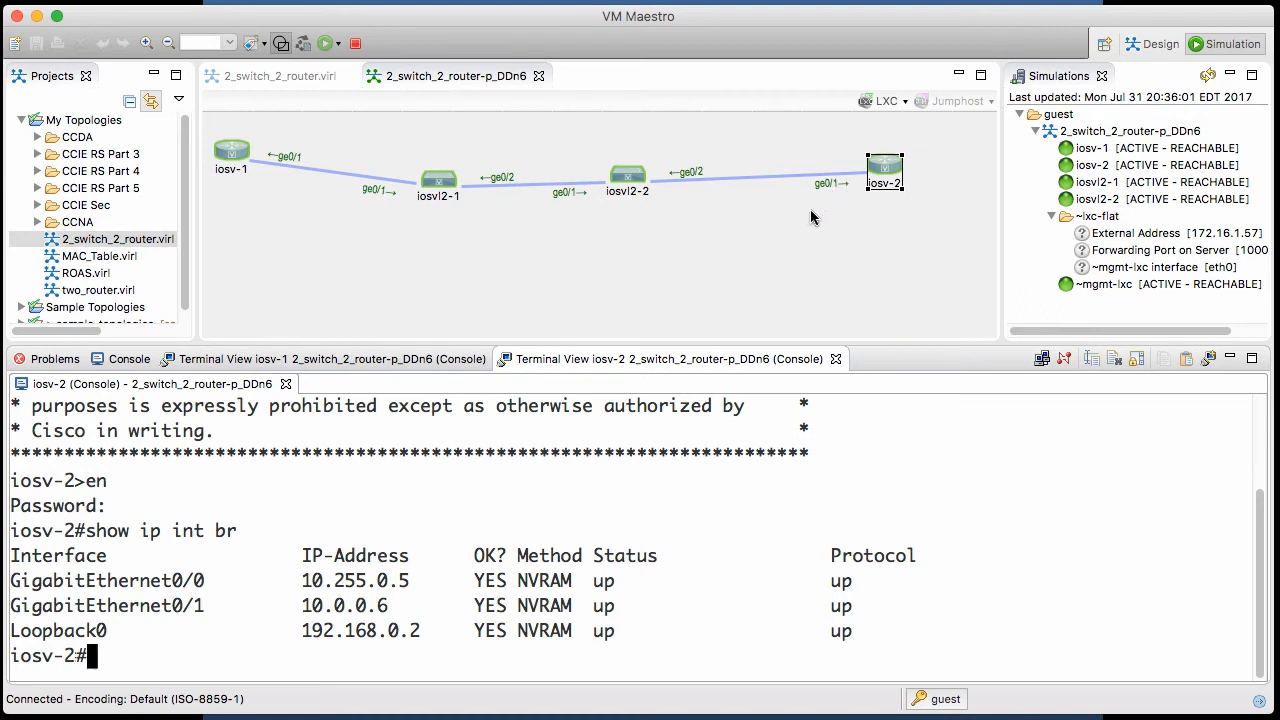
pyautogui.moveTo(492, 482)
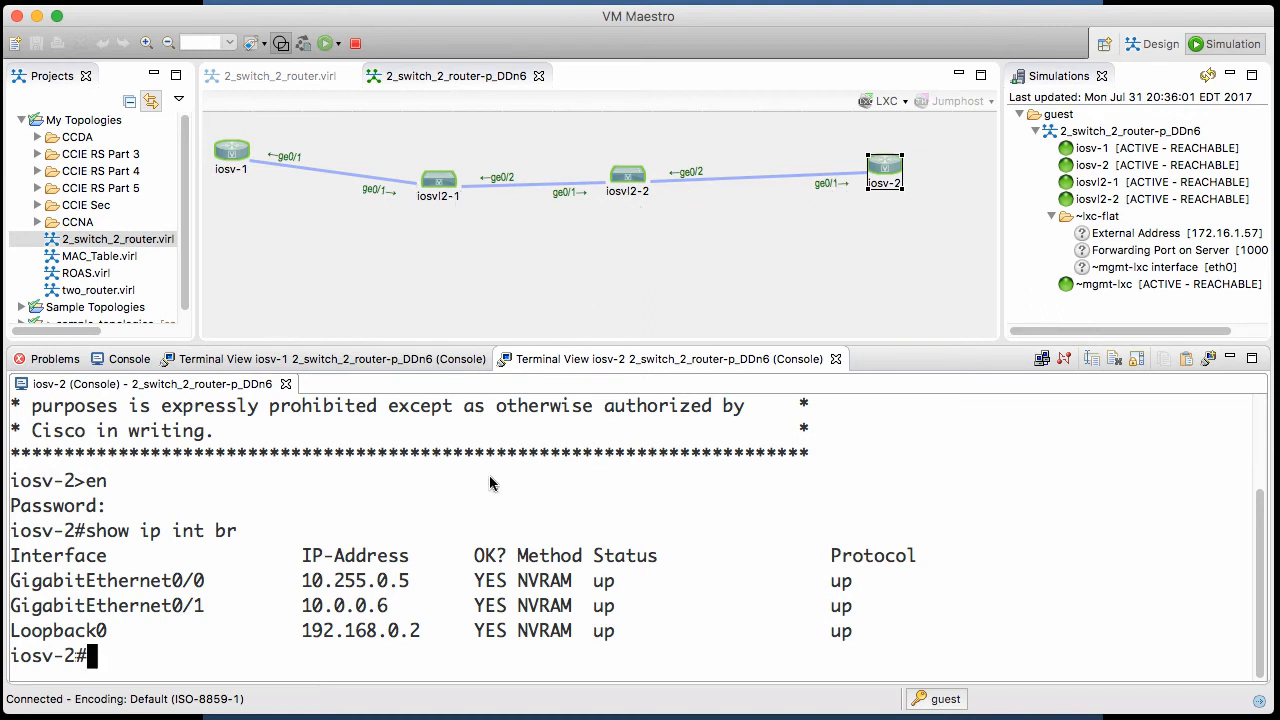
pyautogui.moveTo(270, 612)
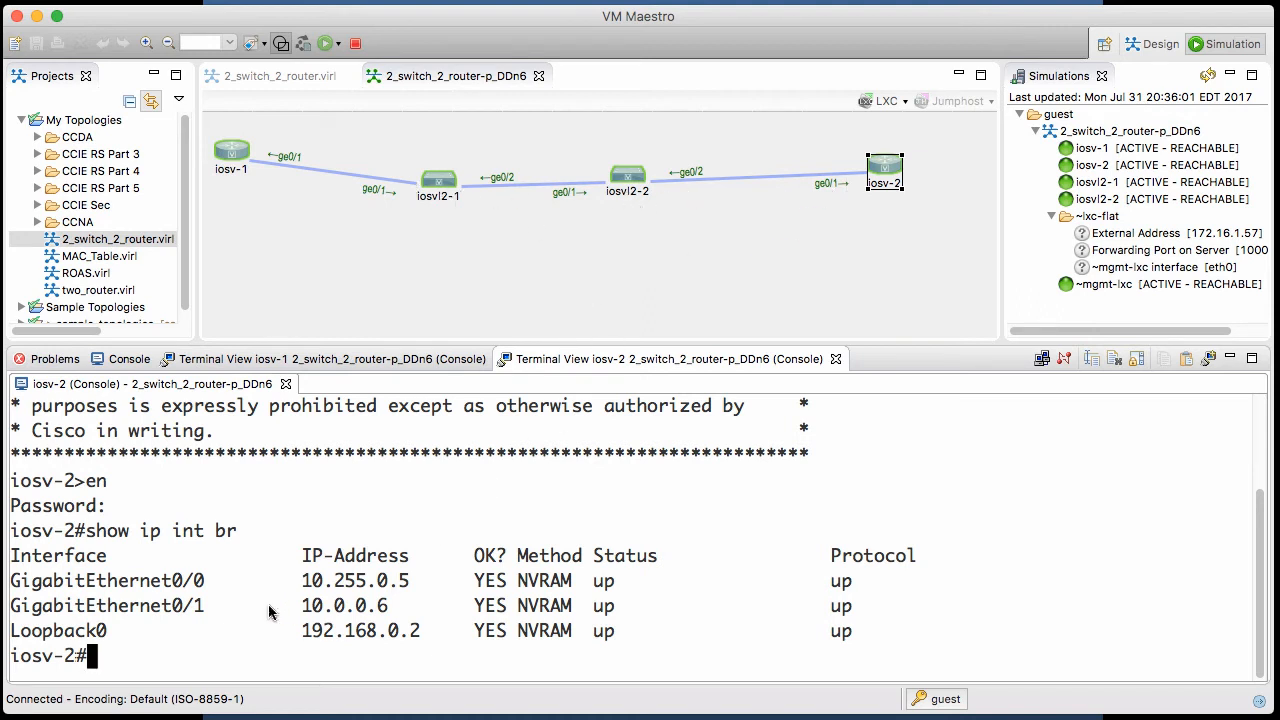
# Ping 10.0.0.5 from iosv-2 and get 5/5 replies (100 percent success).
pyautogui.write('ping 1')
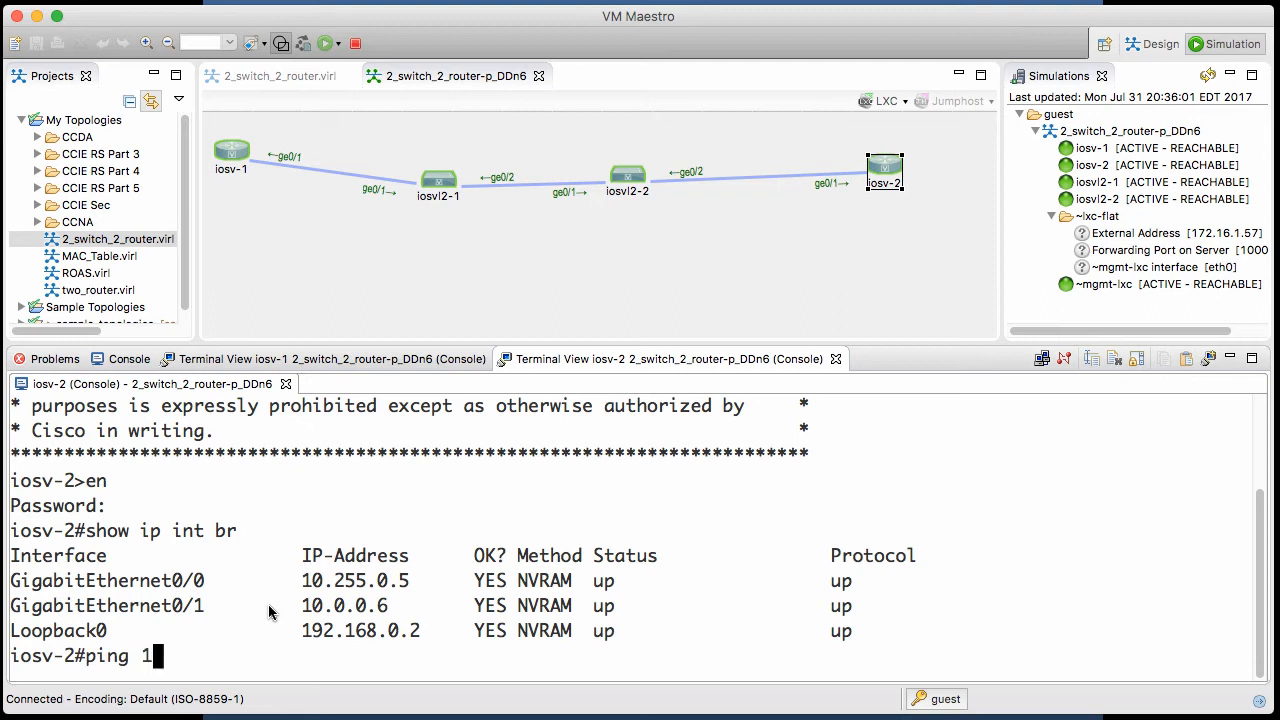
pyautogui.write('0.0.0')
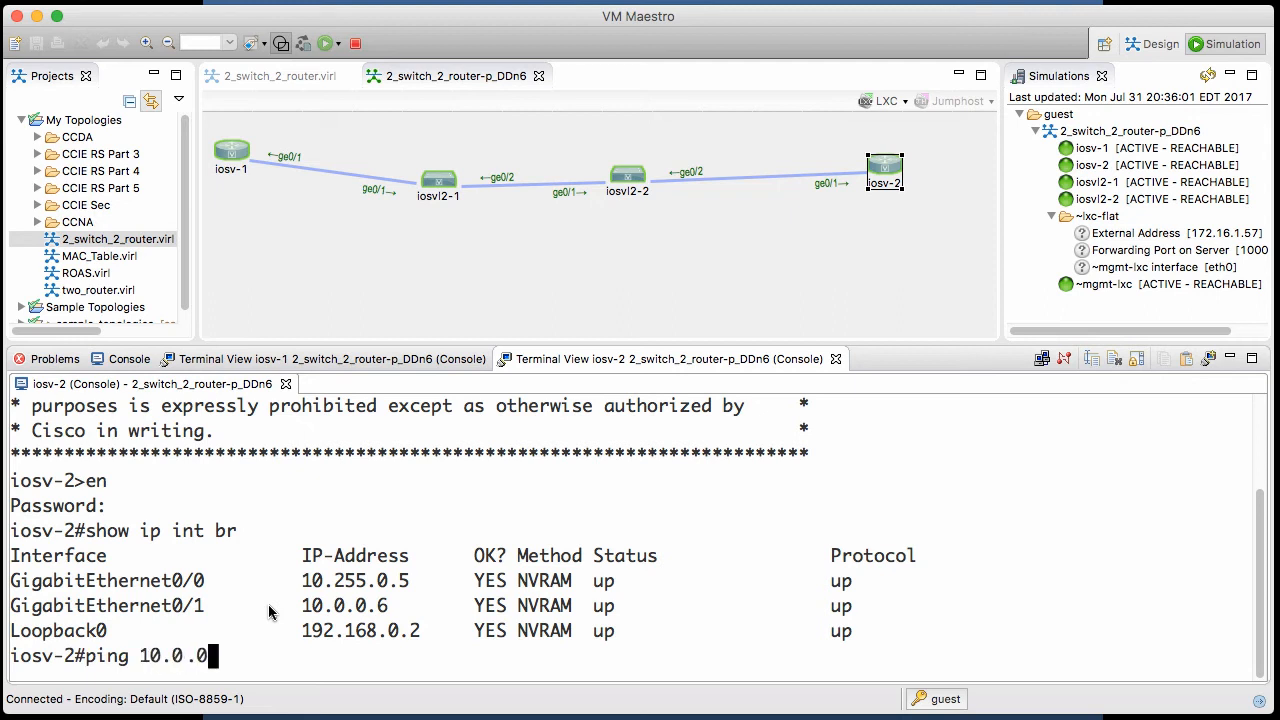
pyautogui.write('5')
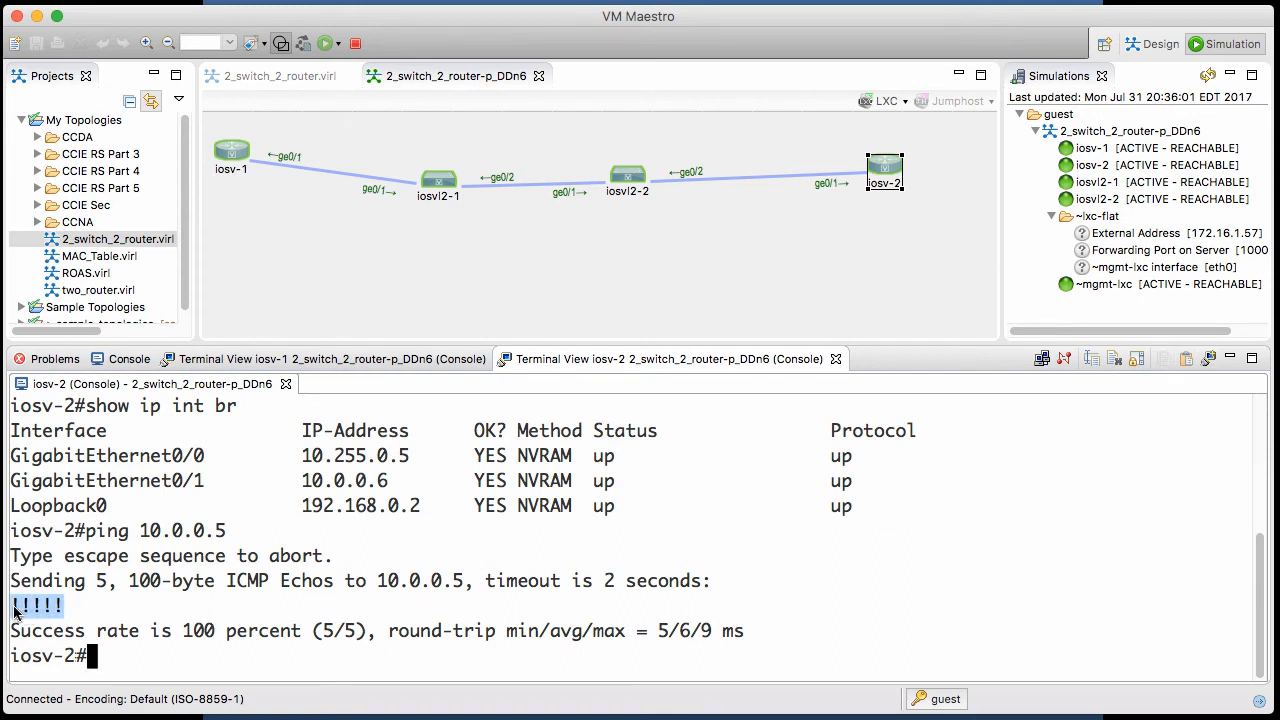
pyautogui.moveTo(228, 592)
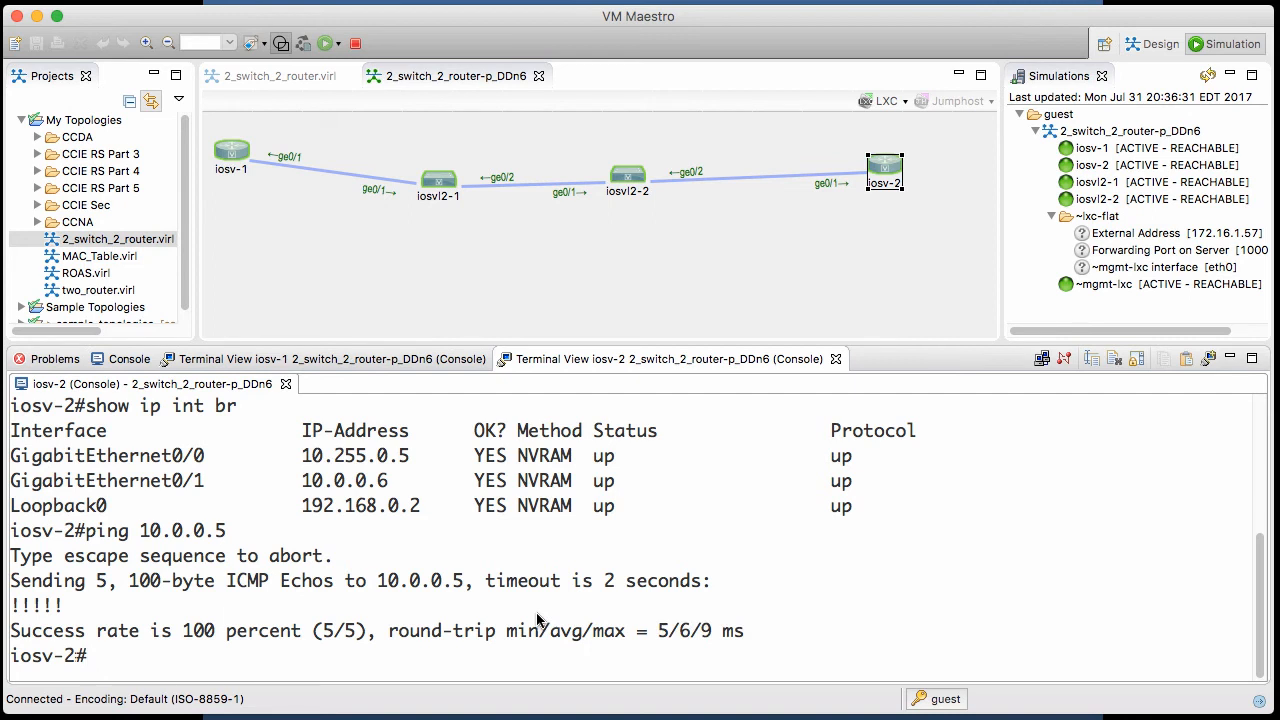
pyautogui.moveTo(530, 250)
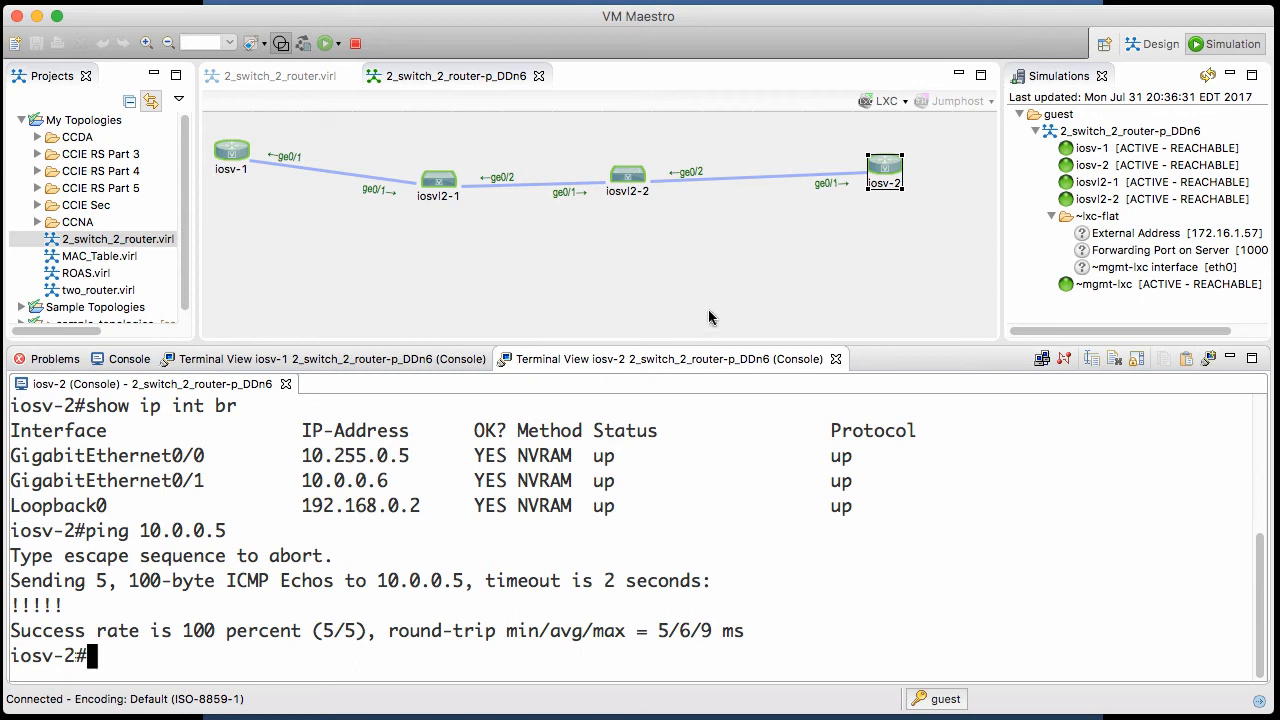
pyautogui.click(438, 188)
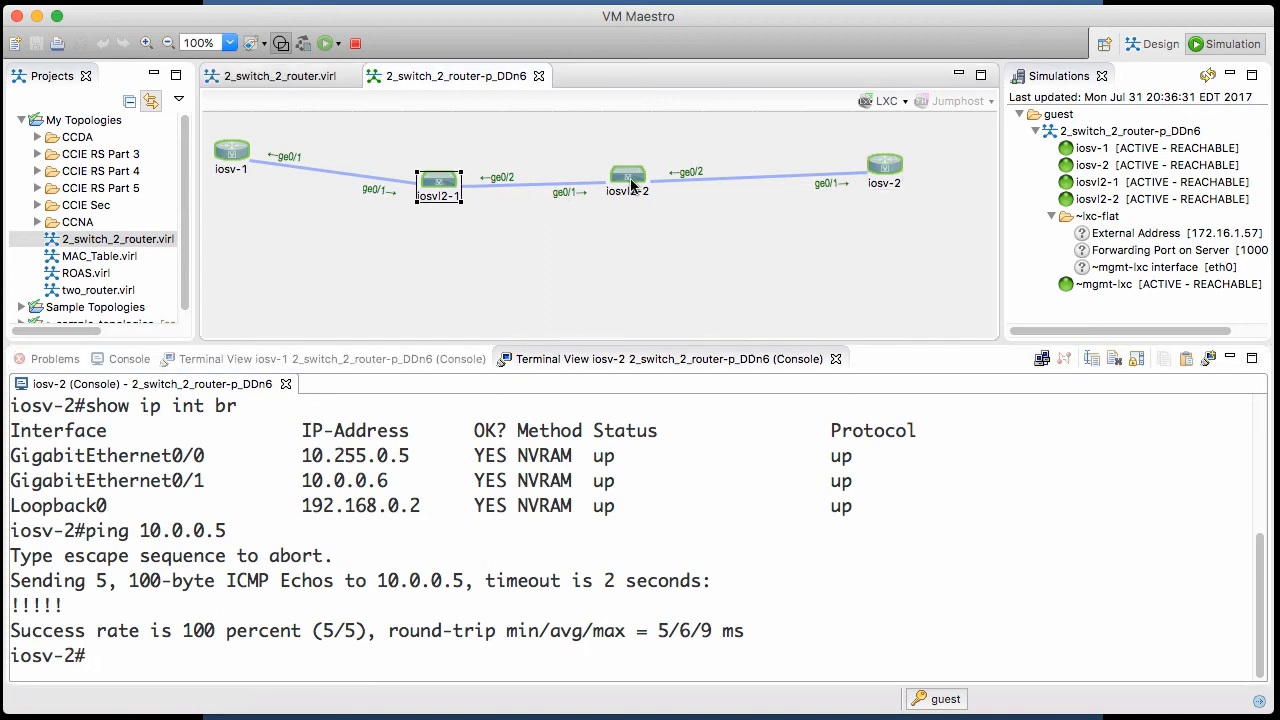
pyautogui.click(628, 178)
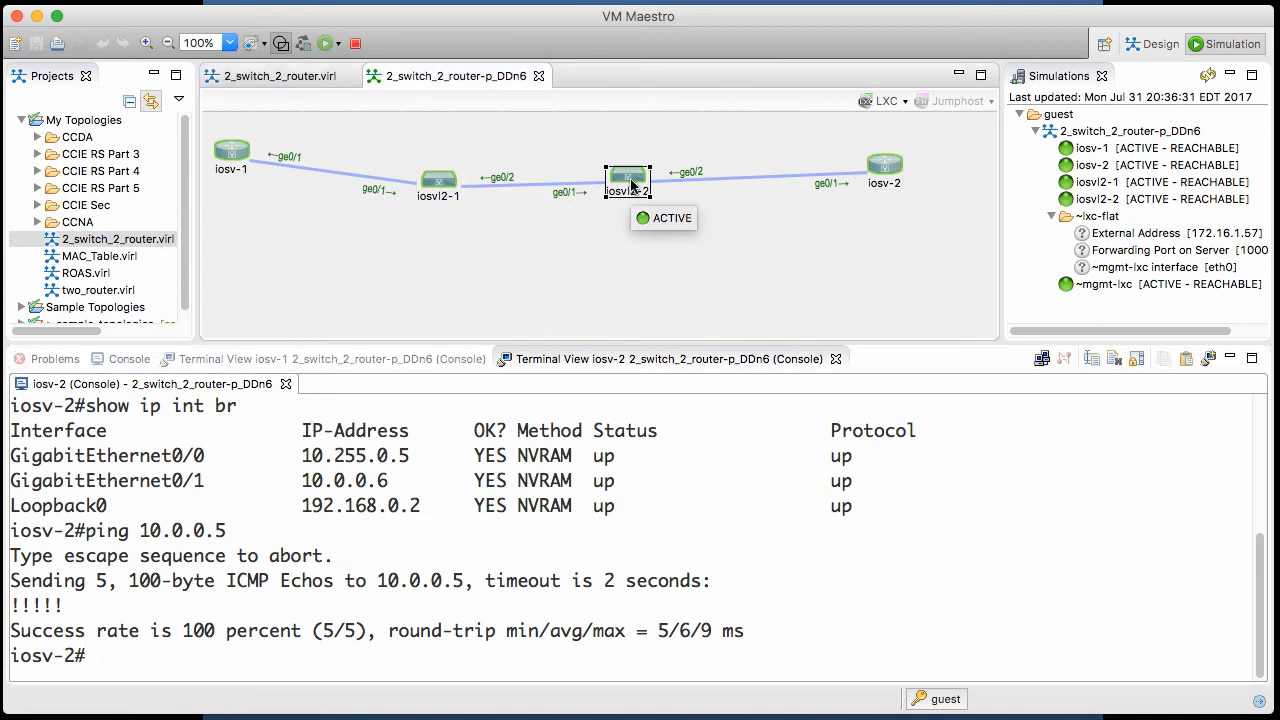
pyautogui.moveTo(670, 260)
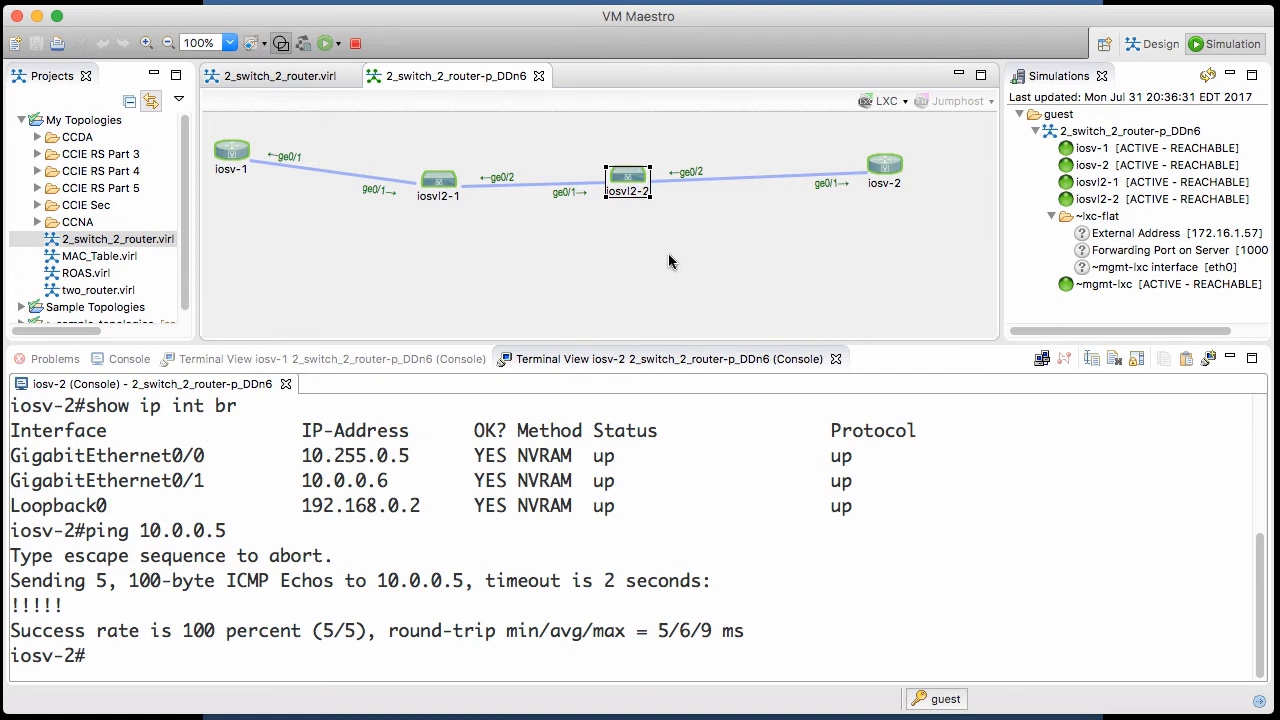
pyautogui.moveTo(484, 210)
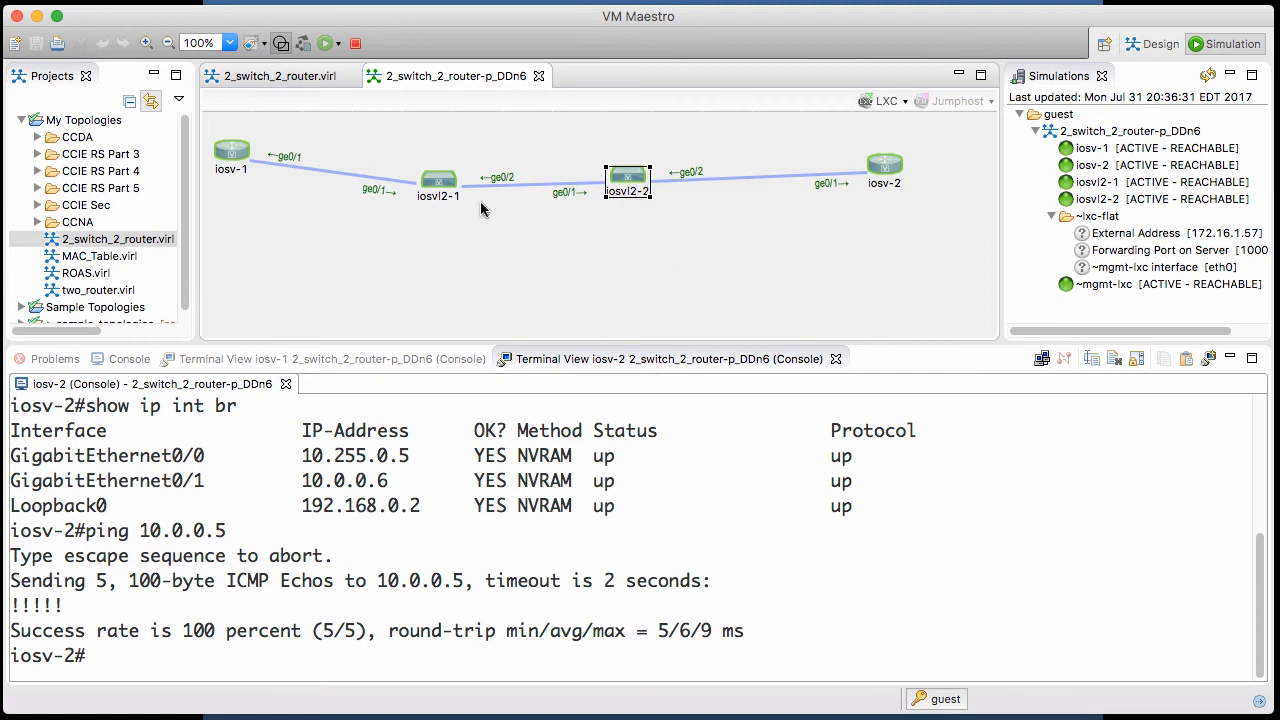
pyautogui.click(884, 164)
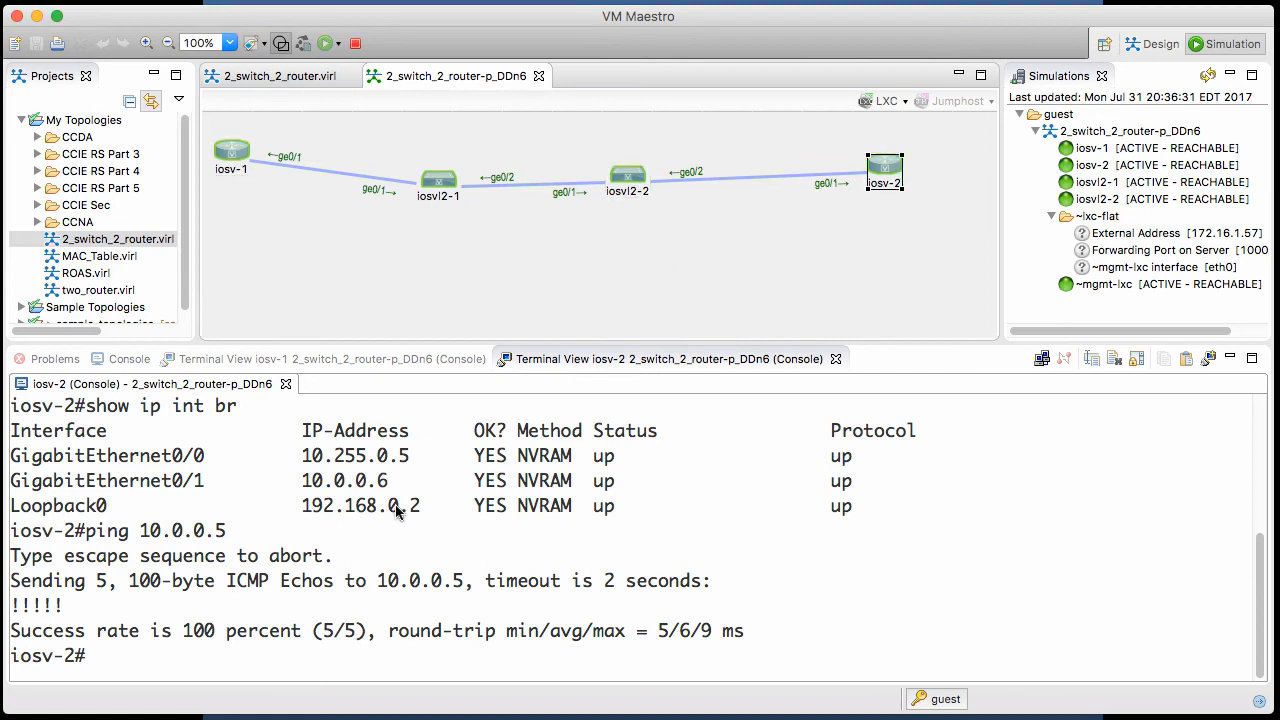
pyautogui.moveTo(420, 508)
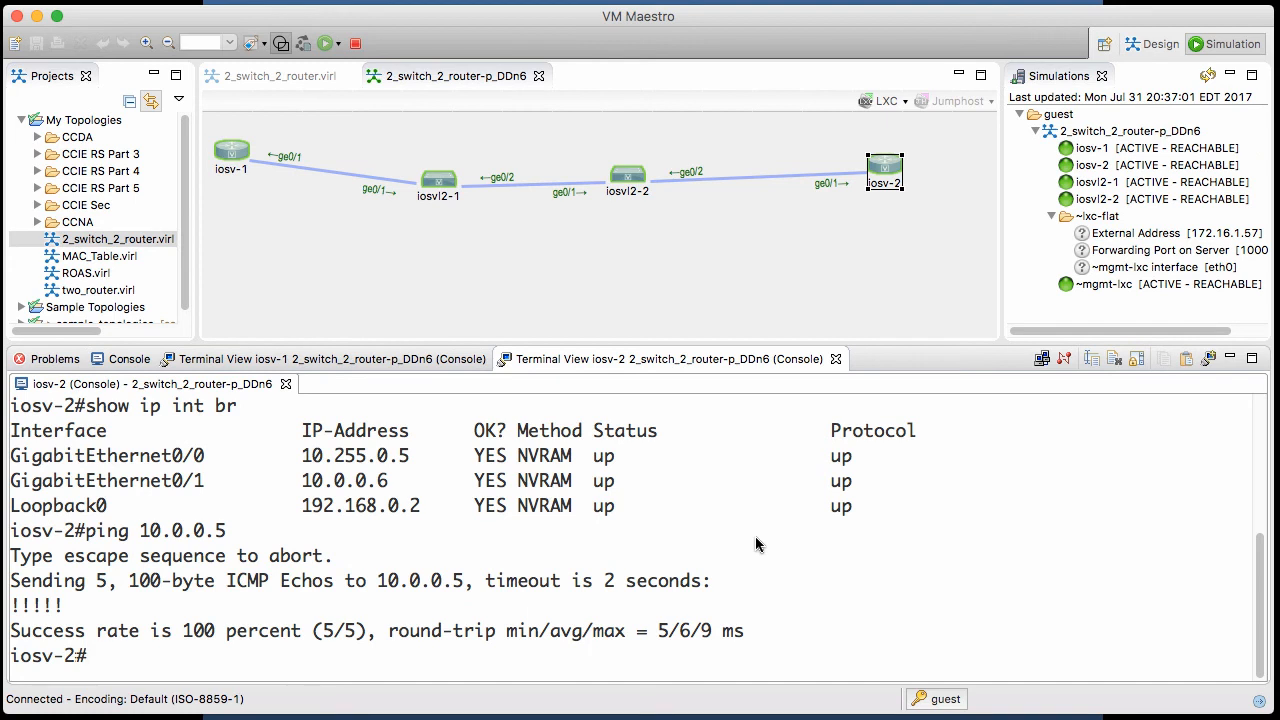
# Run show ip route on iosv-2 and highlight the O code of the OSPF route to 192.168.0.1 via 10.0.0.5.
pyautogui.write('show ip')
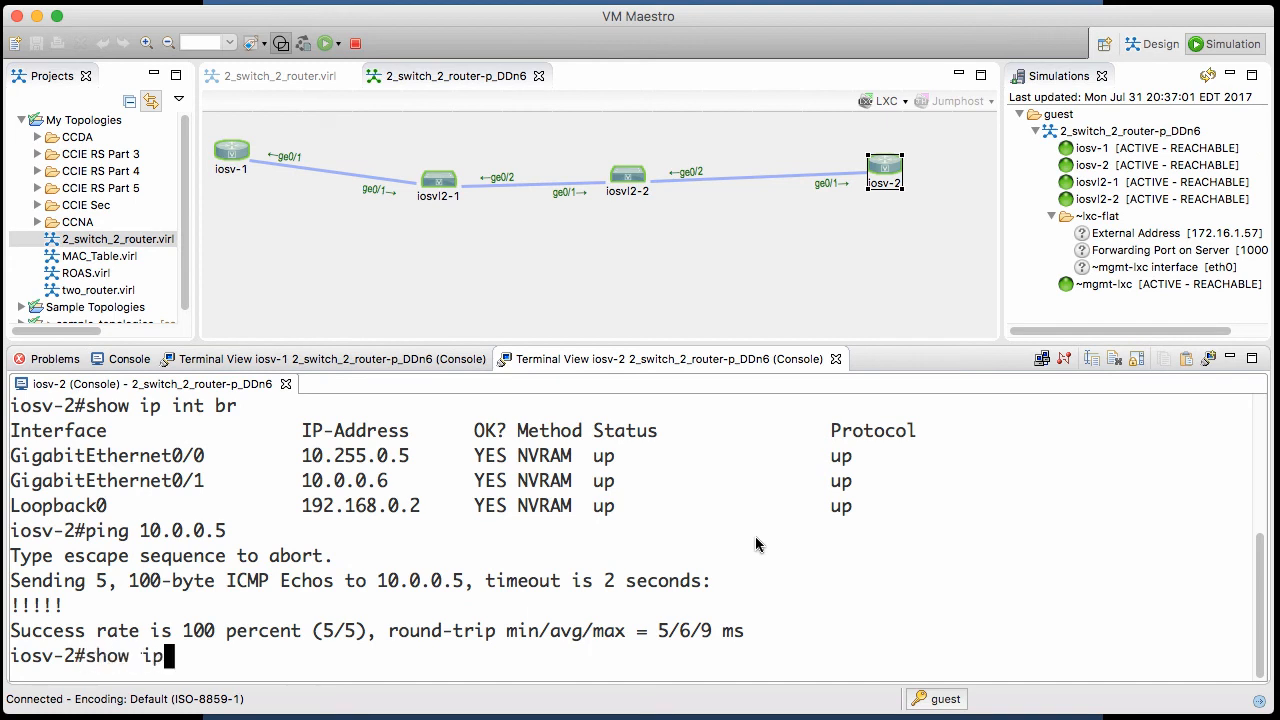
pyautogui.press('Return')
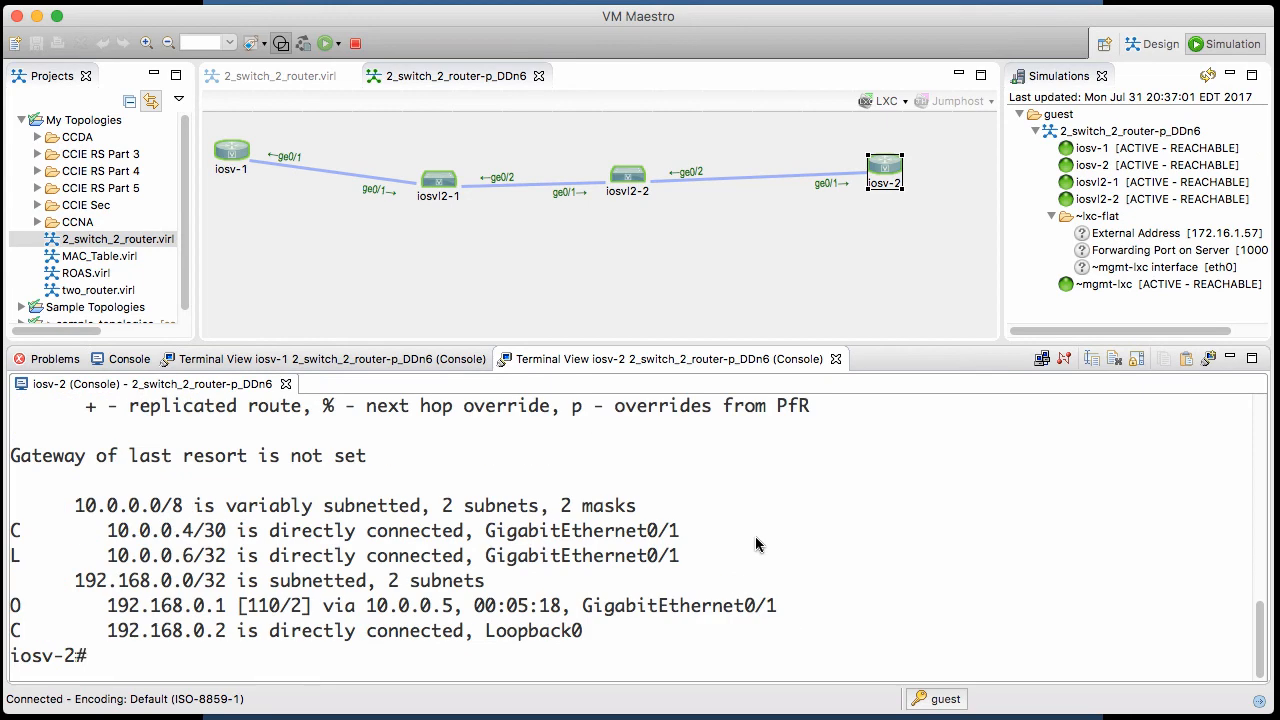
pyautogui.moveTo(590, 632)
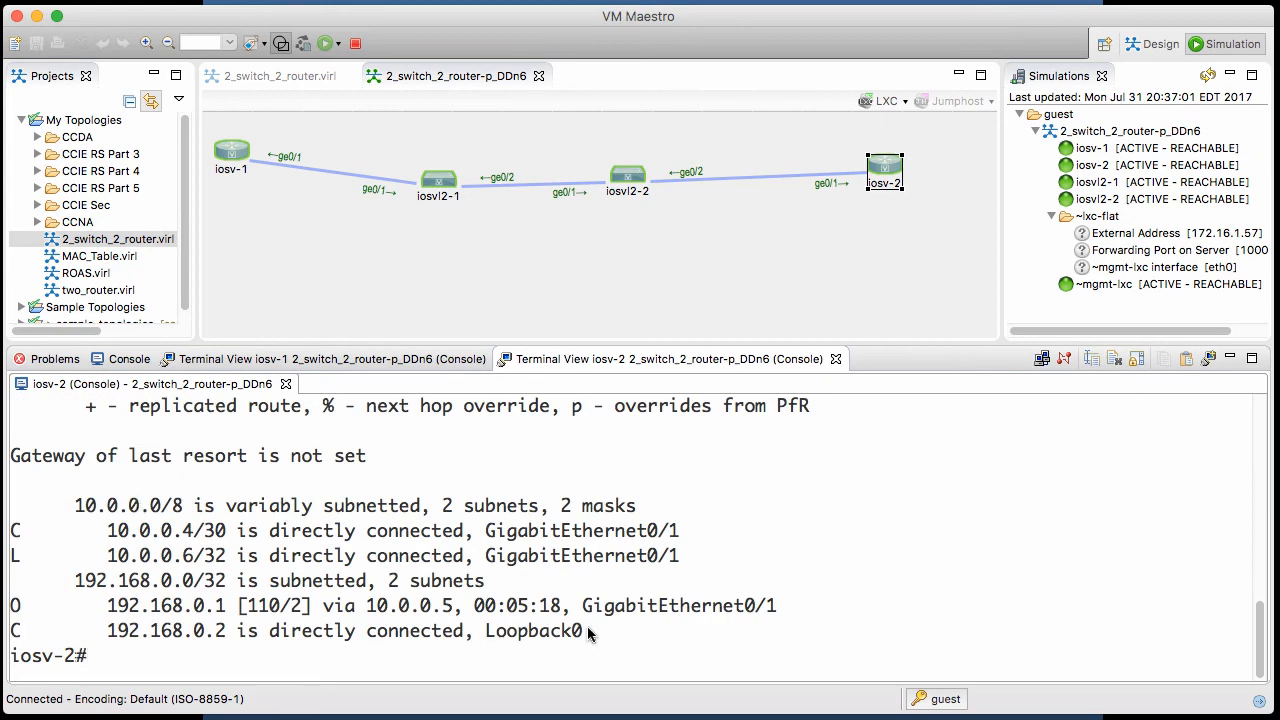
pyautogui.moveTo(590, 632); pyautogui.dragTo(10, 456)
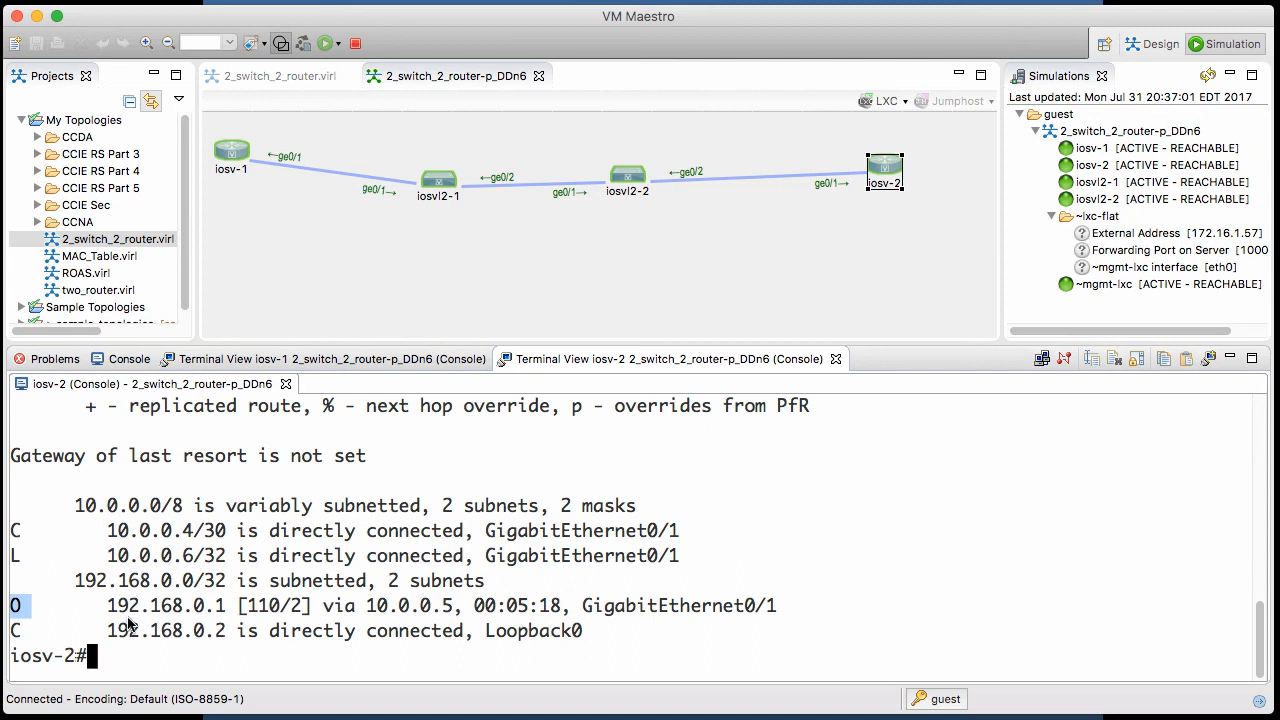
pyautogui.doubleClick(168, 604)
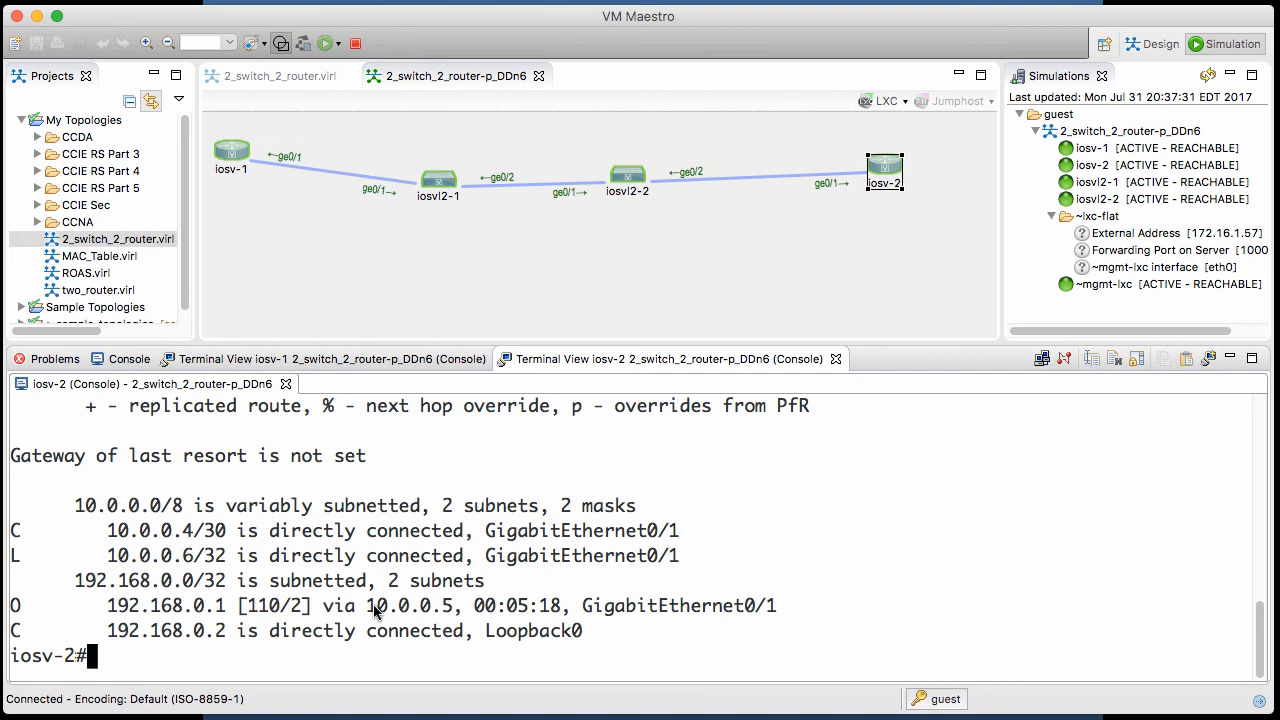
pyautogui.moveTo(428, 220)
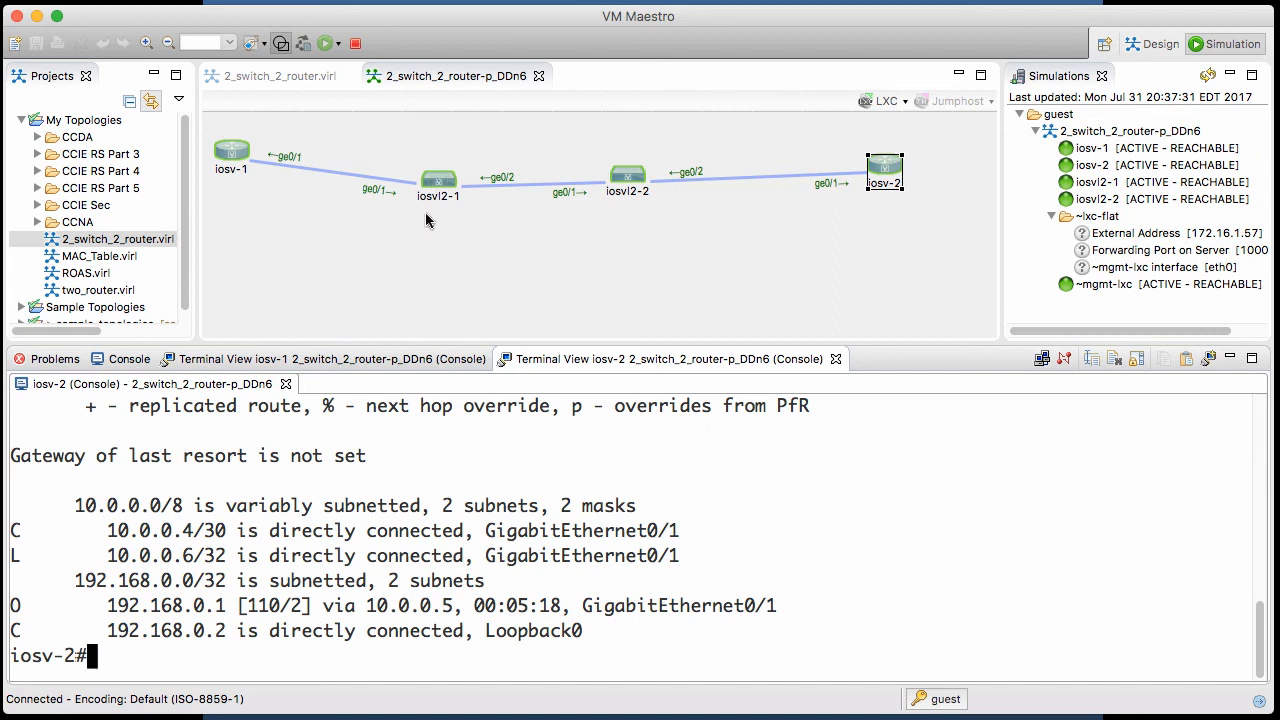
pyautogui.moveTo(584, 558)
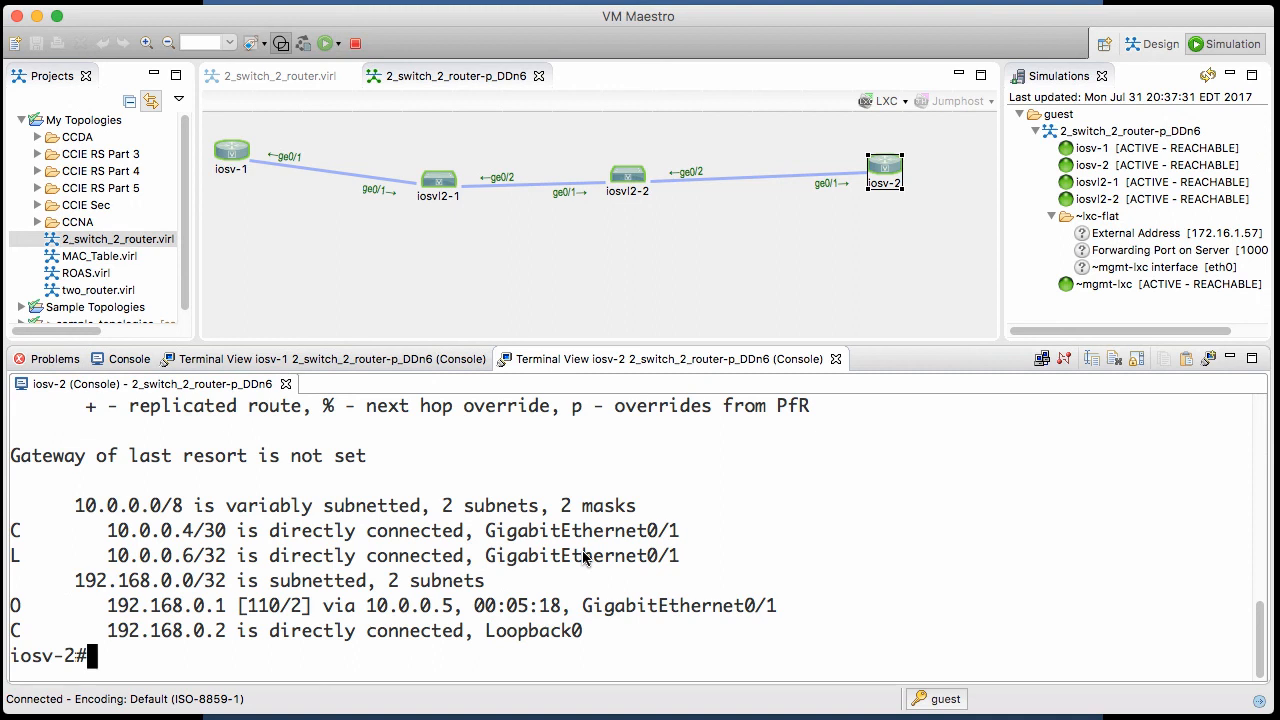
pyautogui.moveTo(988, 612)
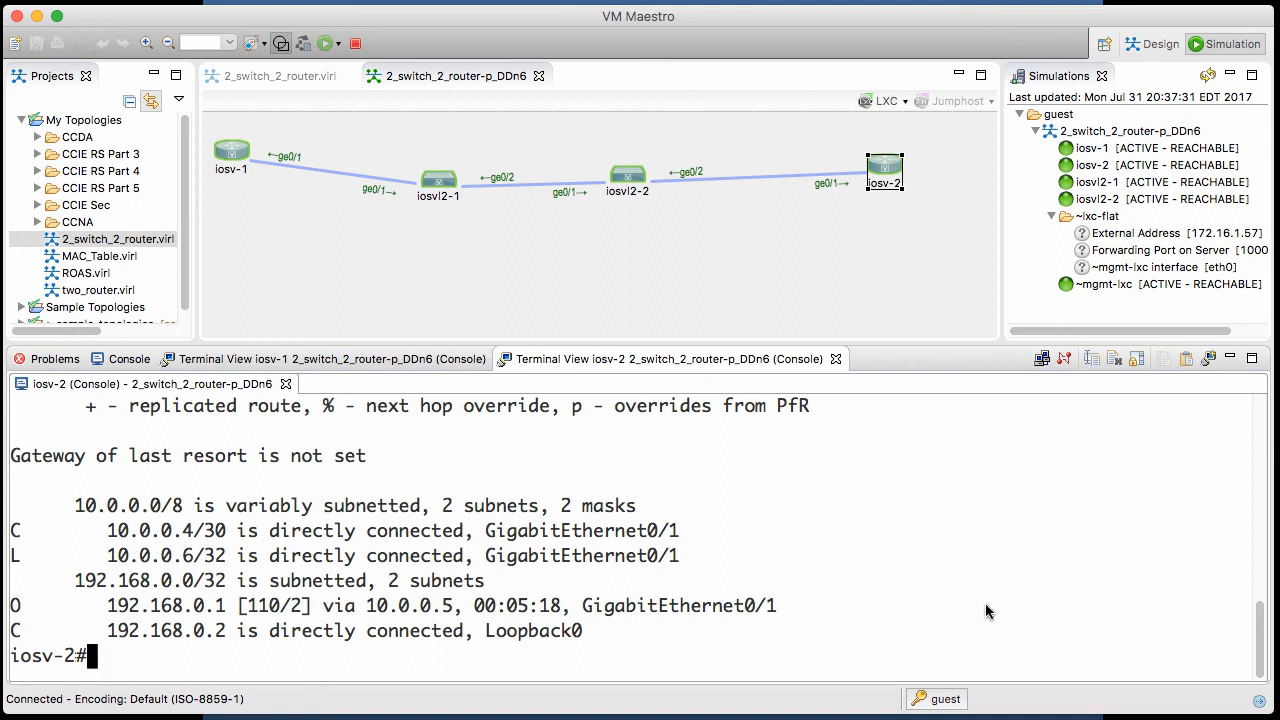